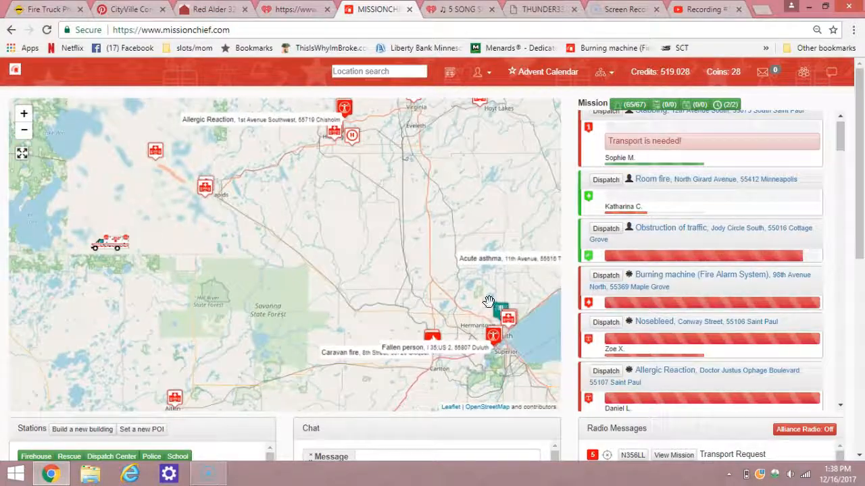
# - Pan the main map to Duluth and around its harbour area
pyautogui.moveTo(487, 301); pyautogui.dragTo(317, 277)
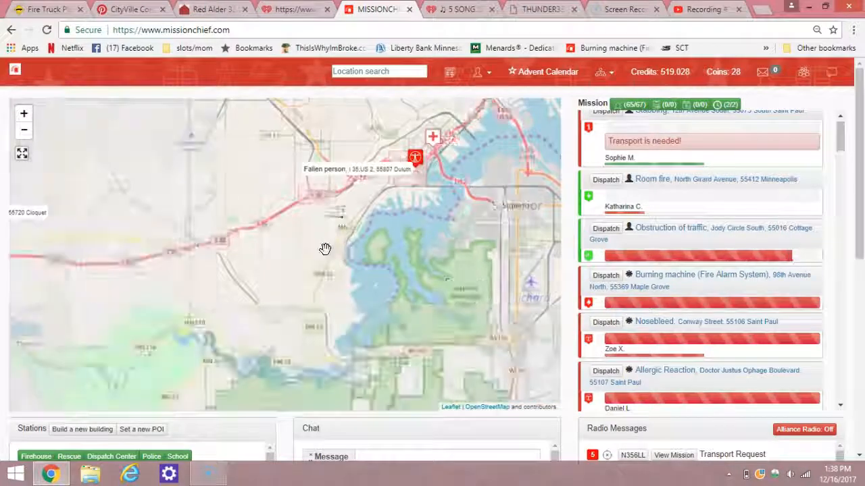
pyautogui.moveTo(325, 250); pyautogui.dragTo(347, 237)
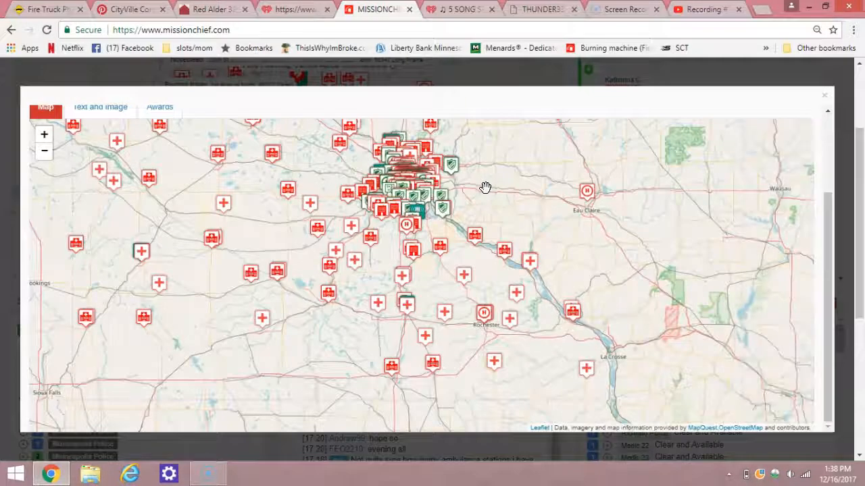
pyautogui.moveTo(485, 187); pyautogui.dragTo(419, 350)
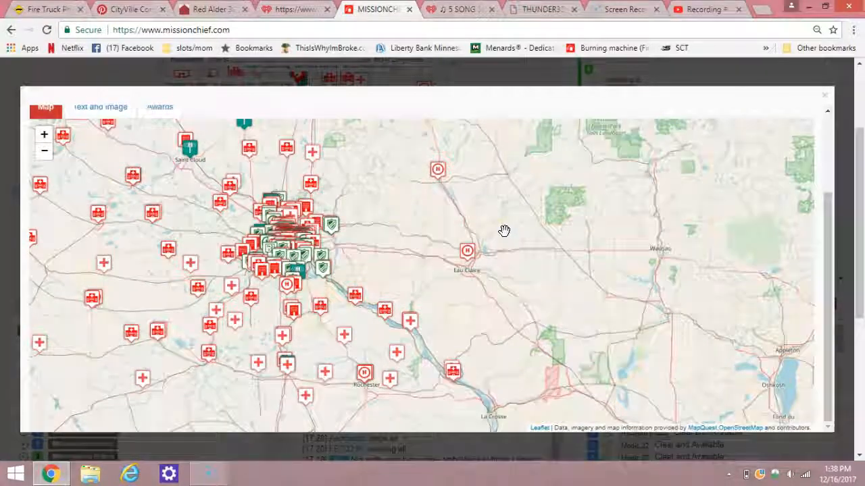
pyautogui.moveTo(503, 231); pyautogui.dragTo(527, 179)
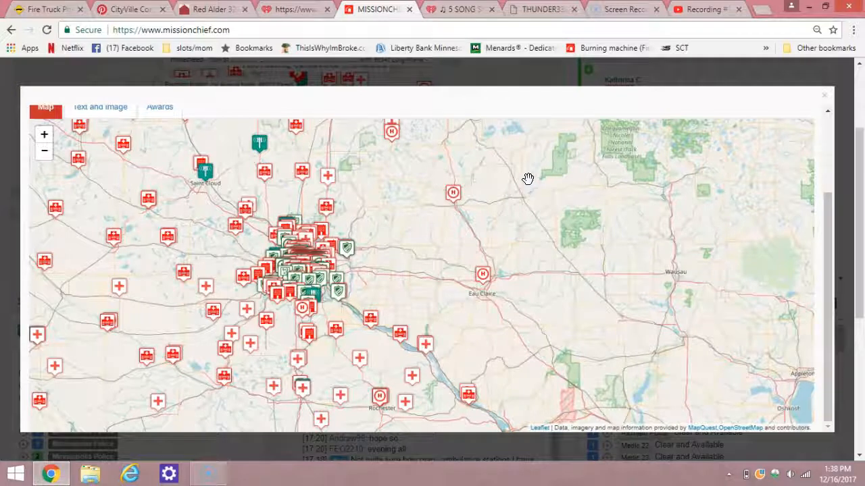
pyautogui.moveTo(519, 182)
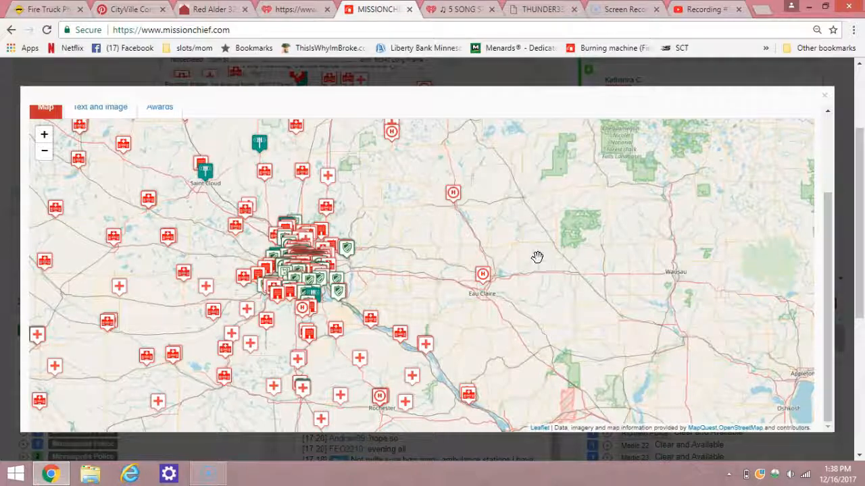
pyautogui.moveTo(537, 257); pyautogui.dragTo(577, 362)
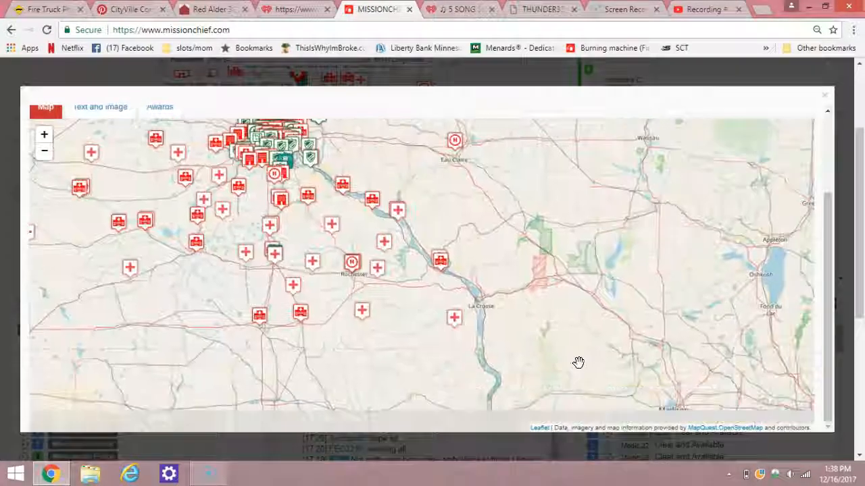
pyautogui.moveTo(577, 363); pyautogui.dragTo(606, 315)
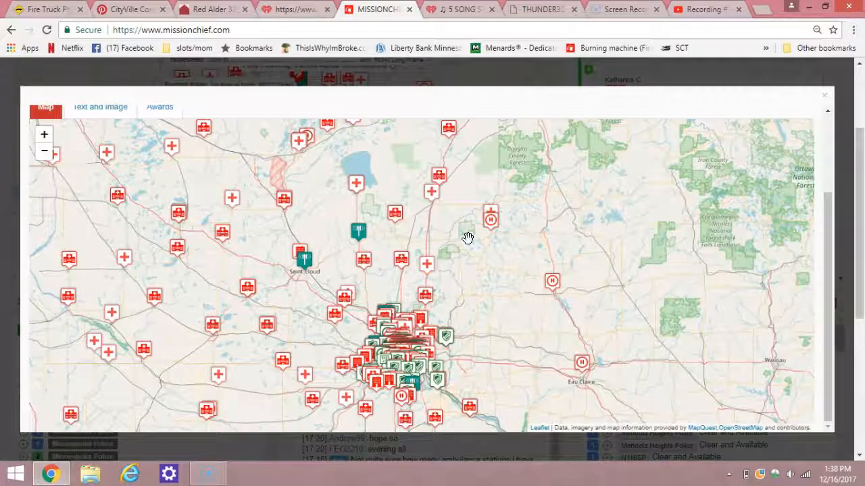
pyautogui.moveTo(468, 238); pyautogui.dragTo(425, 242)
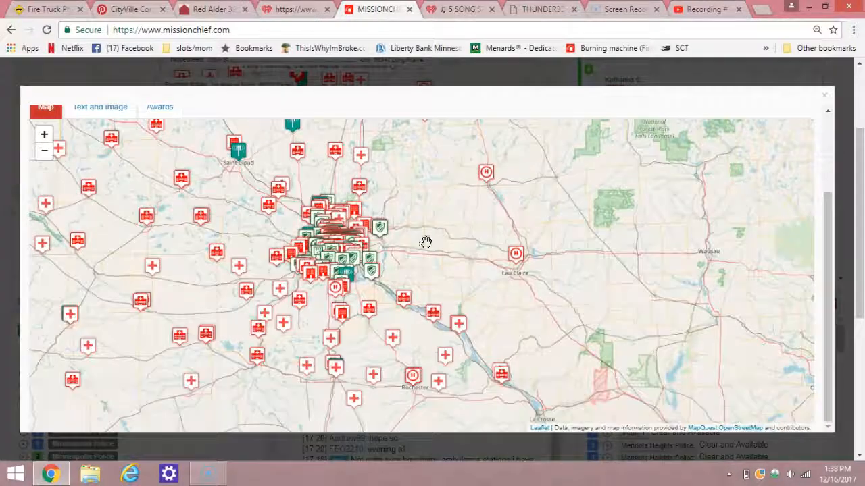
pyautogui.moveTo(425, 243); pyautogui.dragTo(463, 341)
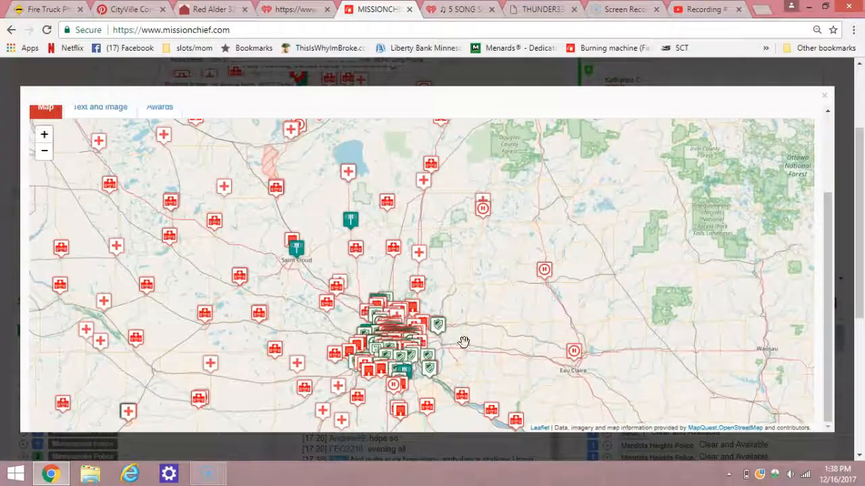
pyautogui.moveTo(464, 341); pyautogui.dragTo(432, 199)
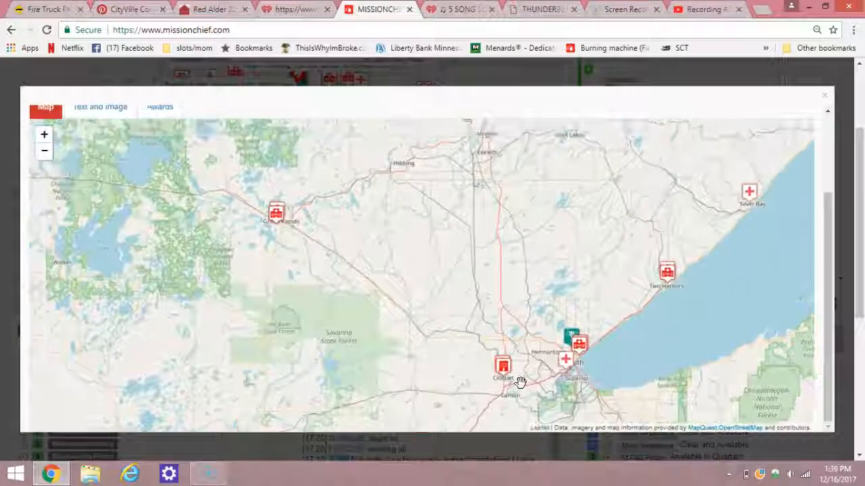
pyautogui.scroll(-3)
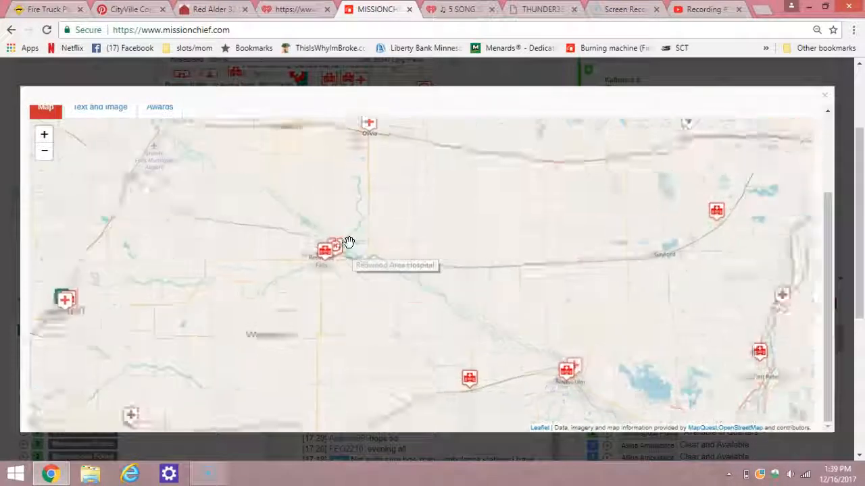
pyautogui.scroll(-3)
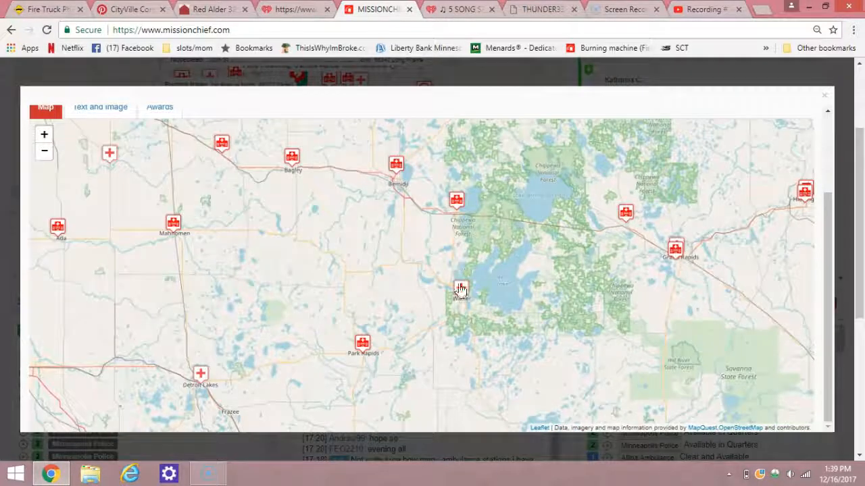
pyautogui.moveTo(459, 289); pyautogui.dragTo(469, 233)
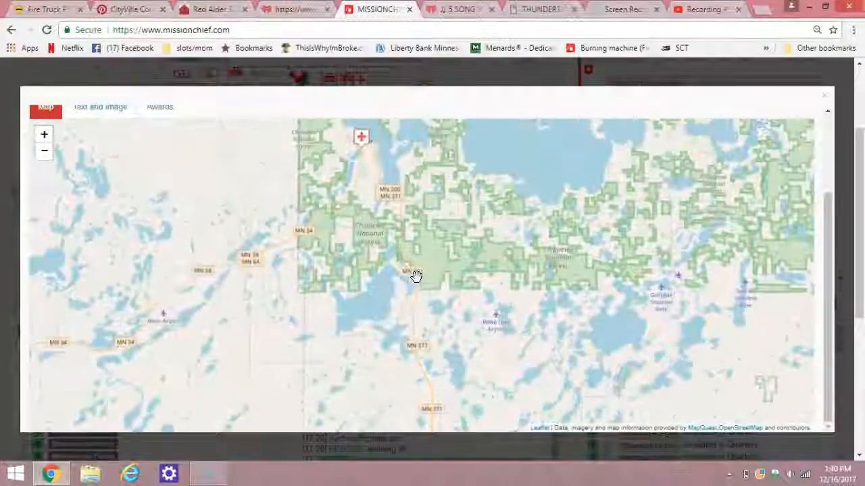
pyautogui.moveTo(417, 276); pyautogui.dragTo(375, 275)
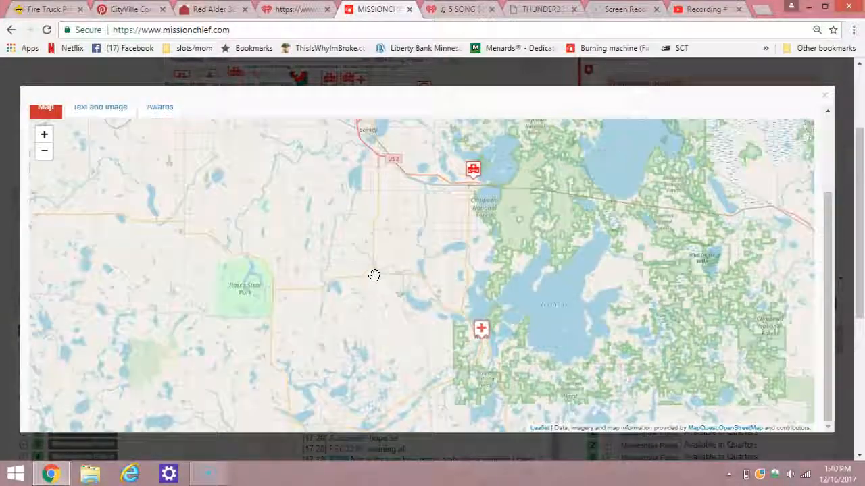
pyautogui.moveTo(374, 275); pyautogui.dragTo(312, 196)
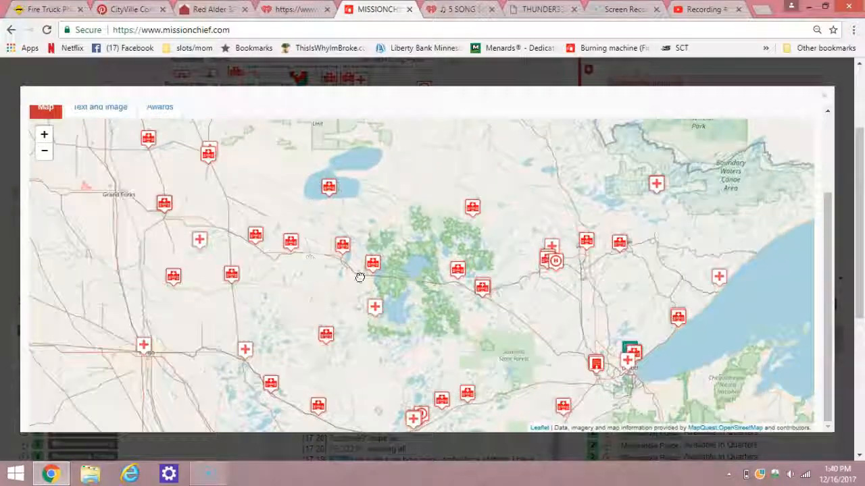
pyautogui.moveTo(360, 278); pyautogui.dragTo(475, 243)
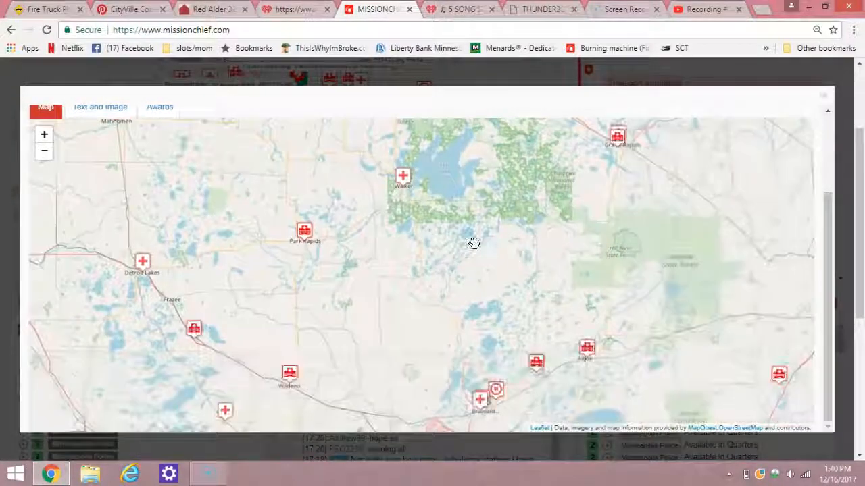
pyautogui.moveTo(473, 243); pyautogui.dragTo(418, 341)
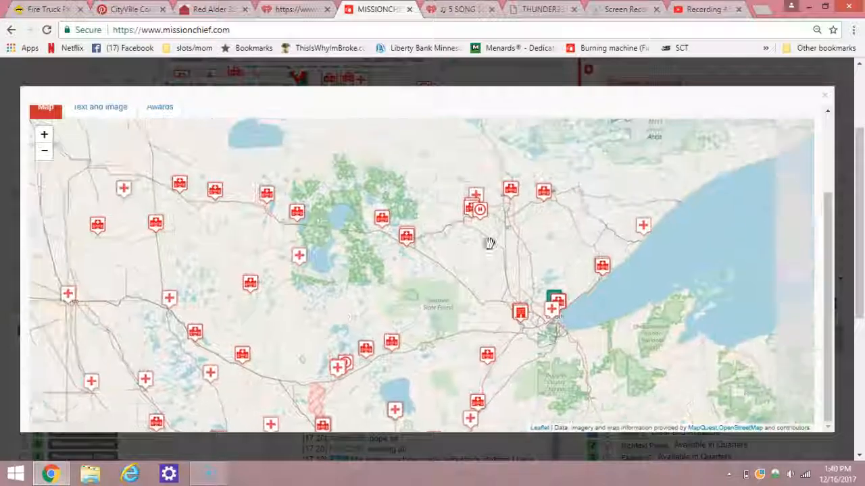
pyautogui.moveTo(490, 243); pyautogui.dragTo(453, 232)
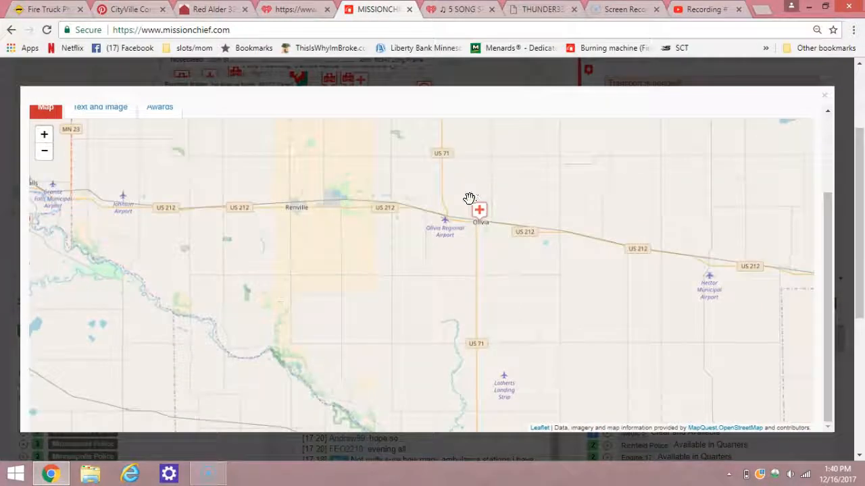
pyautogui.moveTo(479, 211)
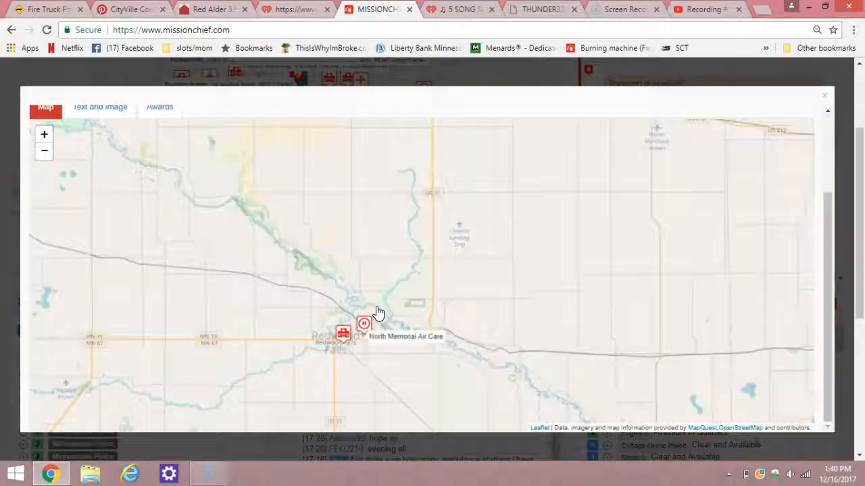
# - Find North Memorial Air Care near Redwood Falls, then close the stations map
pyautogui.moveTo(378, 312); pyautogui.dragTo(365, 347)
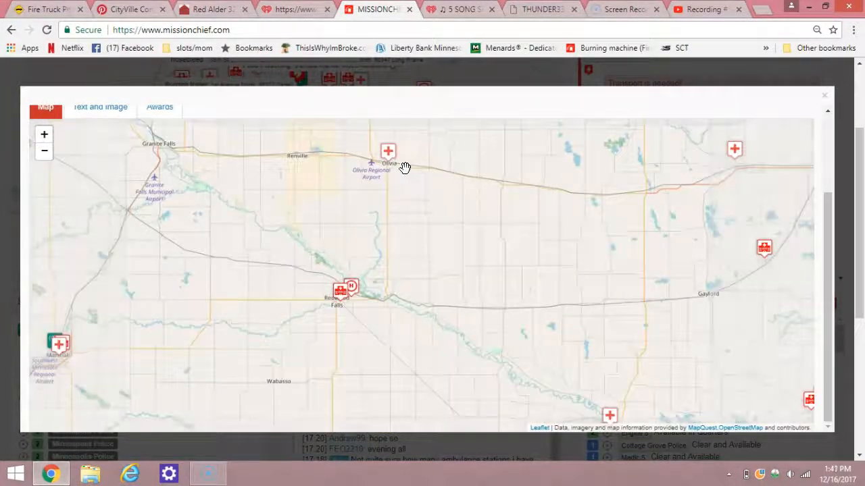
pyautogui.moveTo(346, 289)
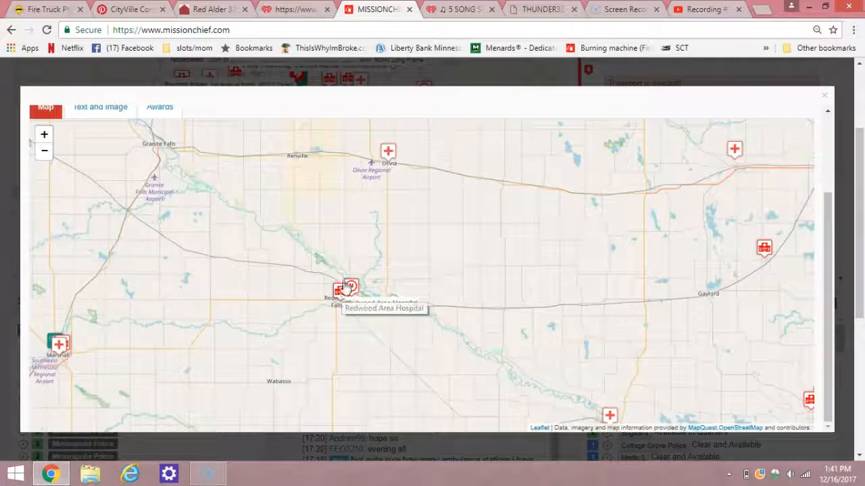
pyautogui.moveTo(341, 265)
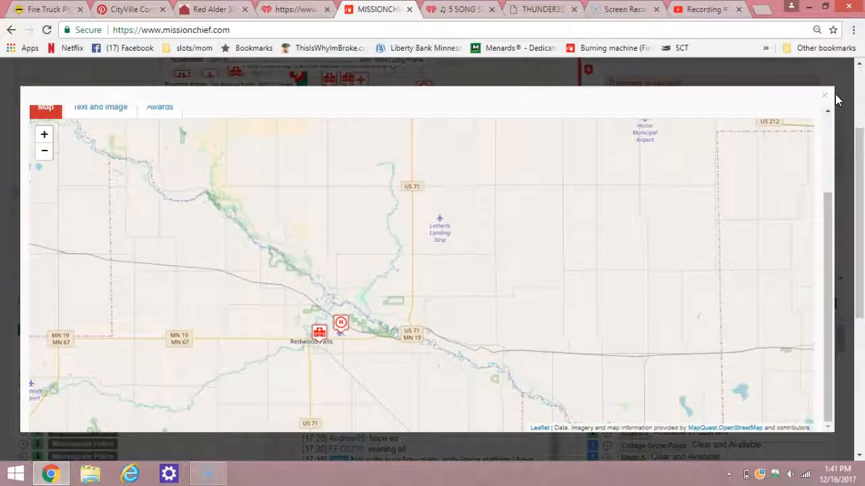
pyautogui.click(825, 95)
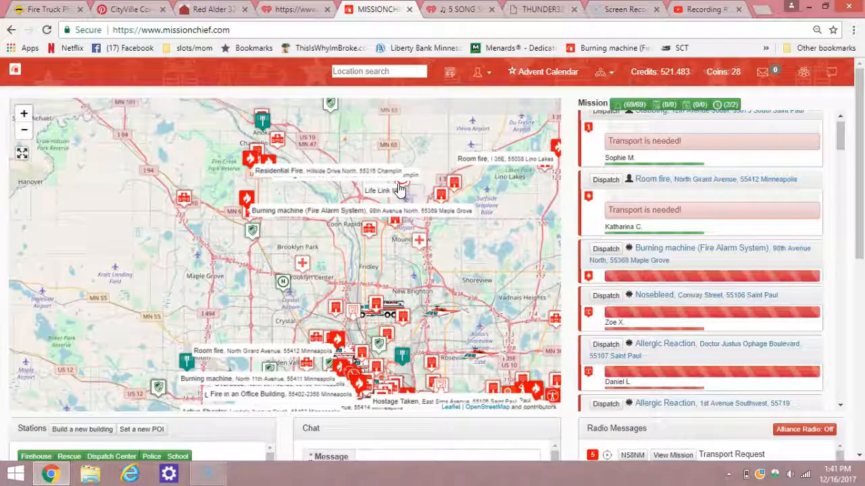
# - Check the Life Link III bases' helicopters N356LL and N355LL, closing each detail page
pyautogui.click(375, 190)
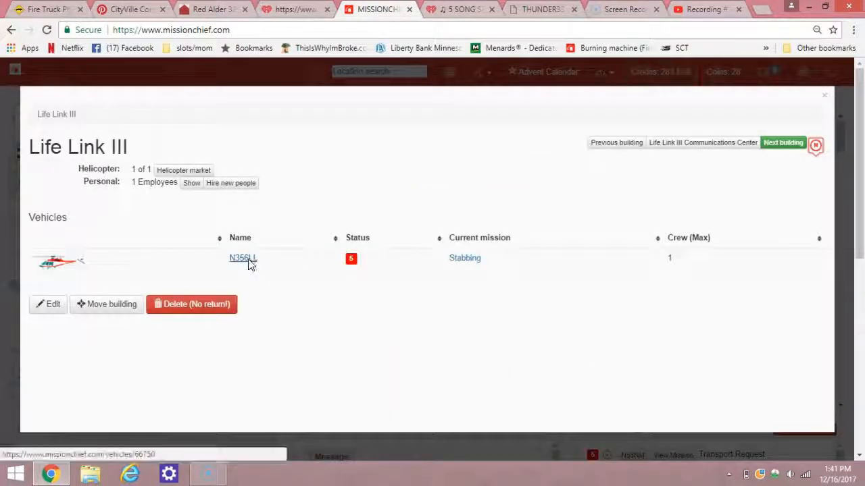
pyautogui.click(243, 258)
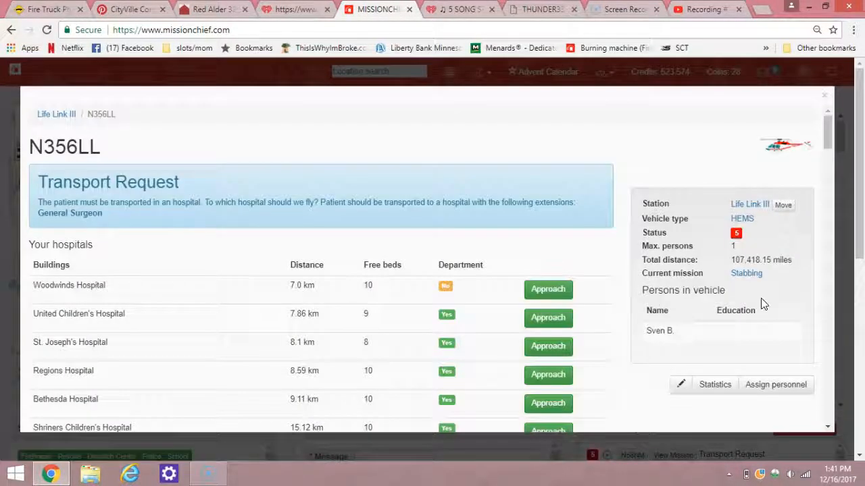
pyautogui.moveTo(746, 273)
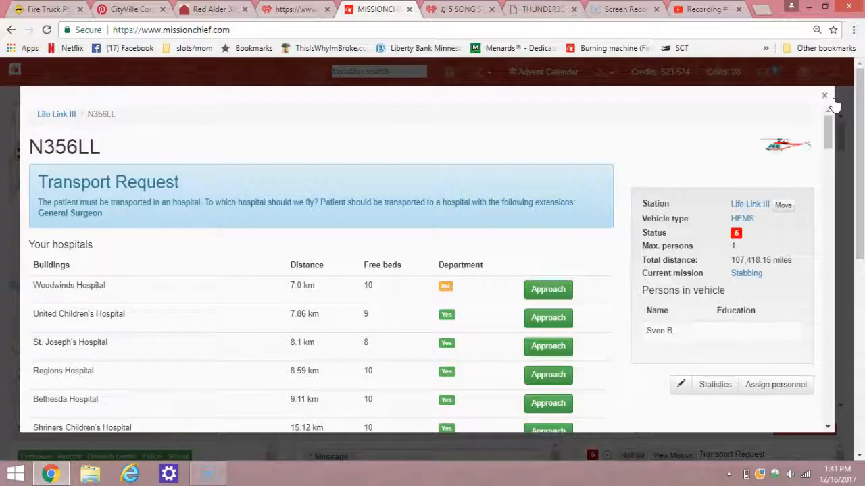
pyautogui.click(824, 96)
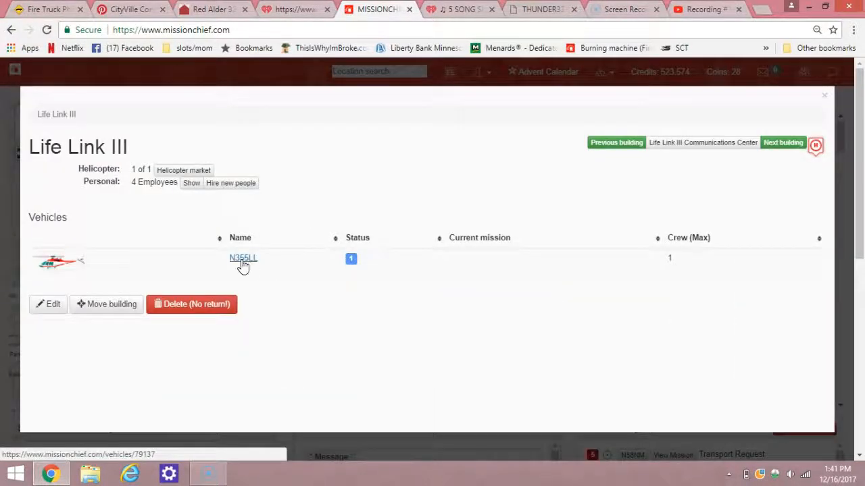
pyautogui.click(243, 258)
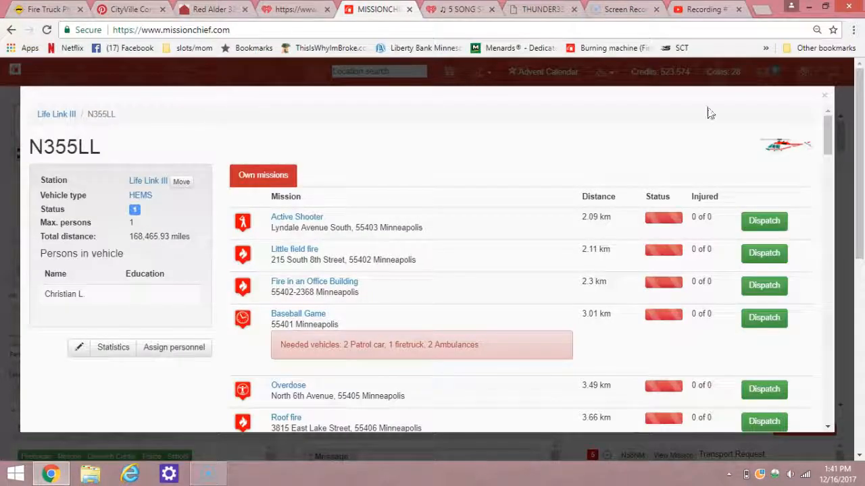
pyautogui.click(824, 95)
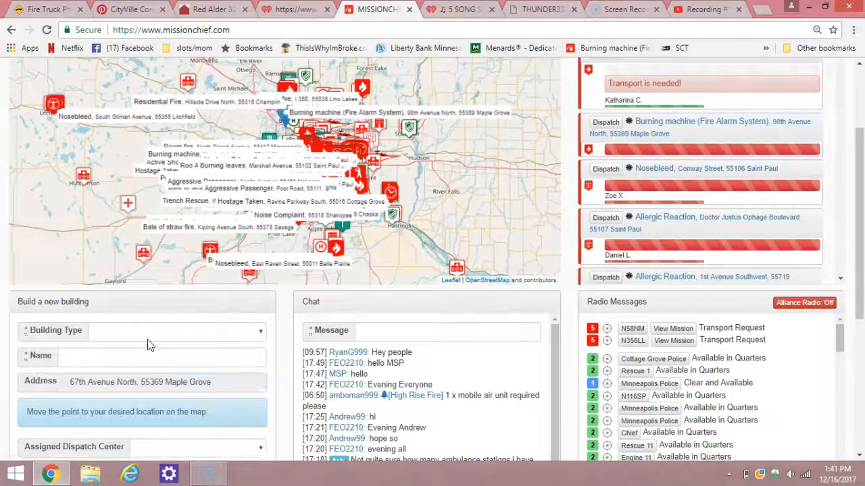
# - Pick Helicopter station from the Building Type dropdown of the new-building form
pyautogui.click(177, 331)
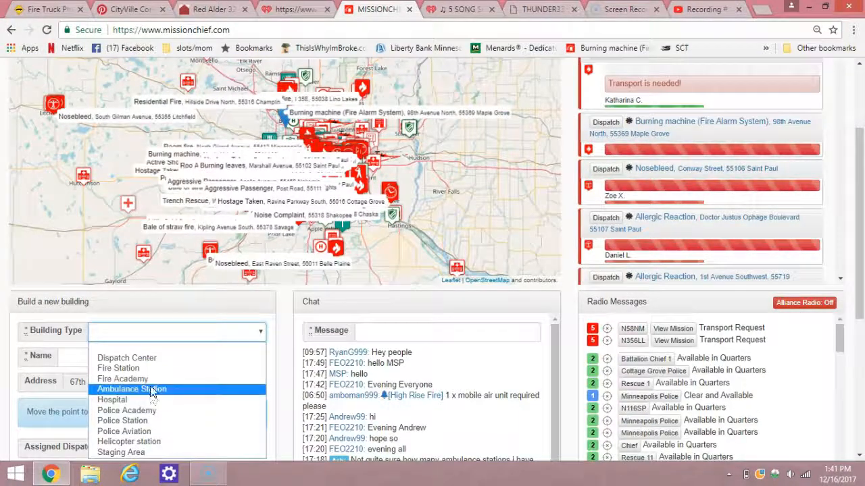
pyautogui.moveTo(128, 441)
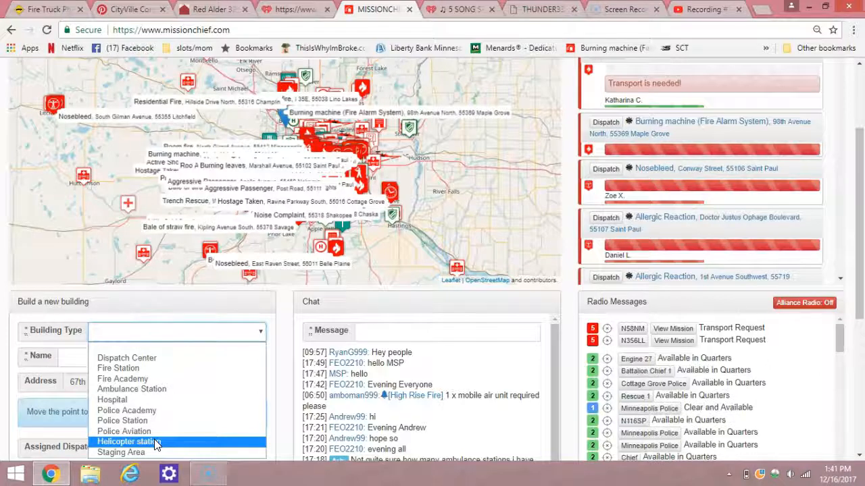
pyautogui.moveTo(124, 431)
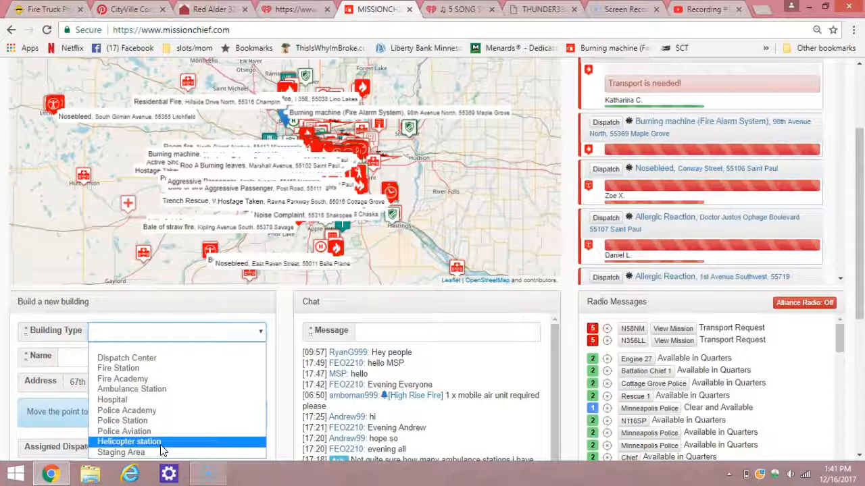
pyautogui.click(129, 441)
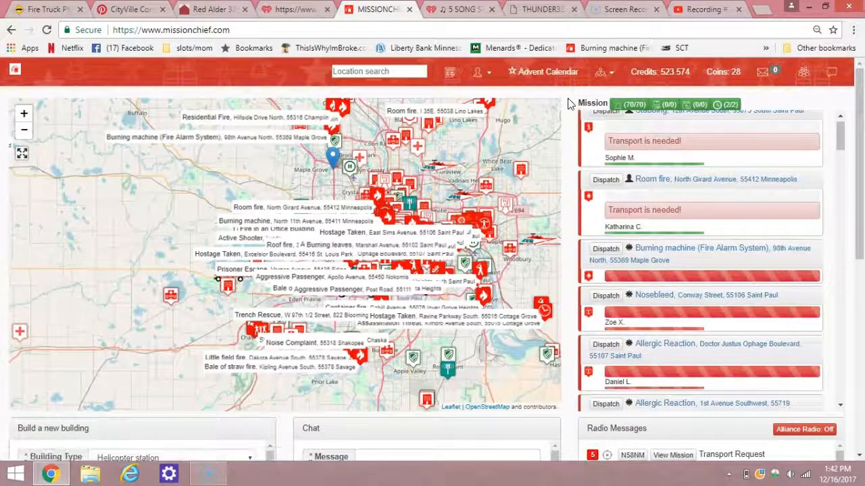
# - Pan over New Richmond, Lino Lakes, Blaine, Coon Rapids and Elk River to scout locations
pyautogui.scroll(-3)
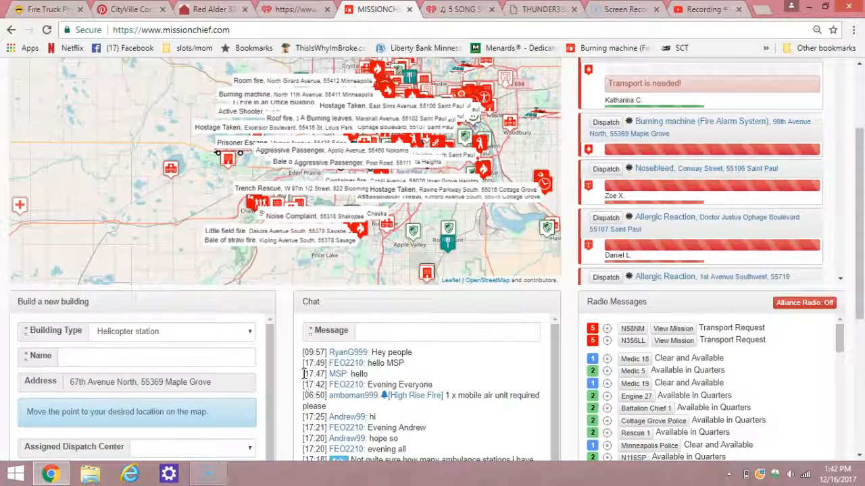
pyautogui.scroll(-3)
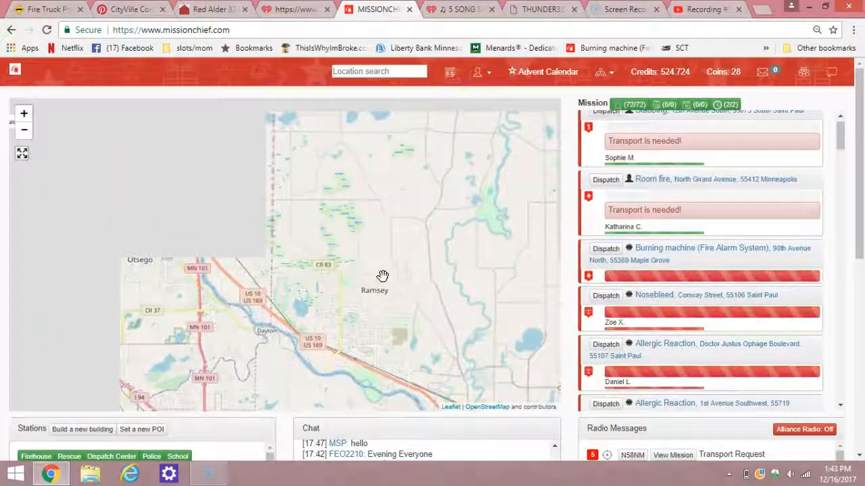
pyautogui.moveTo(383, 276); pyautogui.dragTo(355, 306)
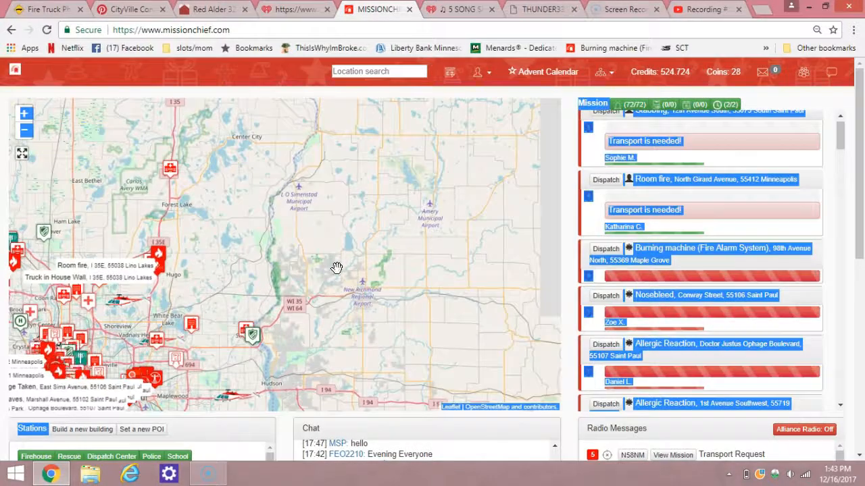
pyautogui.moveTo(337, 270); pyautogui.dragTo(317, 297)
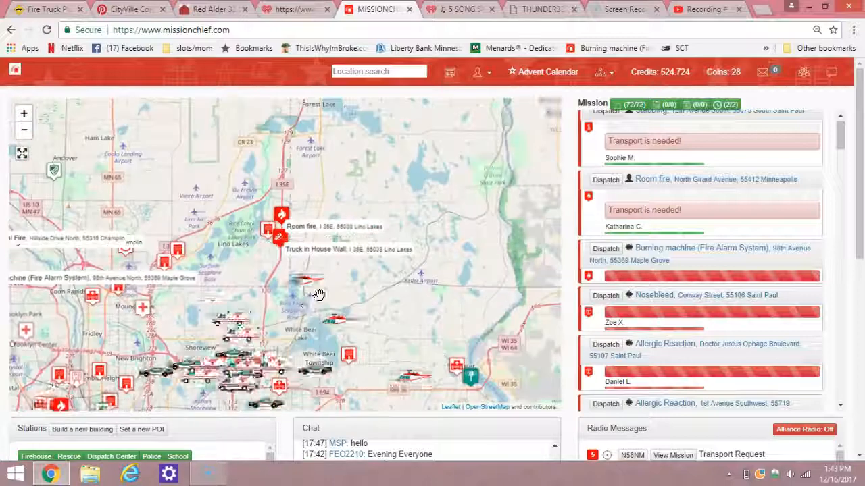
pyautogui.moveTo(318, 294); pyautogui.dragTo(233, 275)
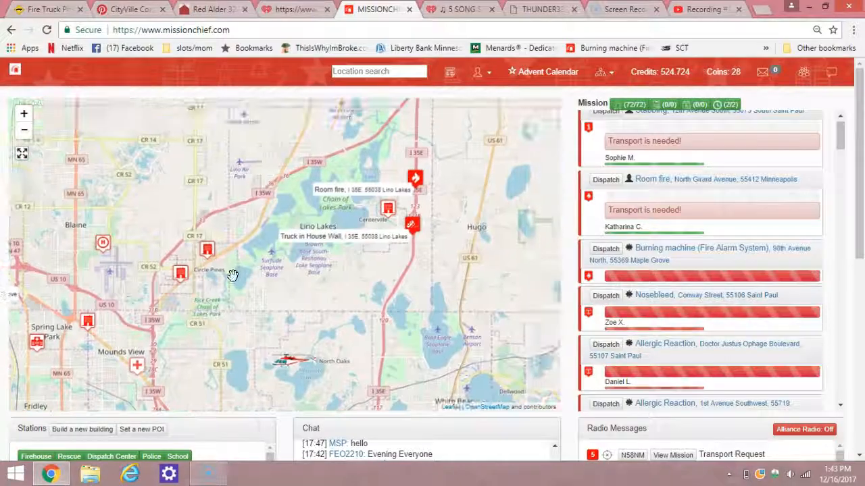
pyautogui.moveTo(233, 273); pyautogui.dragTo(277, 211)
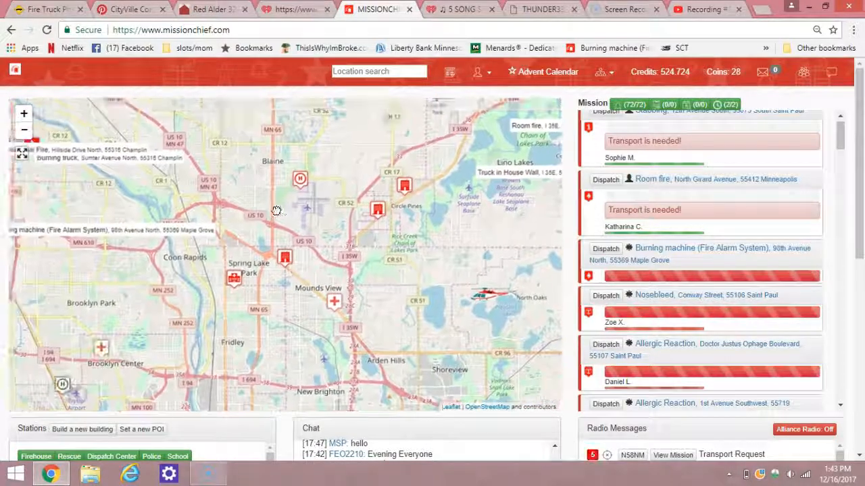
pyautogui.moveTo(277, 211); pyautogui.dragTo(412, 355)
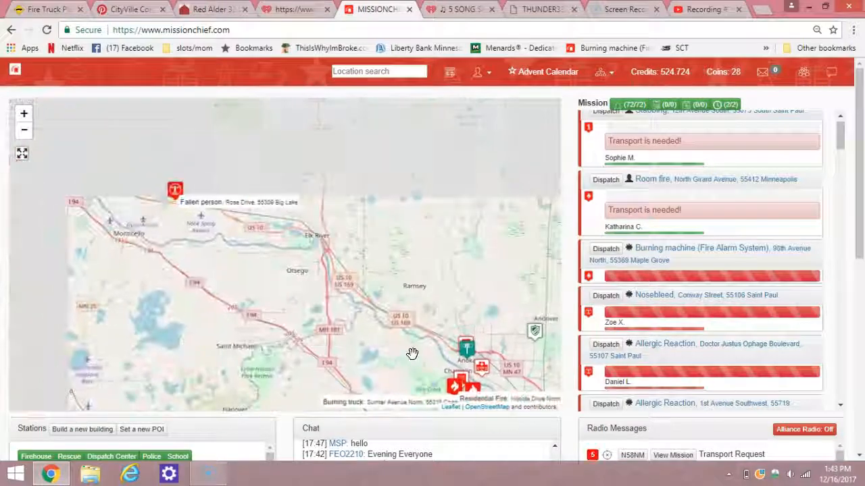
pyautogui.moveTo(412, 355); pyautogui.dragTo(346, 296)
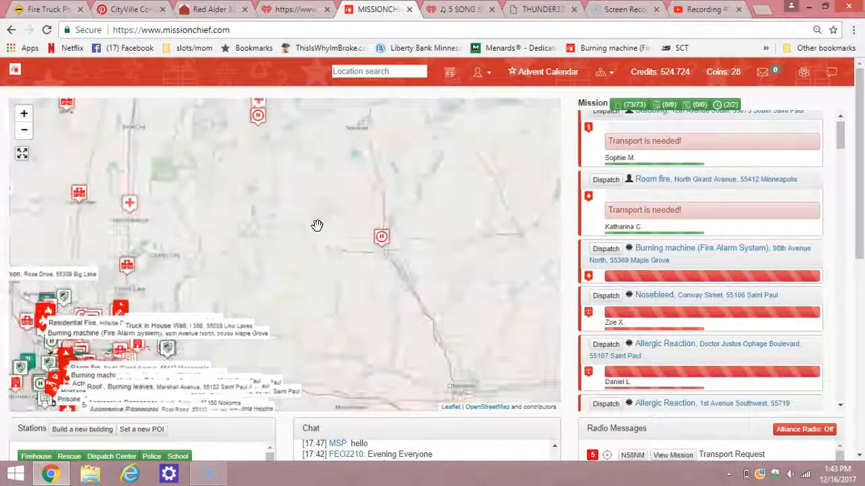
pyautogui.moveTo(318, 225); pyautogui.dragTo(279, 189)
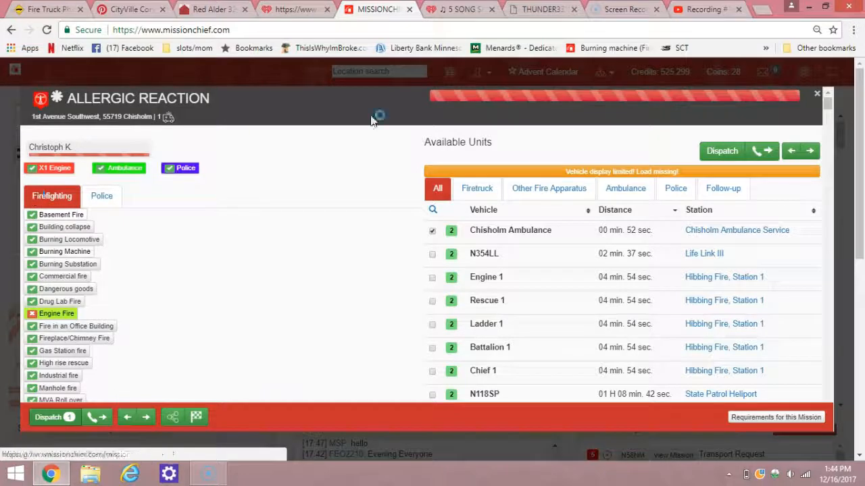
# - Dispatch Chisholm Ambulance to the Allergic Reaction call and close the mission window
pyautogui.click(738, 151)
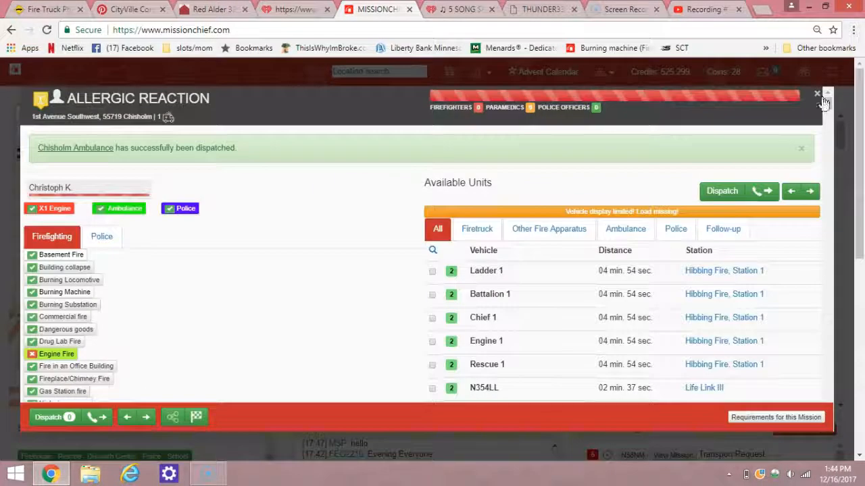
pyautogui.click(615, 250)
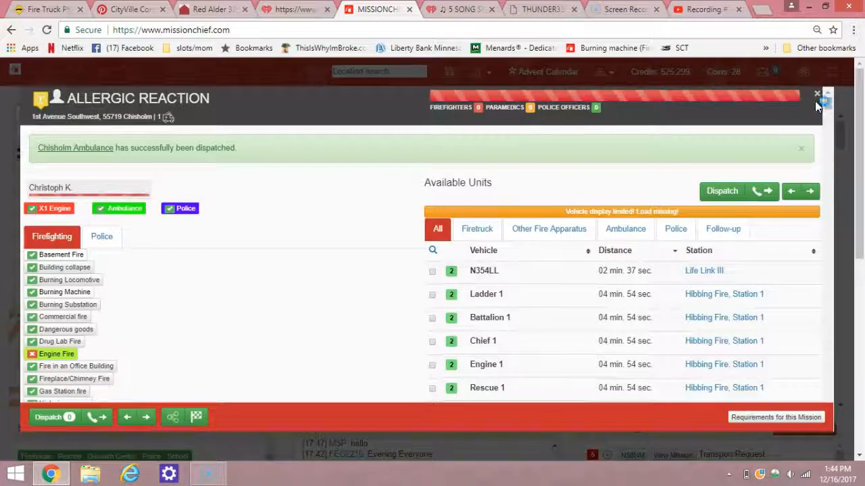
pyautogui.click(816, 94)
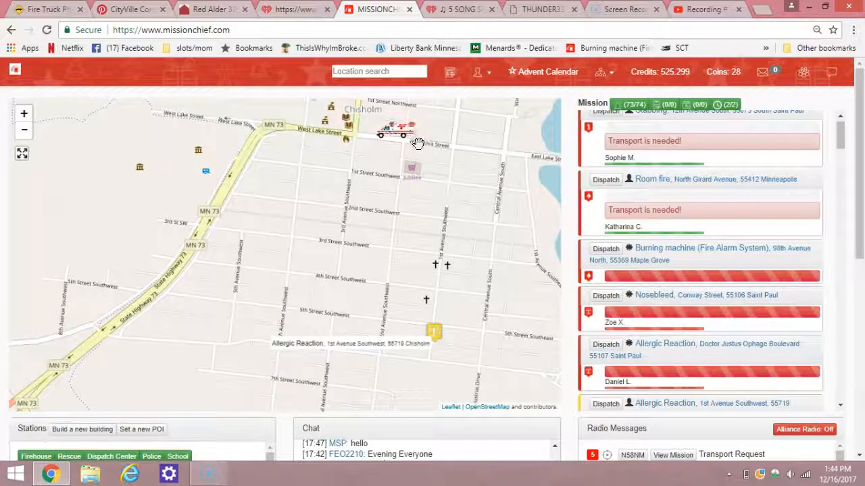
# - Pan from Chisholm to Hibbing's fire station and Fairview Range Medical Center
pyautogui.moveTo(419, 142); pyautogui.dragTo(378, 300)
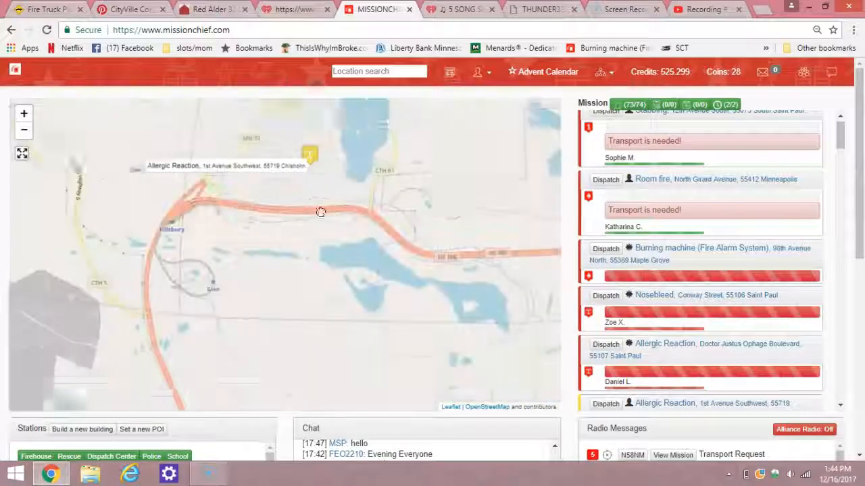
pyautogui.moveTo(320, 212); pyautogui.dragTo(168, 312)
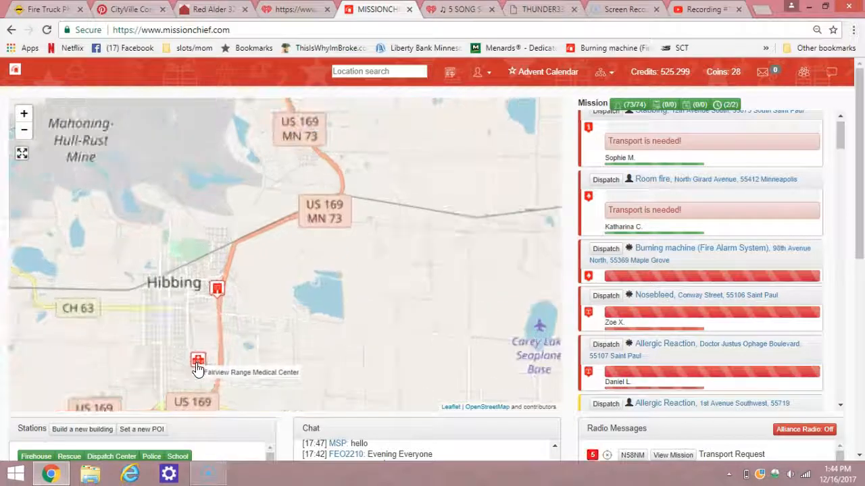
pyautogui.moveTo(198, 359); pyautogui.dragTo(323, 214)
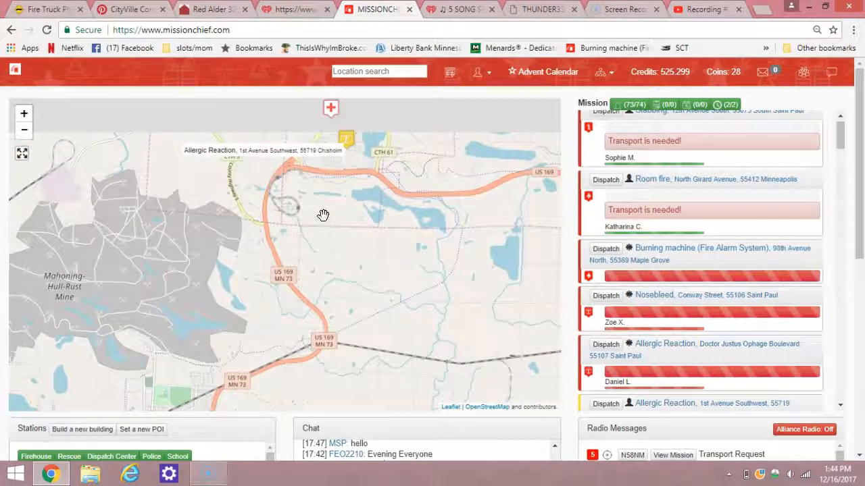
pyautogui.moveTo(323, 215); pyautogui.dragTo(397, 276)
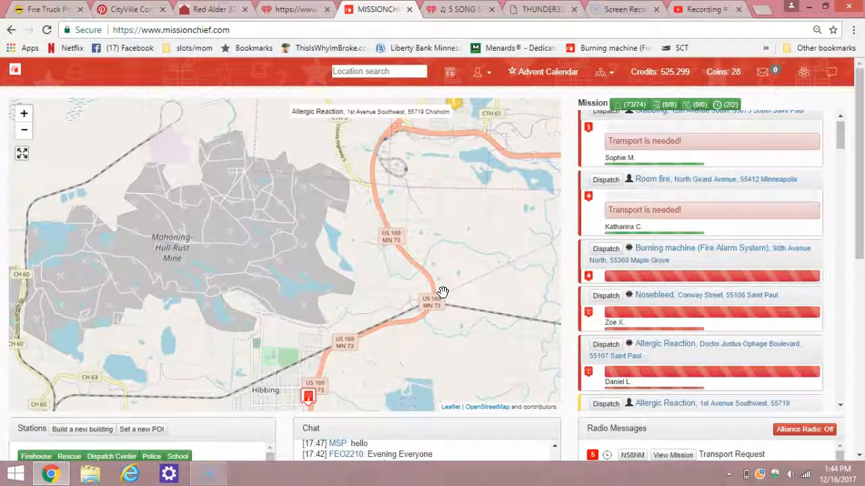
pyautogui.moveTo(442, 293); pyautogui.dragTo(398, 320)
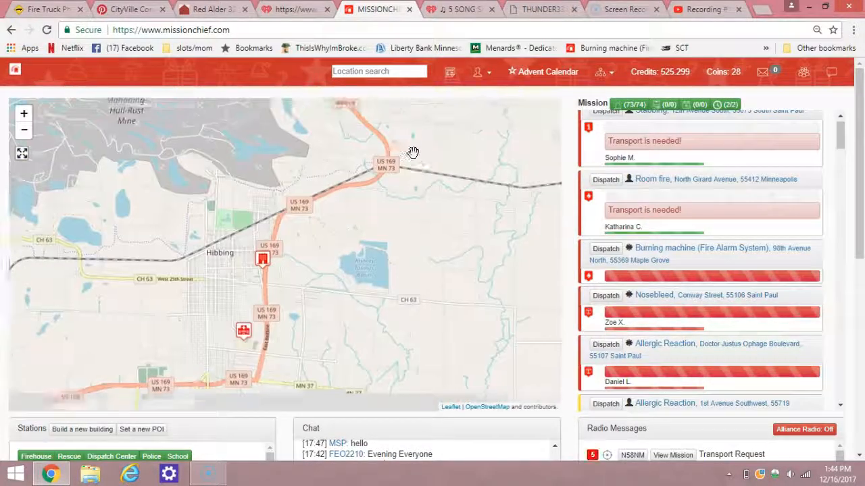
pyautogui.moveTo(412, 151); pyautogui.dragTo(360, 208)
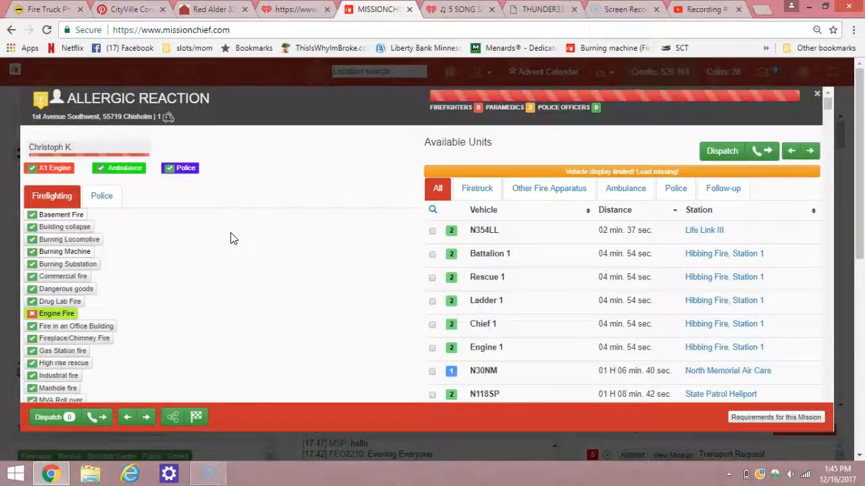
pyautogui.moveTo(252, 228)
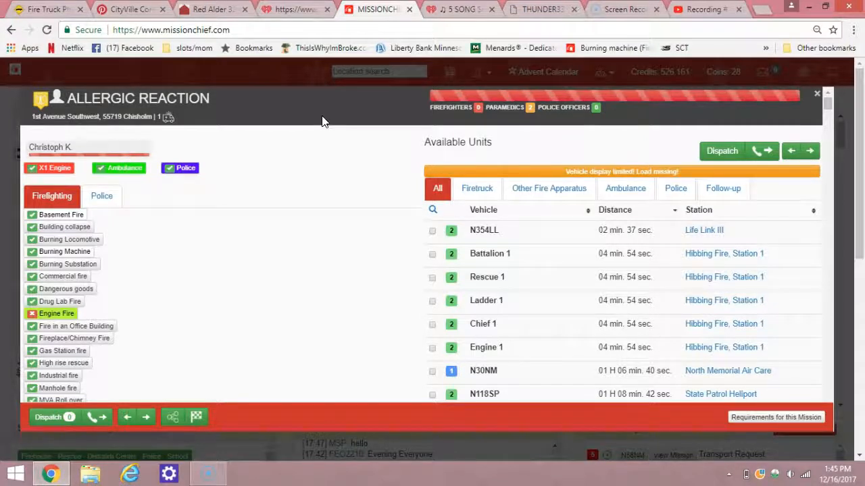
# - Scroll through the Chisholm call's Available Units list
pyautogui.scroll(-3)
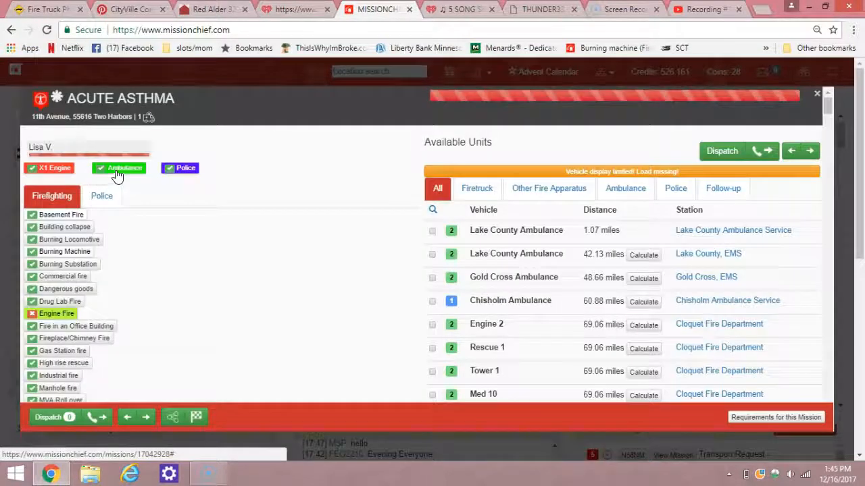
# - Dispatch helicopter N354LL to the Two Harbors asthma call and open North Memorial Air Care
pyautogui.click(431, 253)
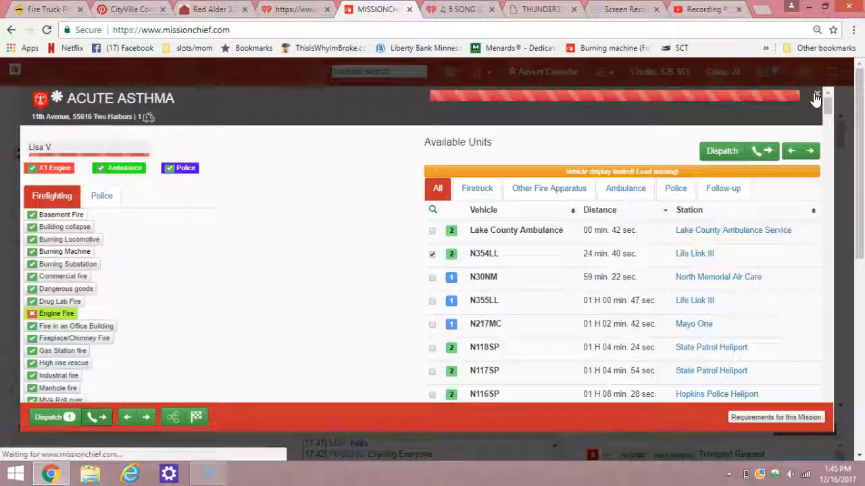
pyautogui.click(815, 95)
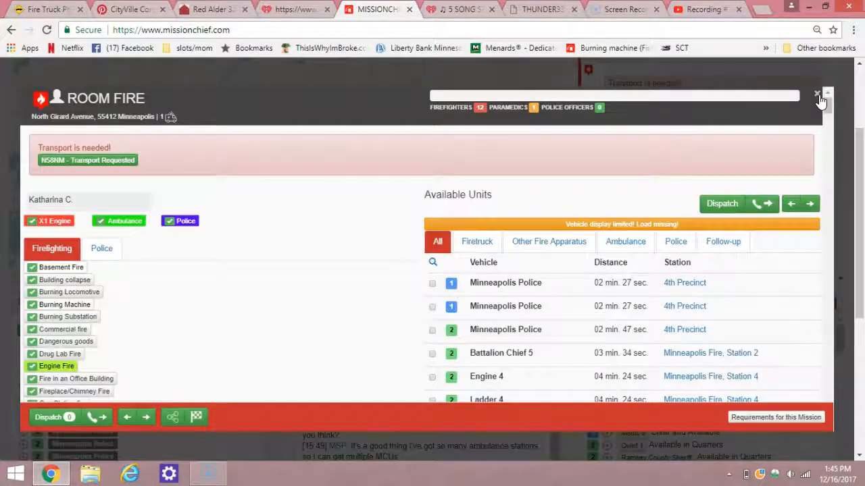
pyautogui.click(817, 95)
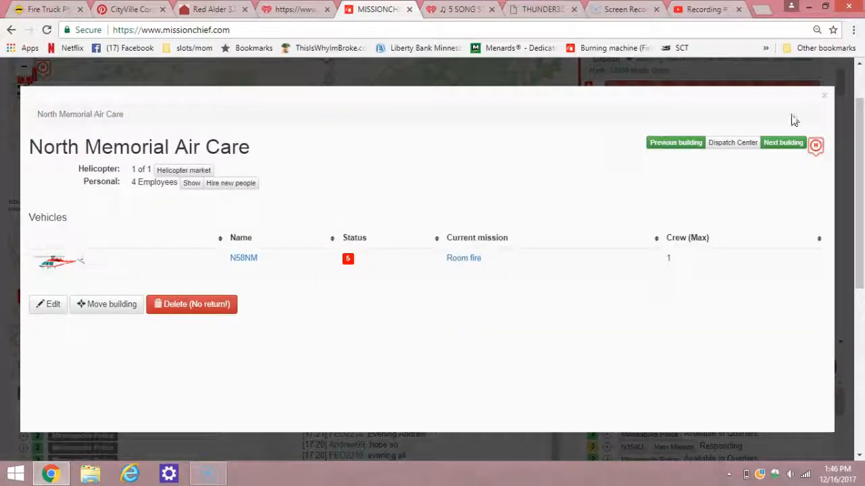
# - Close the North Memorial Air Care page, review the Room fire call, then close it
pyautogui.click(824, 96)
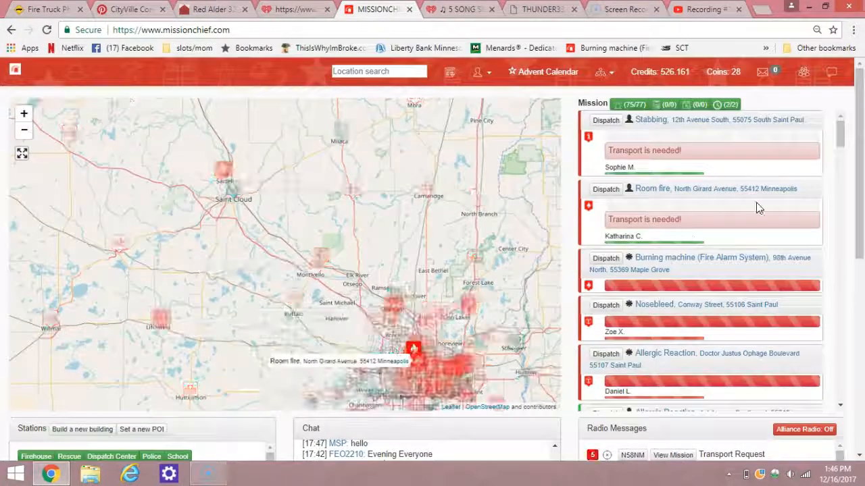
pyautogui.scroll(-3)
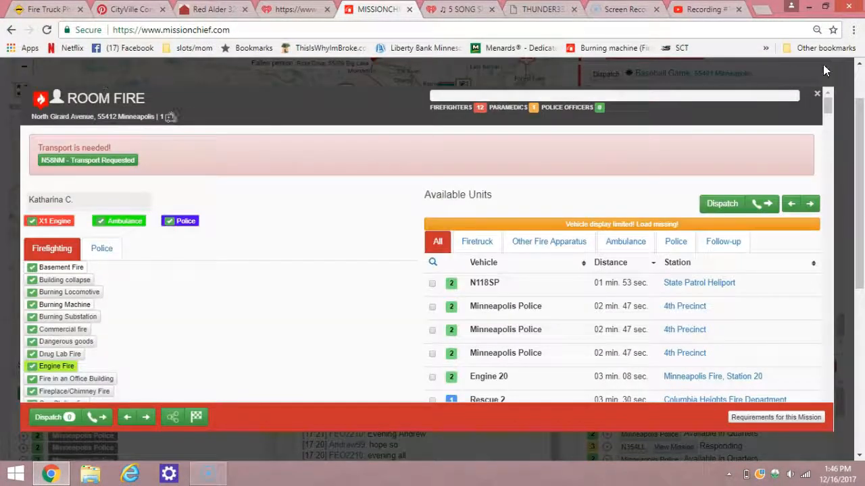
pyautogui.click(816, 93)
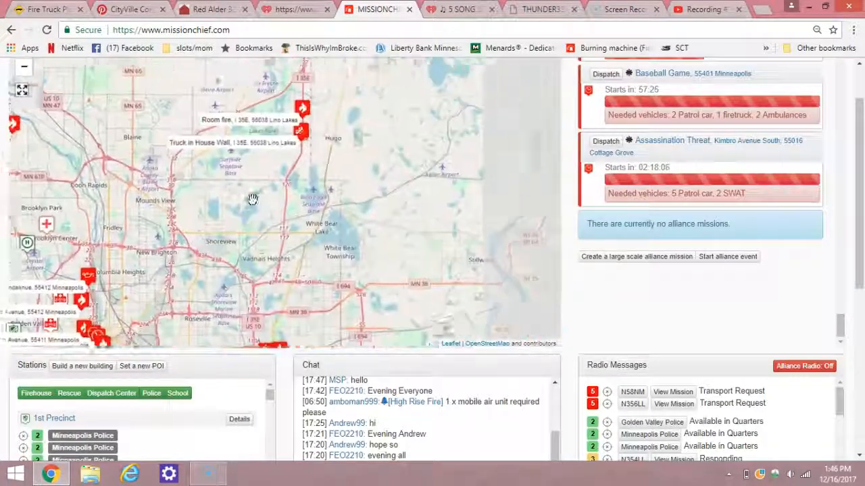
# - Close the Lino Lakes room fire and select the North Fairview Avenue room fire from the list
pyautogui.click(302, 108)
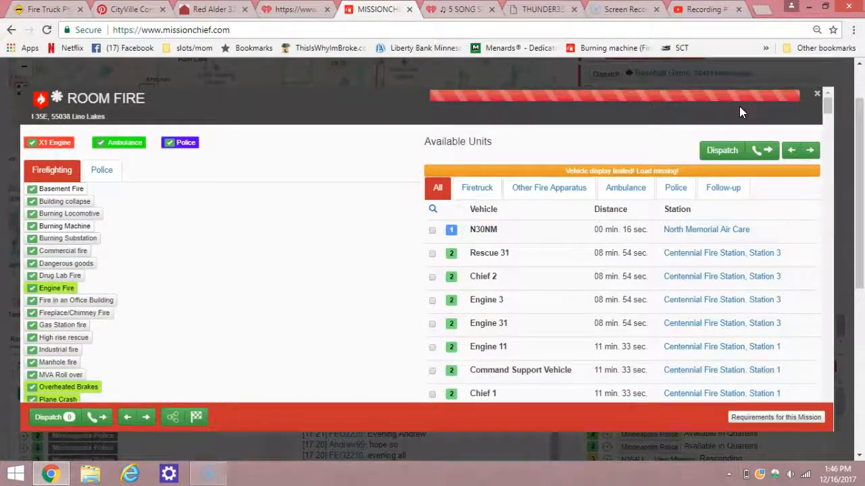
pyautogui.click(816, 94)
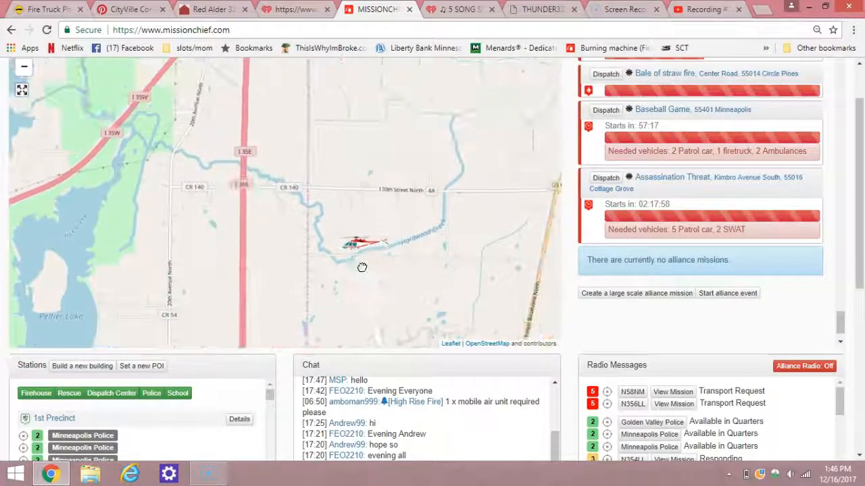
pyautogui.moveTo(362, 268); pyautogui.dragTo(208, 265)
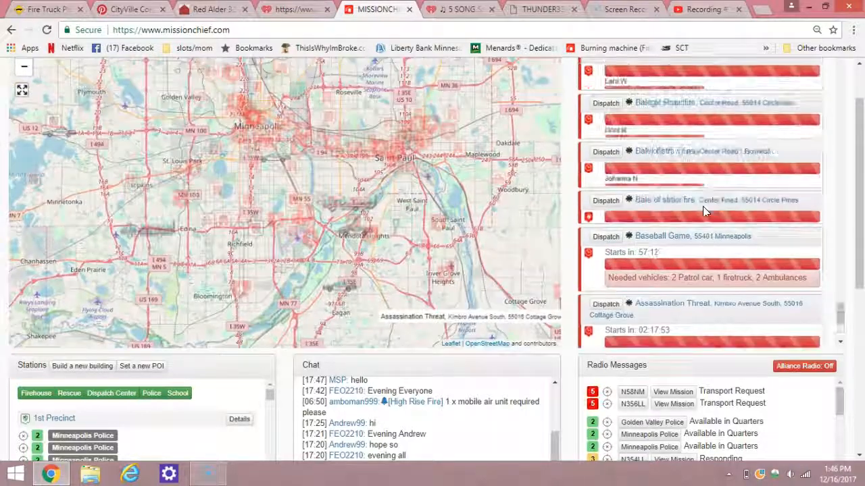
pyautogui.scroll(-3)
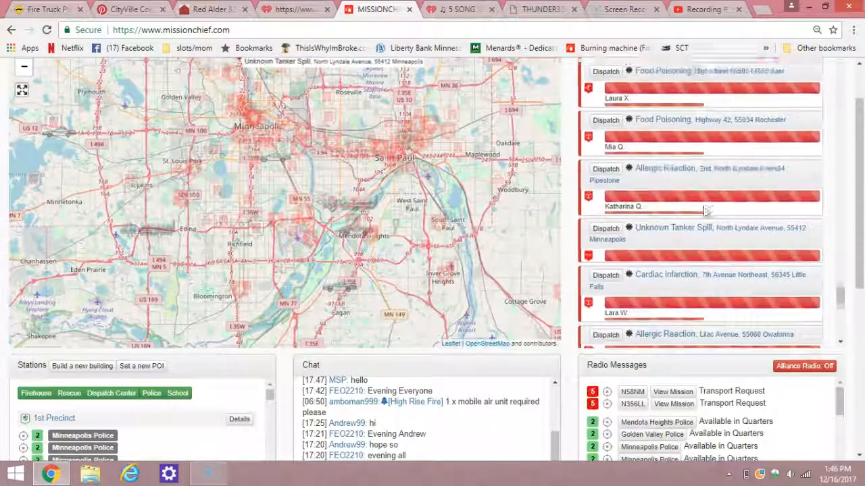
pyautogui.scroll(-3)
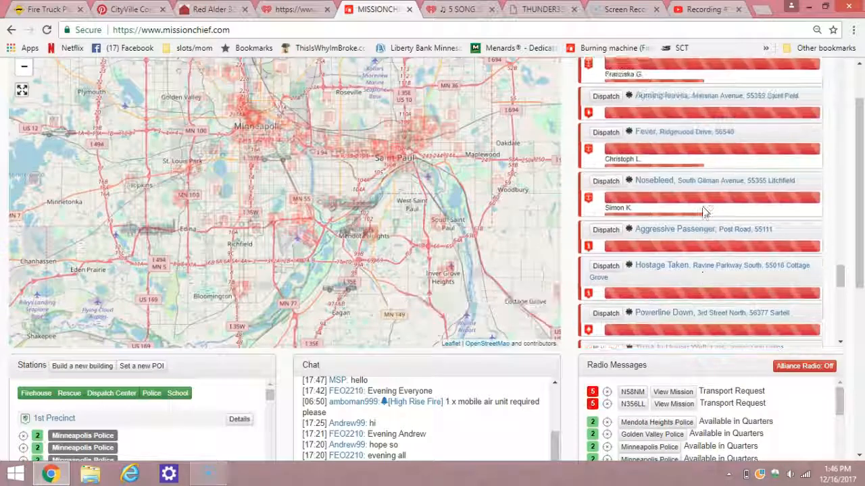
pyautogui.scroll(-3)
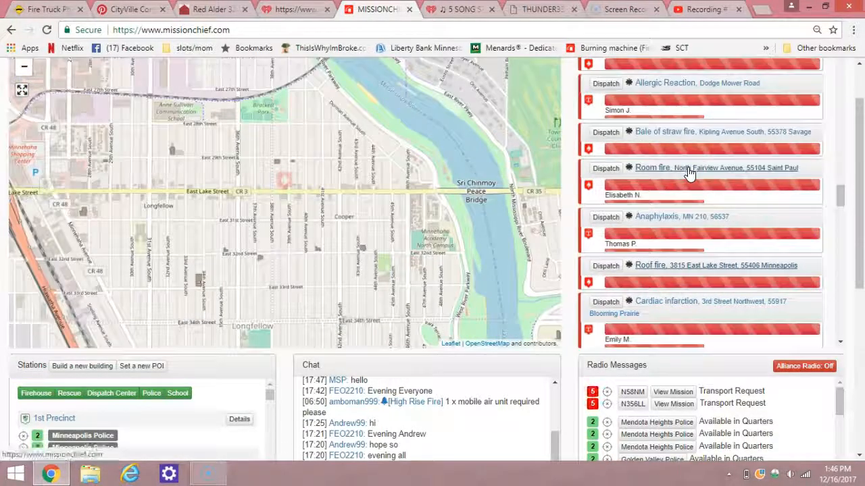
pyautogui.click(716, 168)
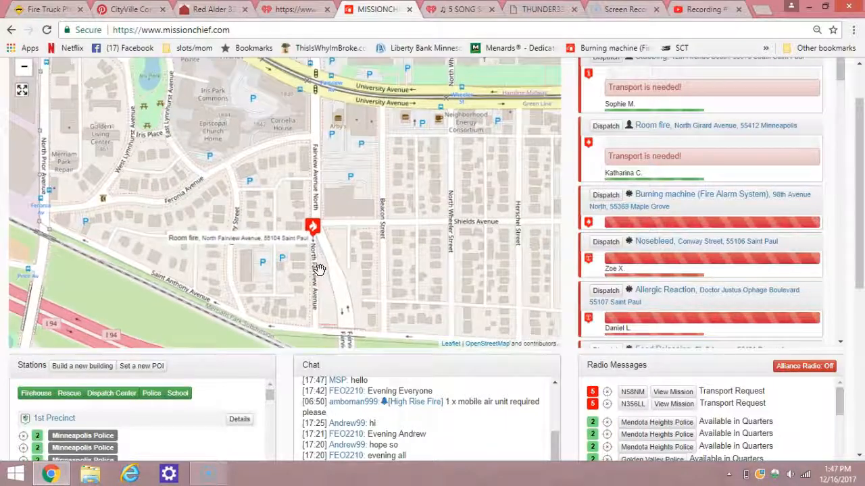
# - Open the North Fairview Avenue room fire mission window, then close it
pyautogui.click(312, 226)
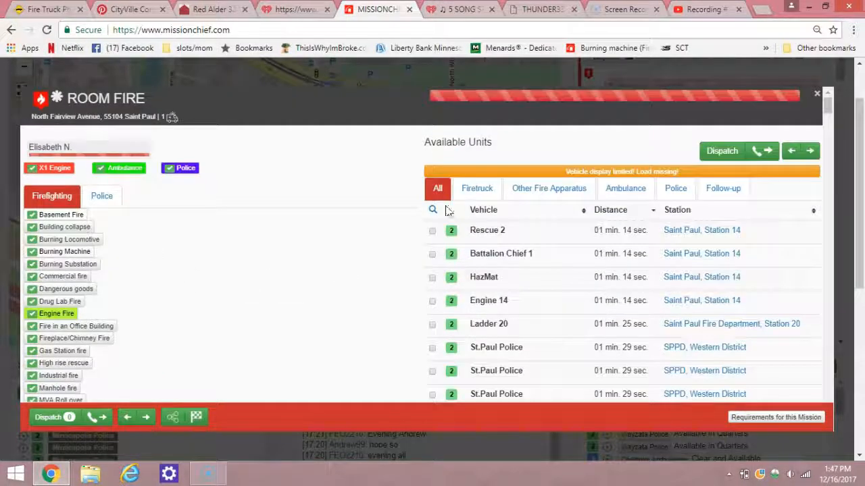
pyautogui.click(816, 93)
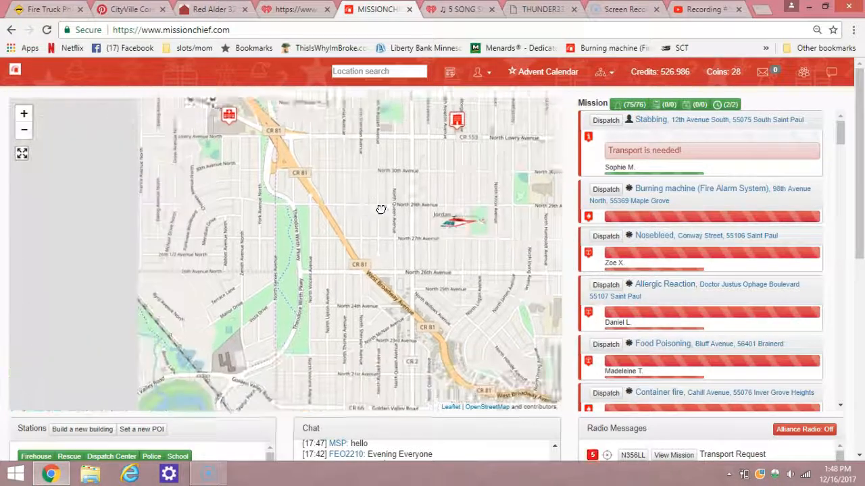
# - Pan to helicopter N58NM and open its vehicle details page
pyautogui.moveTo(381, 210); pyautogui.dragTo(437, 206)
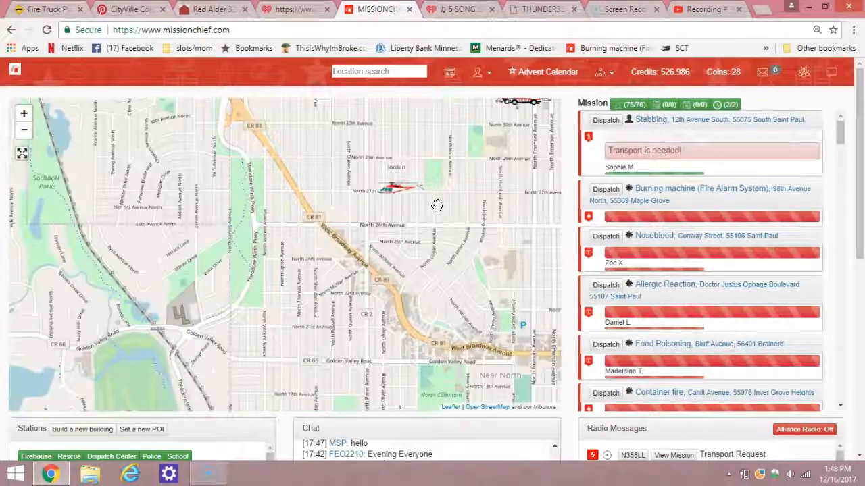
pyautogui.click(395, 189)
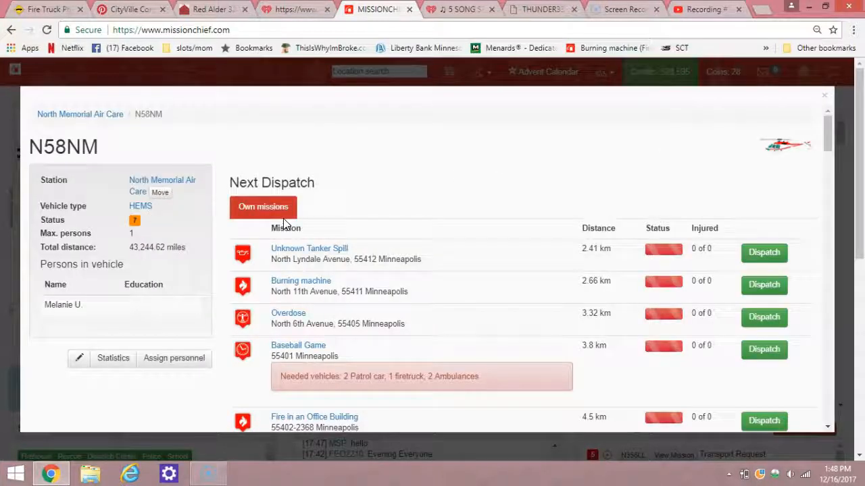
pyautogui.moveTo(196, 225)
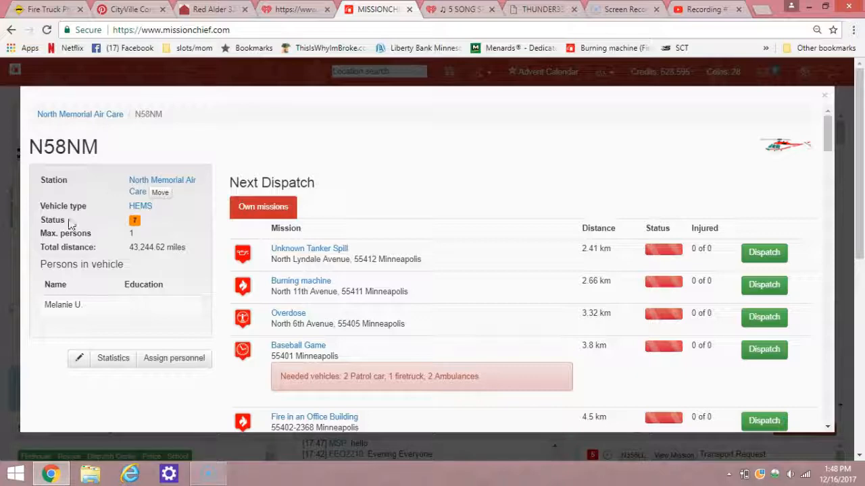
pyautogui.scroll(-3)
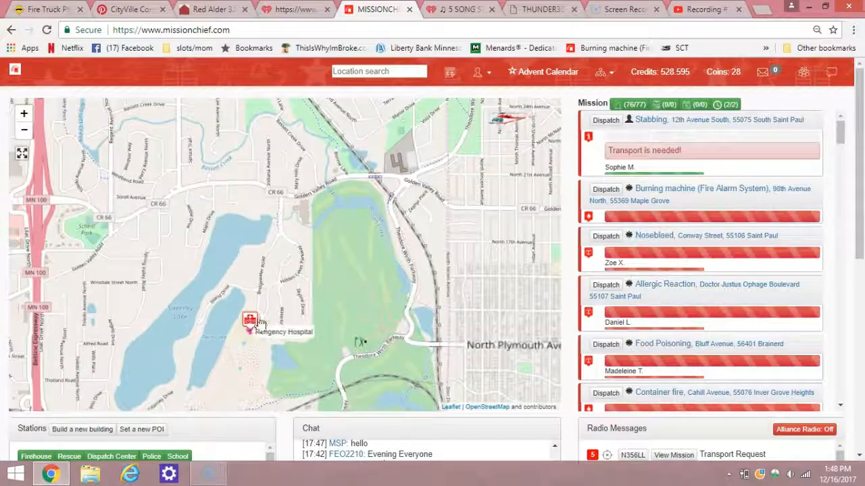
pyautogui.click(249, 321)
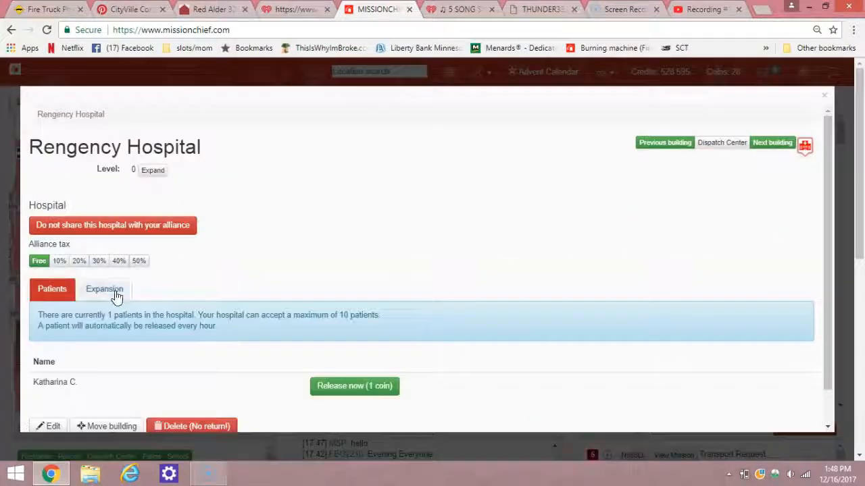
pyautogui.click(104, 289)
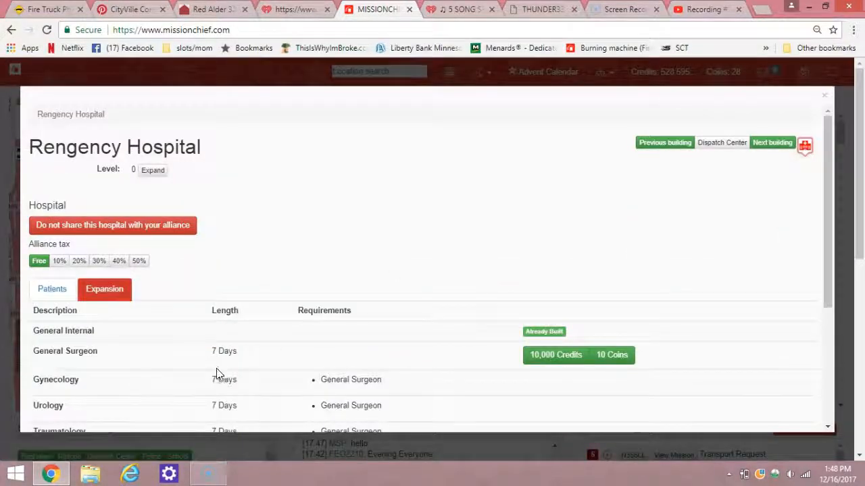
pyautogui.click(825, 94)
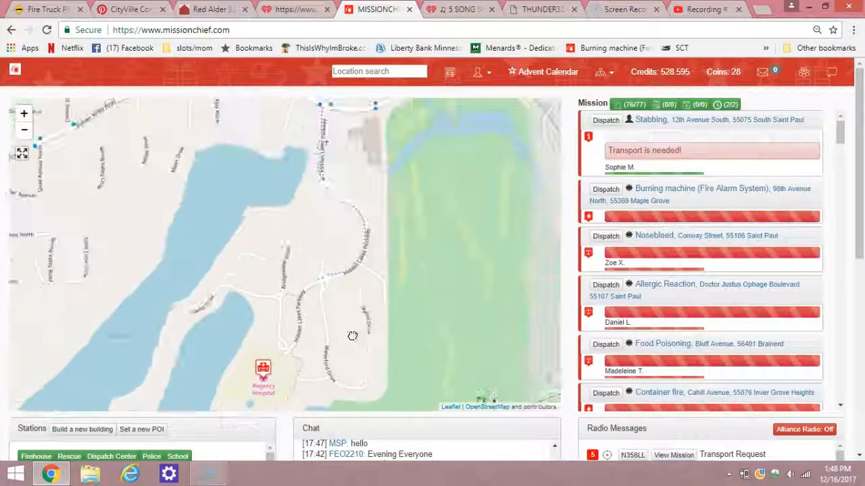
# - Pan the map following the helicopter and return to the hospital area
pyautogui.moveTo(352, 336); pyautogui.dragTo(354, 289)
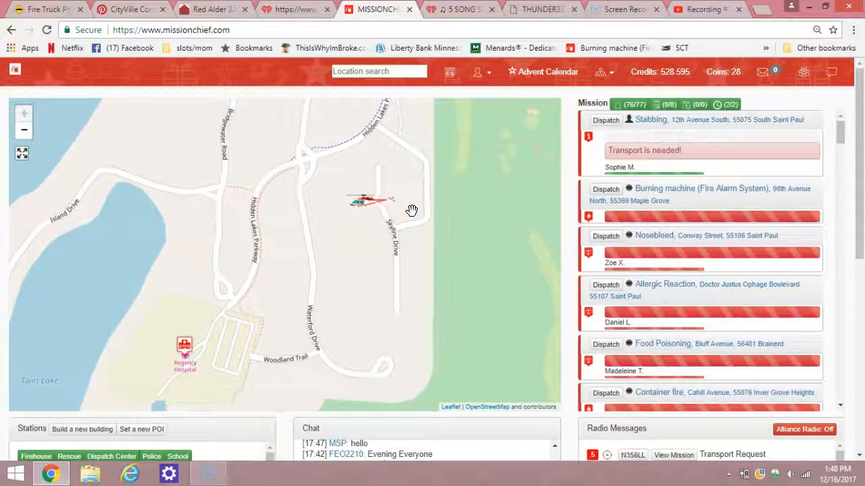
pyautogui.moveTo(411, 210); pyautogui.dragTo(373, 295)
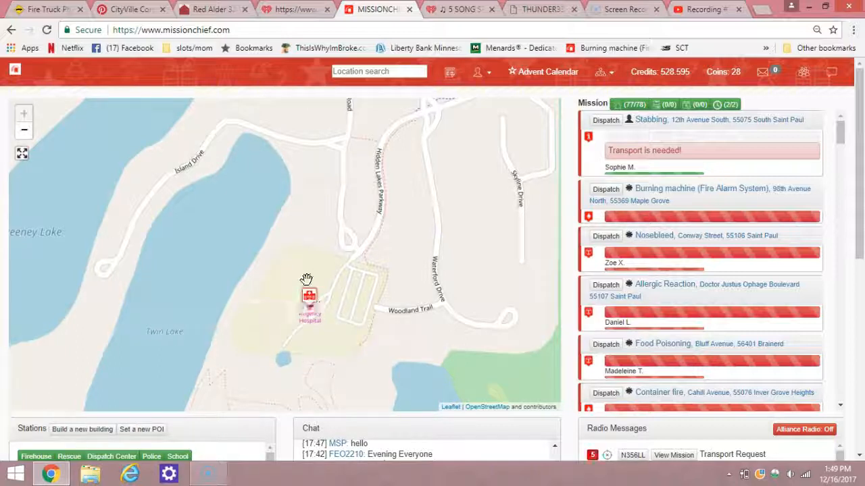
pyautogui.moveTo(304, 277); pyautogui.dragTo(310, 292)
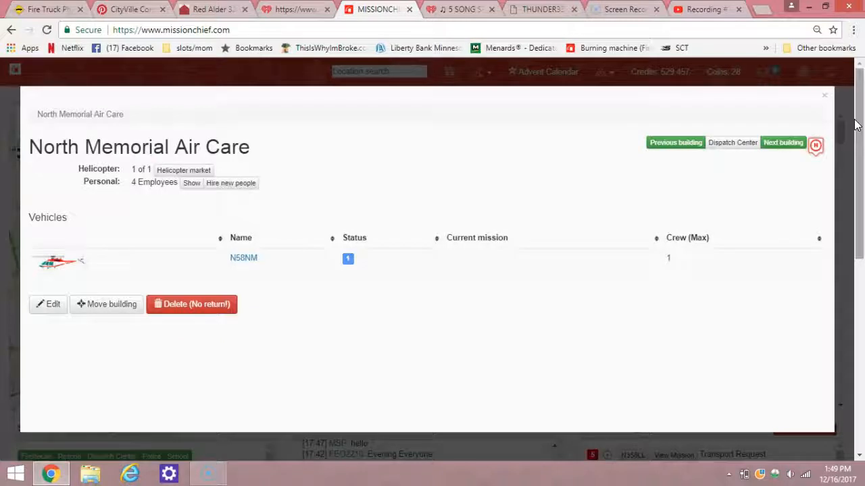
# - Close the North Memorial Air Care base window to return to the map
pyautogui.click(824, 95)
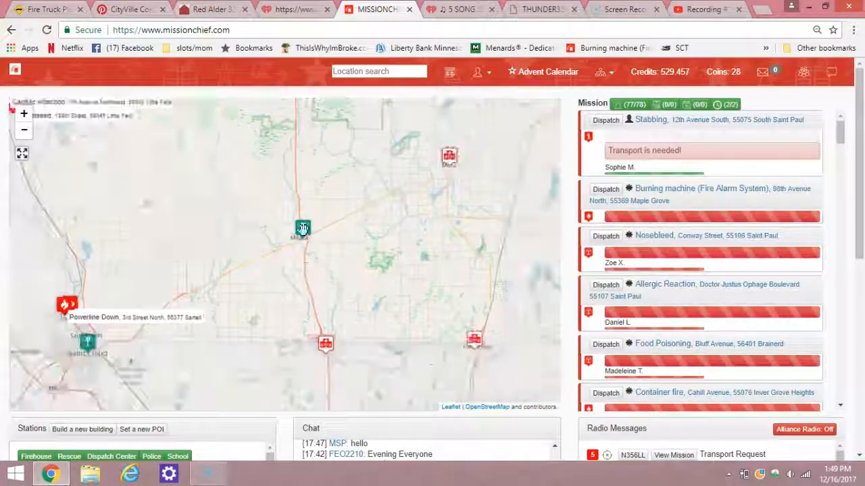
pyautogui.moveTo(300, 226); pyautogui.dragTo(255, 211)
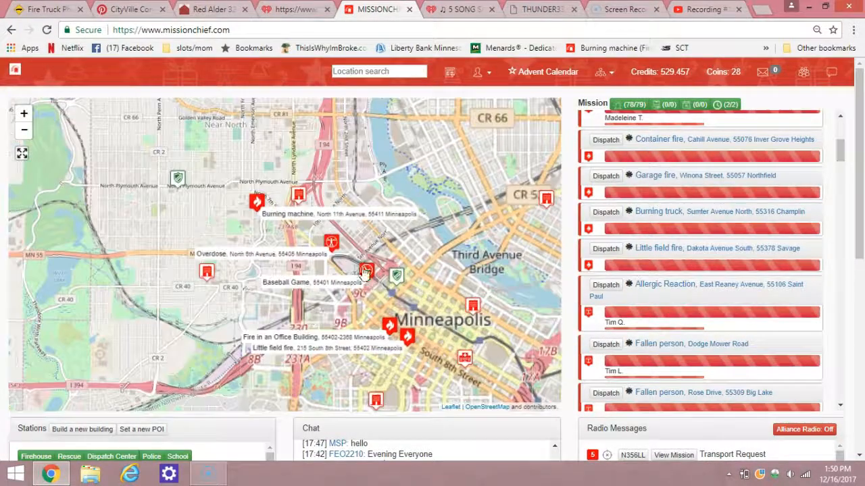
pyautogui.moveTo(365, 273); pyautogui.dragTo(424, 289)
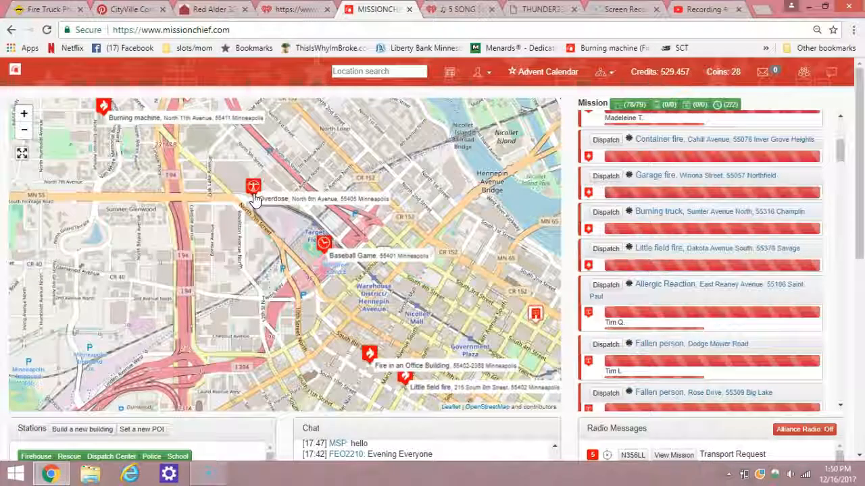
pyautogui.click(253, 187)
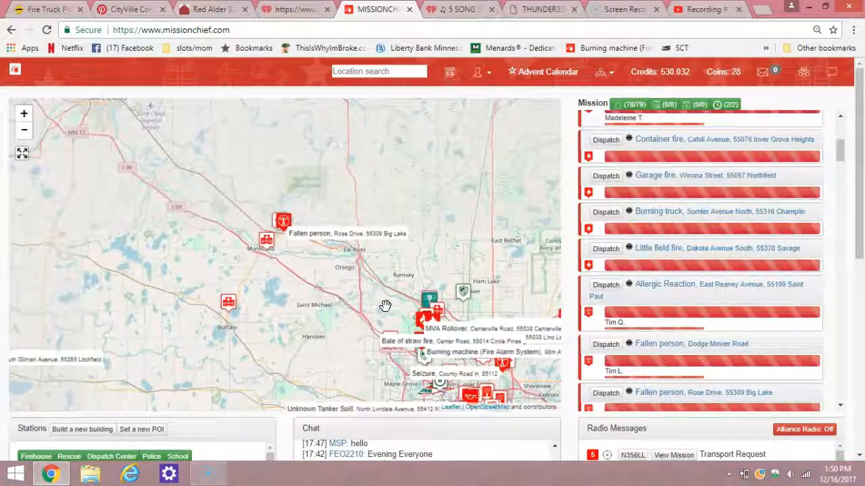
pyautogui.scroll(-3)
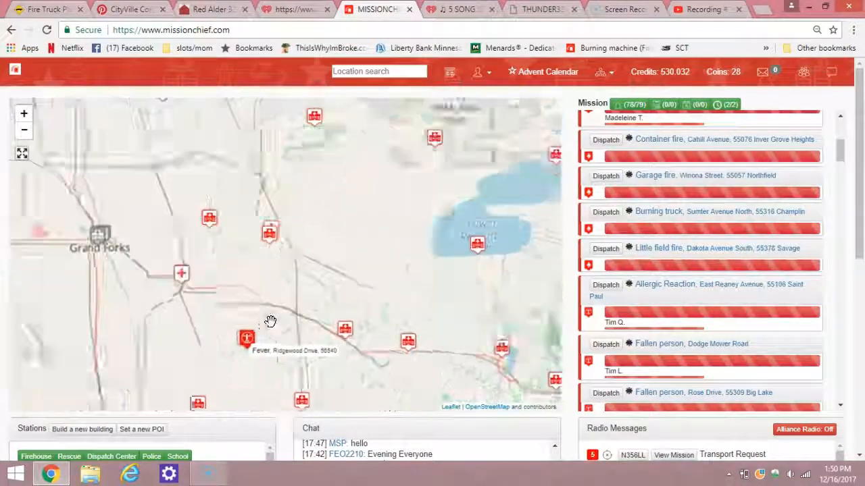
pyautogui.moveTo(270, 320); pyautogui.dragTo(452, 186)
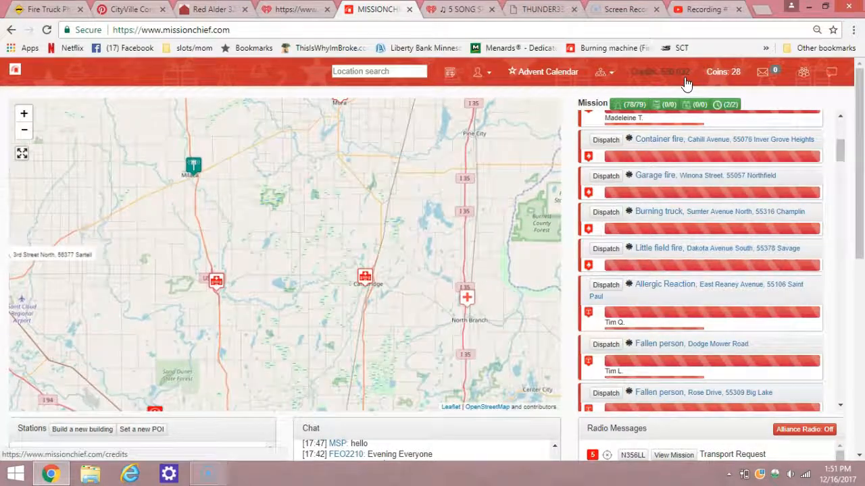
# - Open the credits history, then pan to Circle Pines and Lexington near Unity Hospital
pyautogui.click(660, 71)
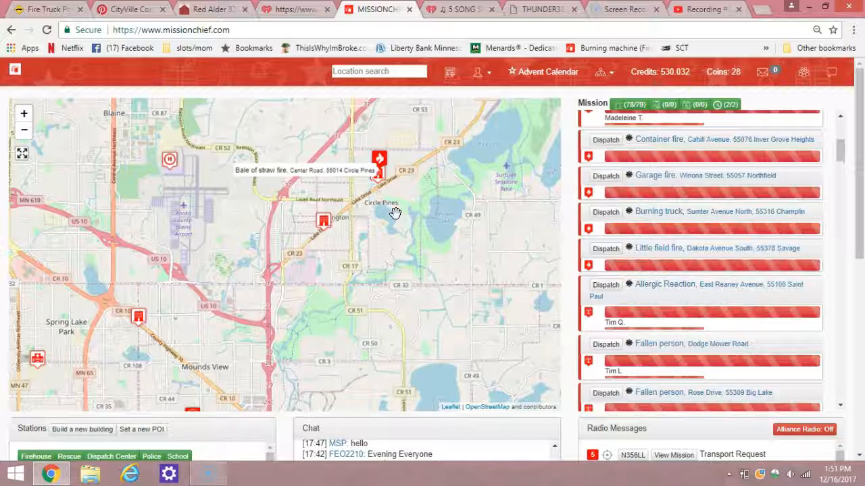
pyautogui.moveTo(395, 214); pyautogui.dragTo(311, 362)
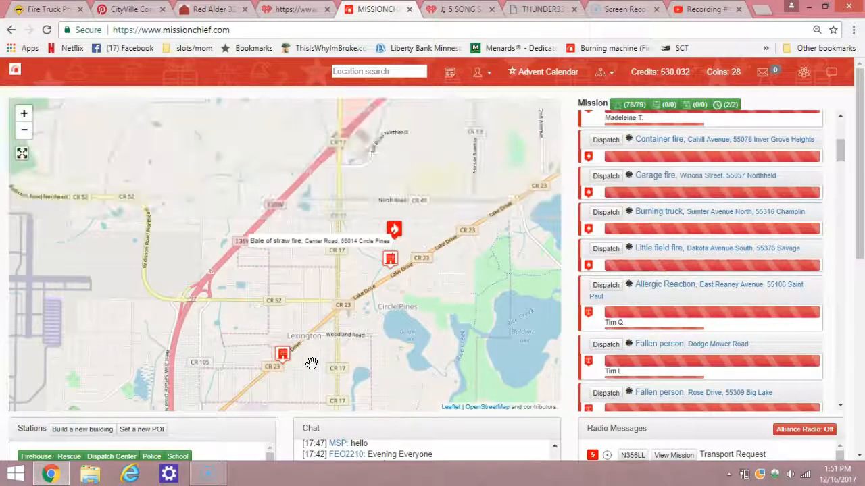
pyautogui.moveTo(311, 363); pyautogui.dragTo(383, 301)
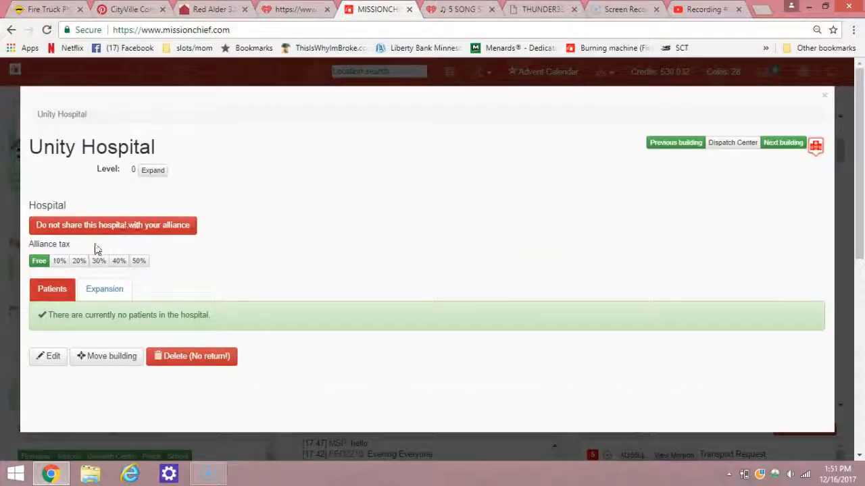
# - View Unity Hospital's Expansion tab, then close the hospital window
pyautogui.click(104, 288)
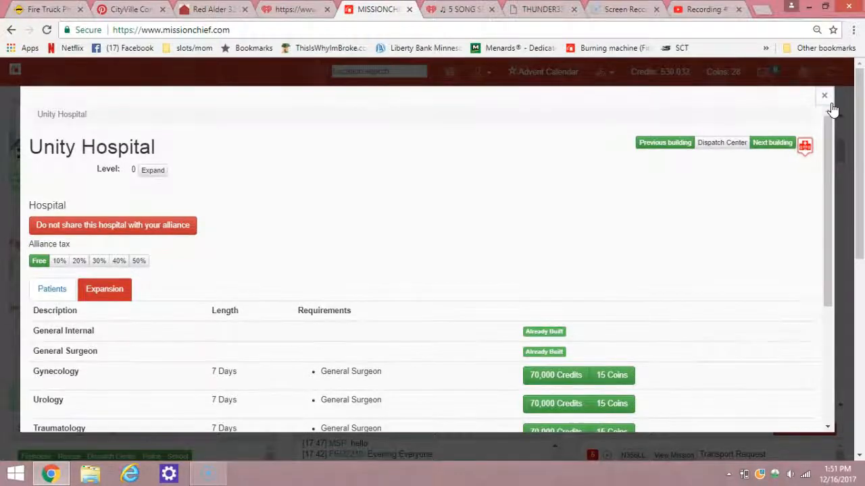
pyautogui.click(824, 95)
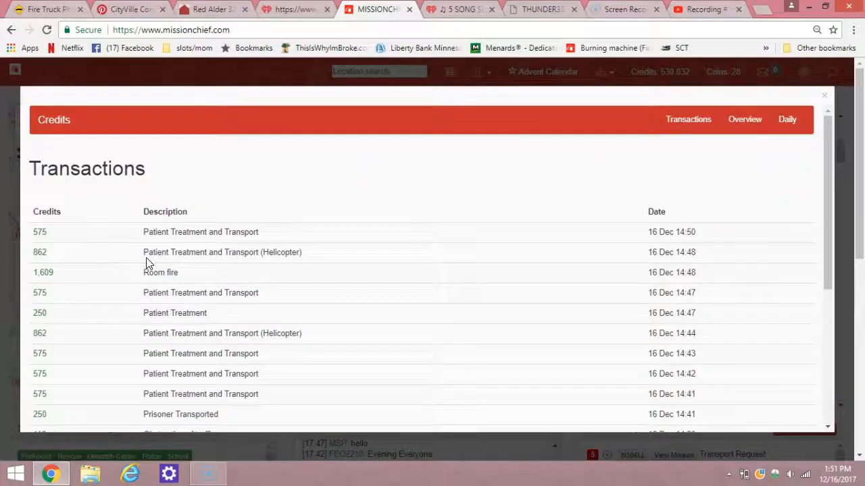
pyautogui.moveTo(249, 263)
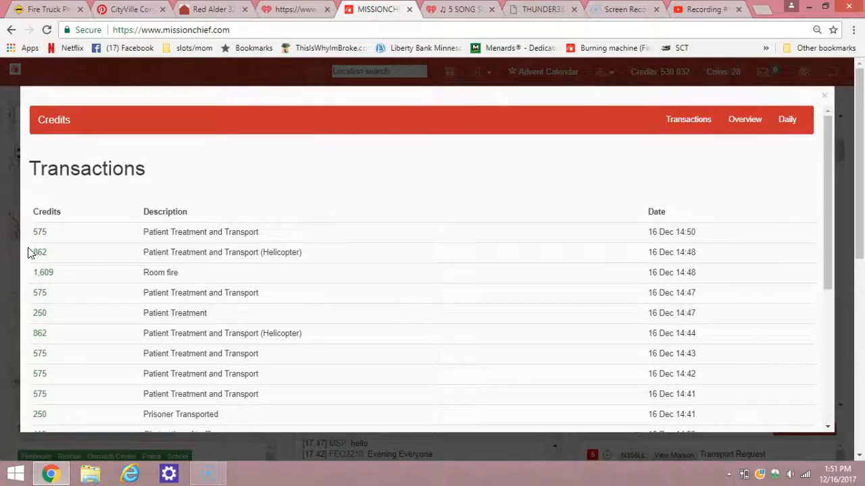
# - Close the Credits transaction popup to get back to the Minneapolis mission map
pyautogui.moveTo(33, 252); pyautogui.dragTo(290, 252)
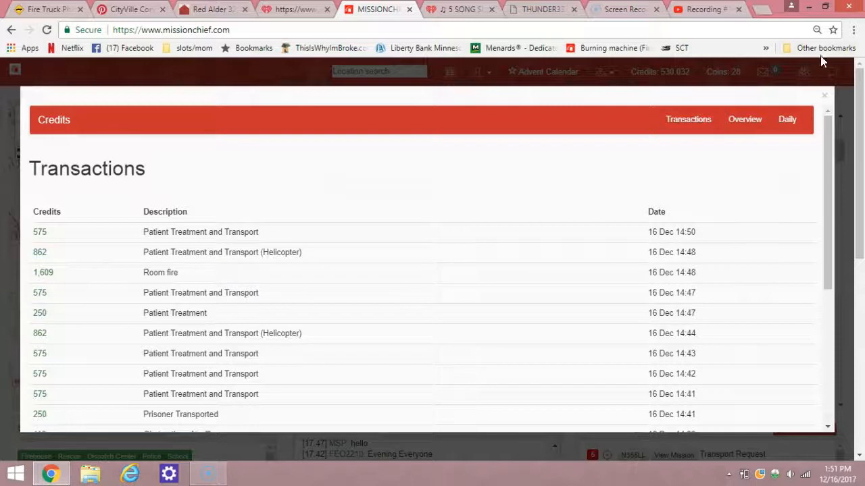
pyautogui.click(825, 94)
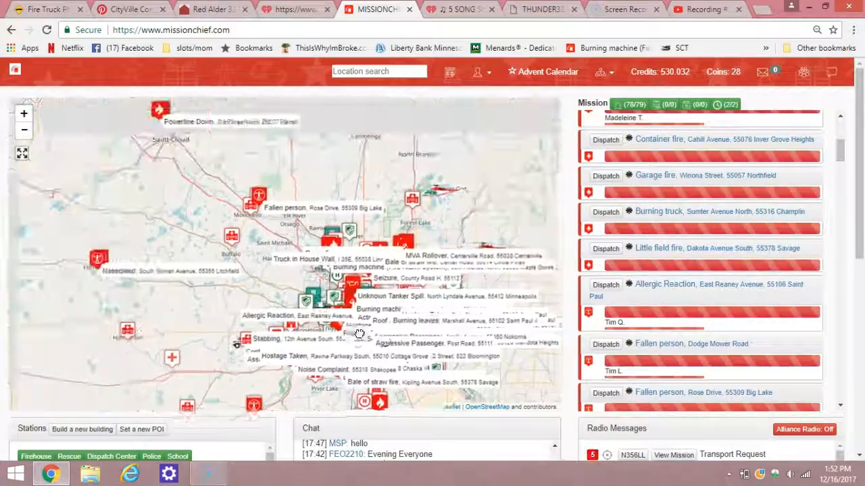
# - Reopen Credits and view the Overview chart of sums, spendings and revenue
pyautogui.click(660, 72)
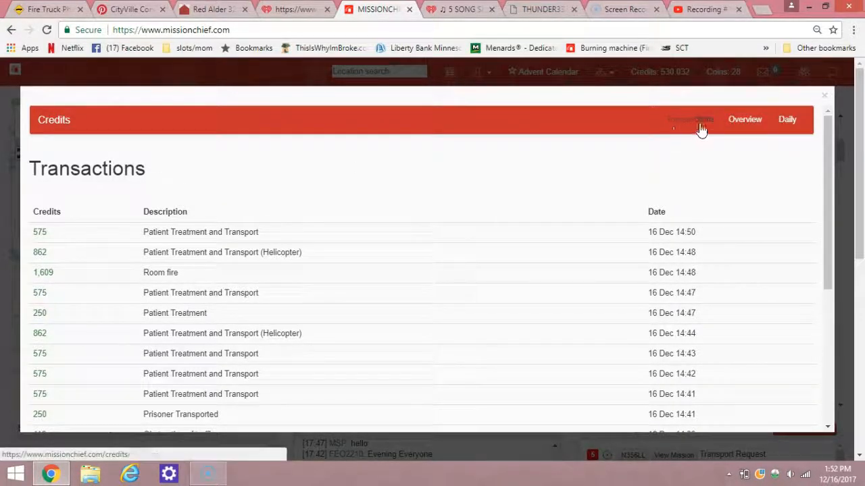
pyautogui.click(745, 119)
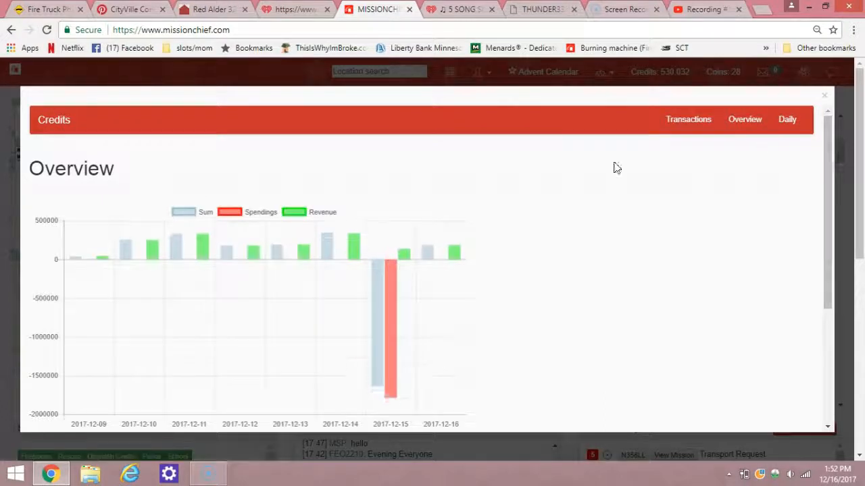
pyautogui.moveTo(744, 120)
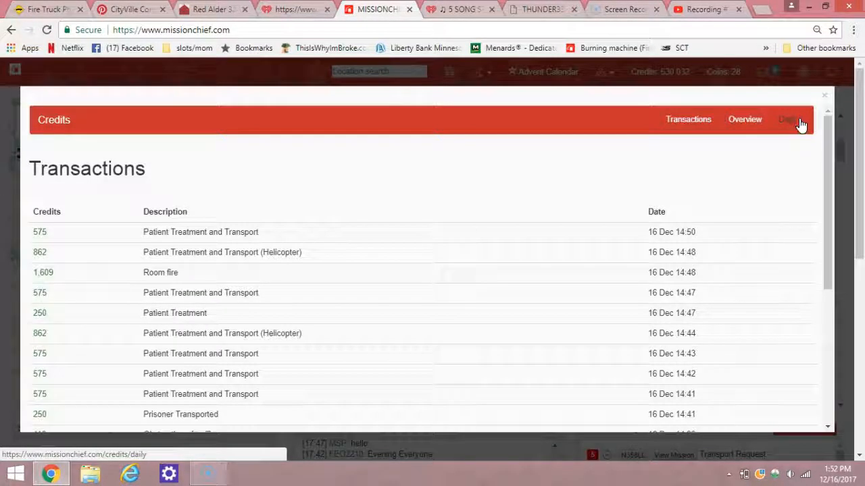
# - Show the Daily credits breakdown for 2017-12-16 by mission type
pyautogui.click(788, 119)
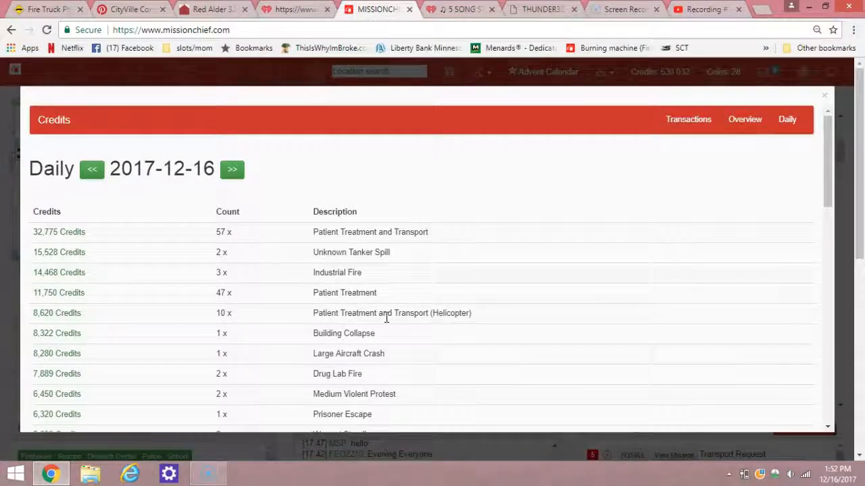
pyautogui.moveTo(388, 309)
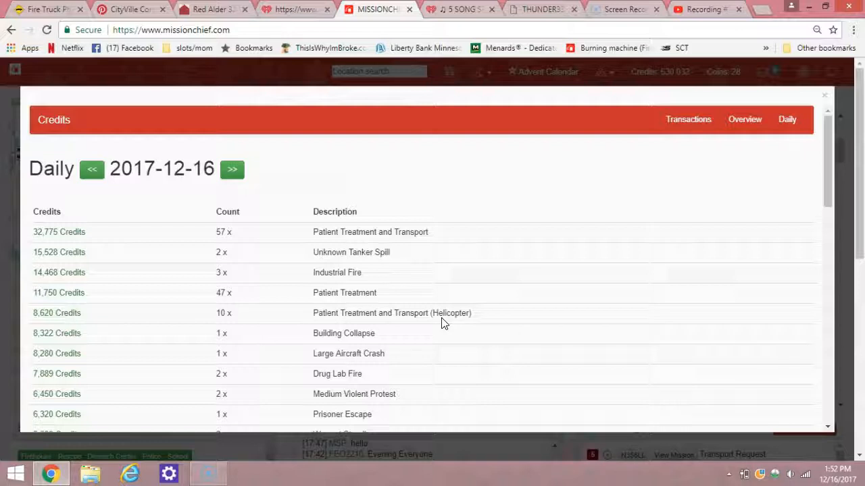
pyautogui.moveTo(443, 325)
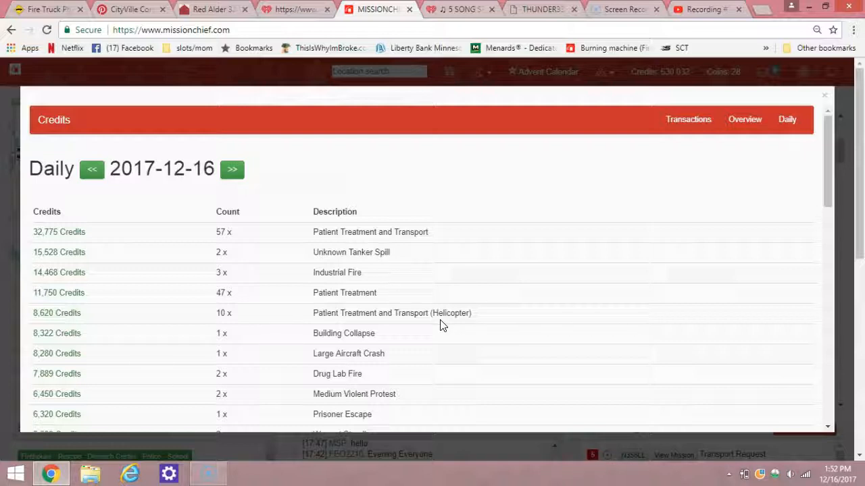
pyautogui.moveTo(284, 312)
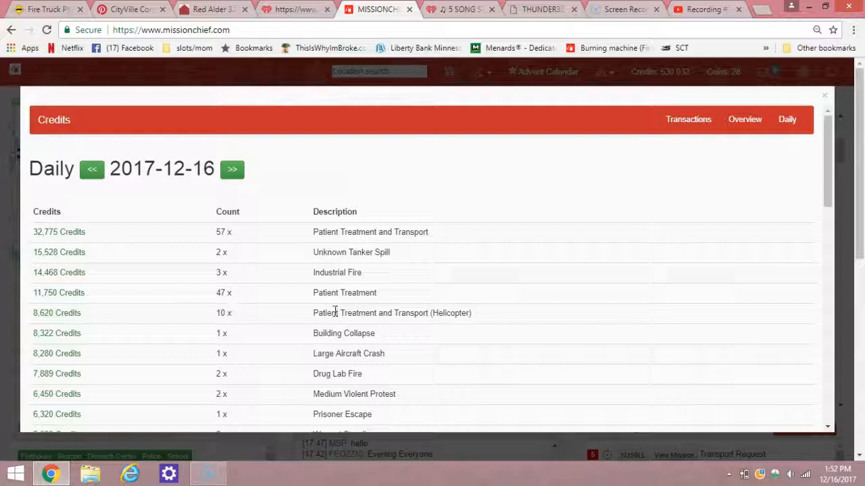
pyautogui.moveTo(235, 320)
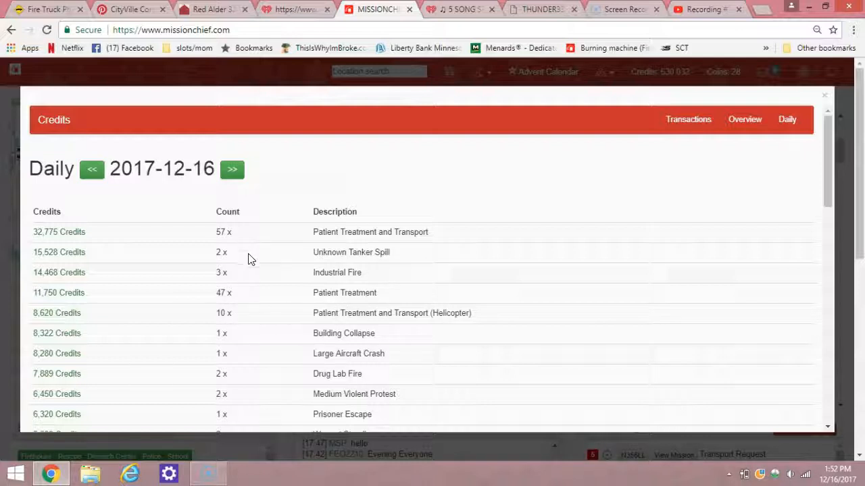
pyautogui.moveTo(255, 325)
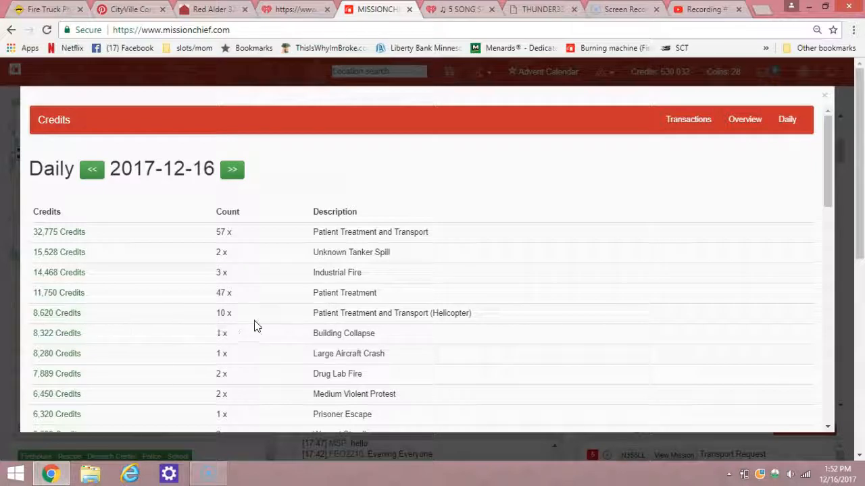
pyautogui.moveTo(32, 321)
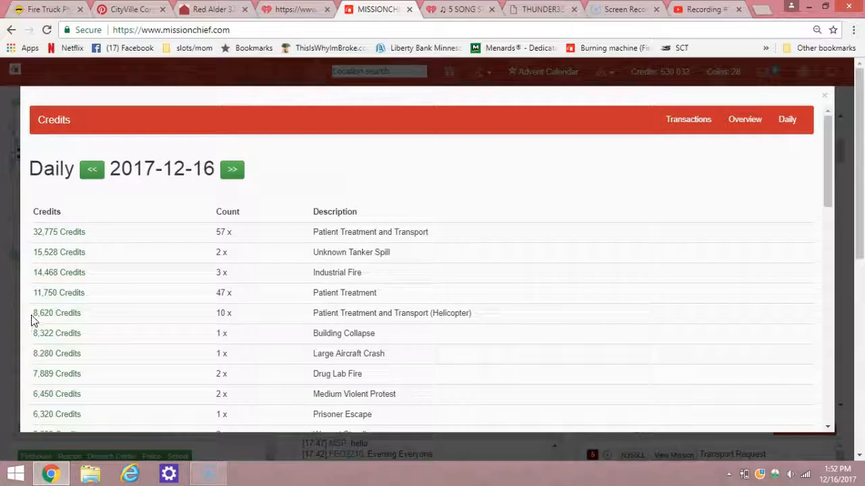
pyautogui.moveTo(73, 439)
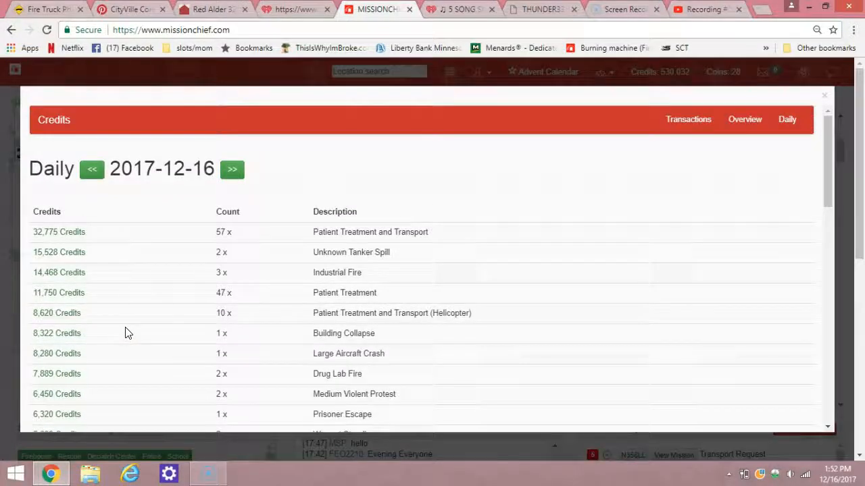
pyautogui.moveTo(131, 321)
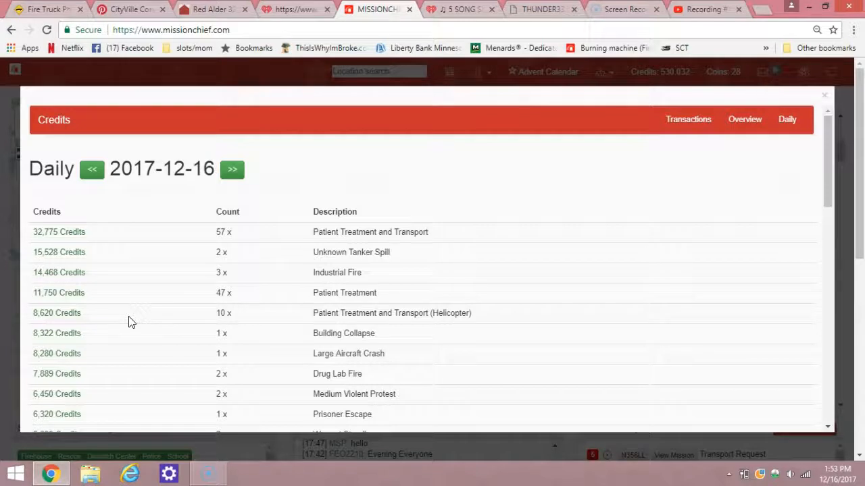
# - Pan the map north over northern Minnesota to the Duluth and Two Harbors area
pyautogui.scroll(-3)
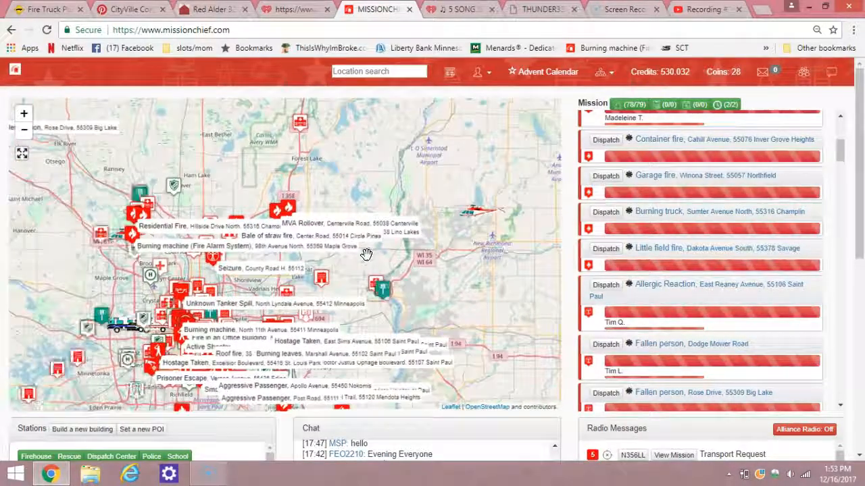
pyautogui.moveTo(365, 255); pyautogui.dragTo(336, 259)
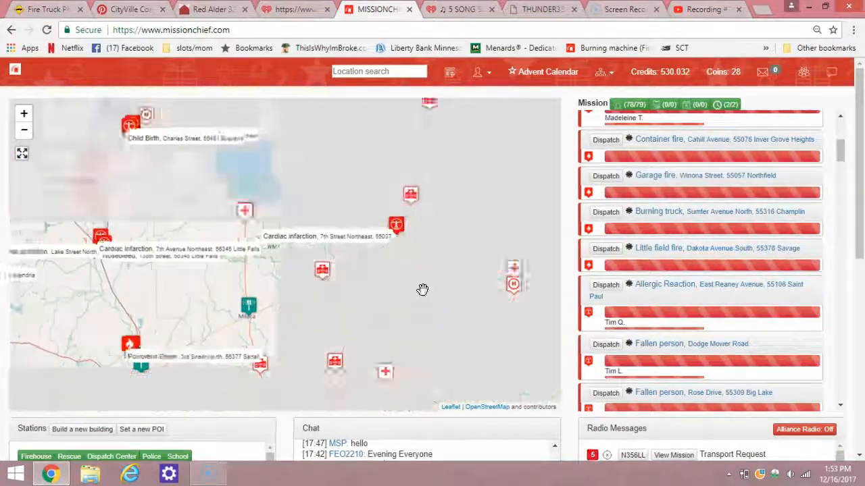
pyautogui.scroll(-3)
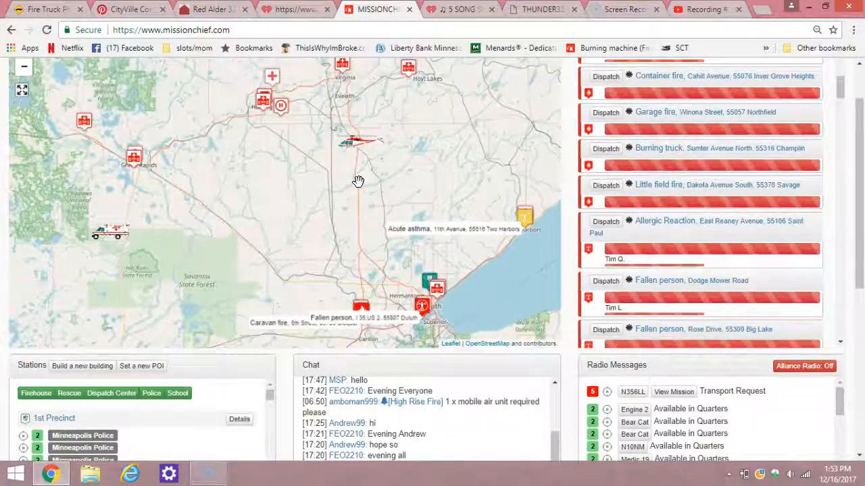
pyautogui.moveTo(358, 181); pyautogui.dragTo(456, 215)
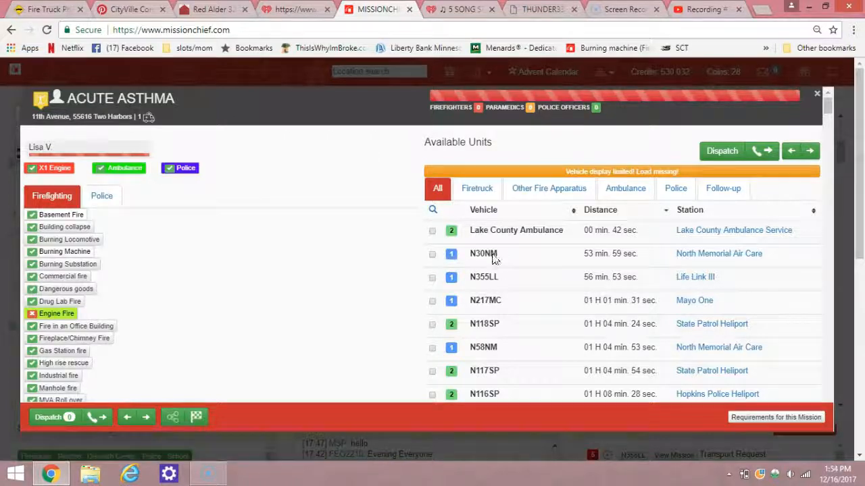
# - Dispatch Lake County Ambulance to the Two Harbors Acute Asthma call near Lake View Hospital
pyautogui.click(816, 93)
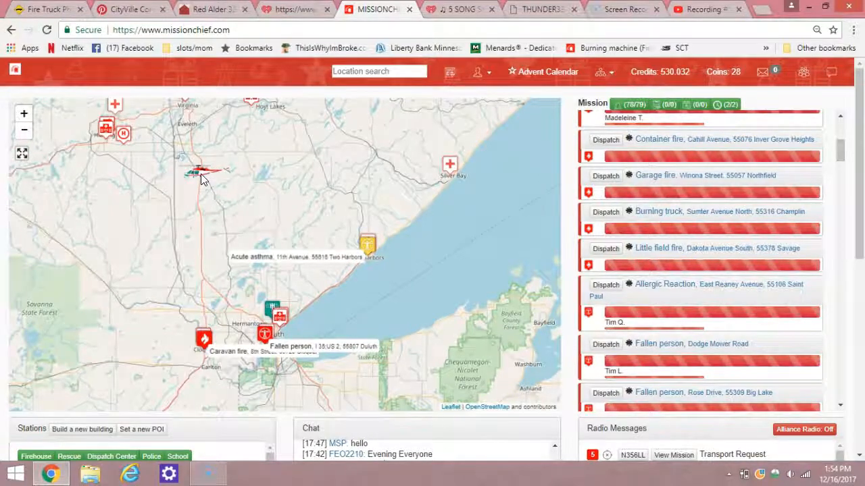
pyautogui.click(206, 172)
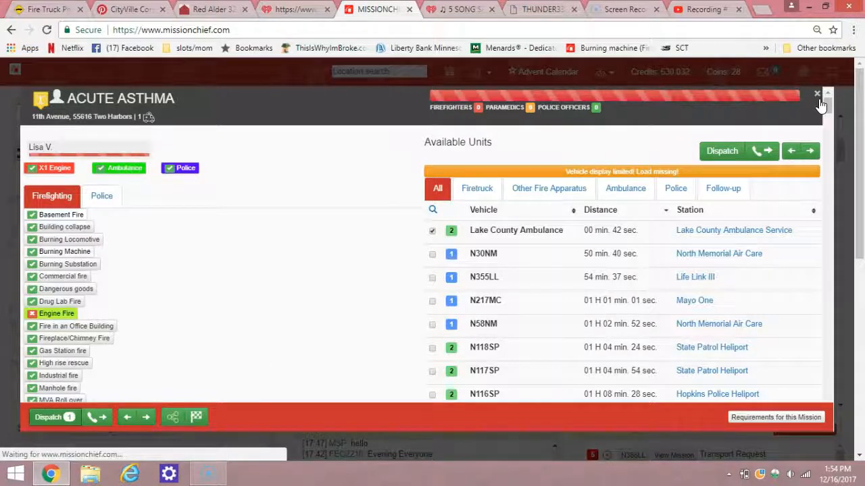
pyautogui.click(817, 94)
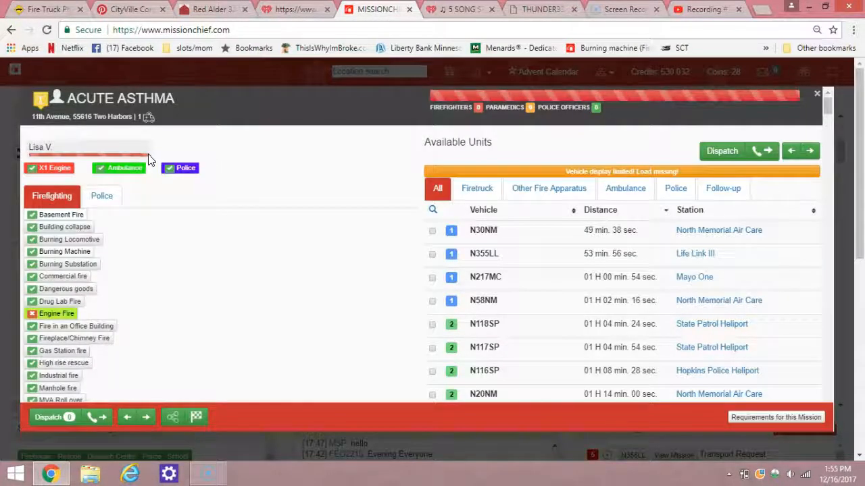
pyautogui.moveTo(34, 160)
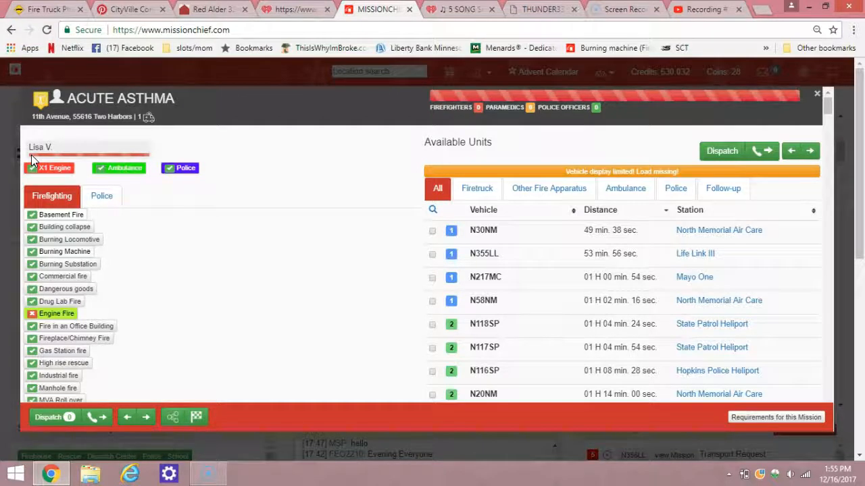
pyautogui.moveTo(182, 115)
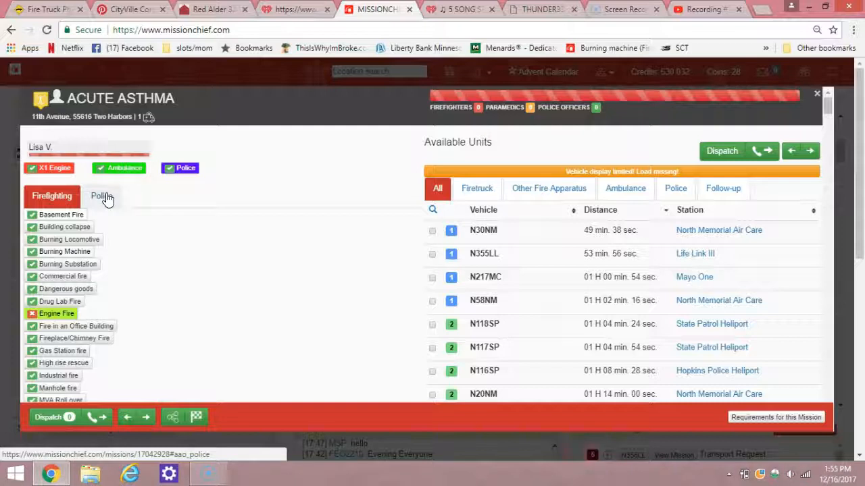
pyautogui.click(816, 93)
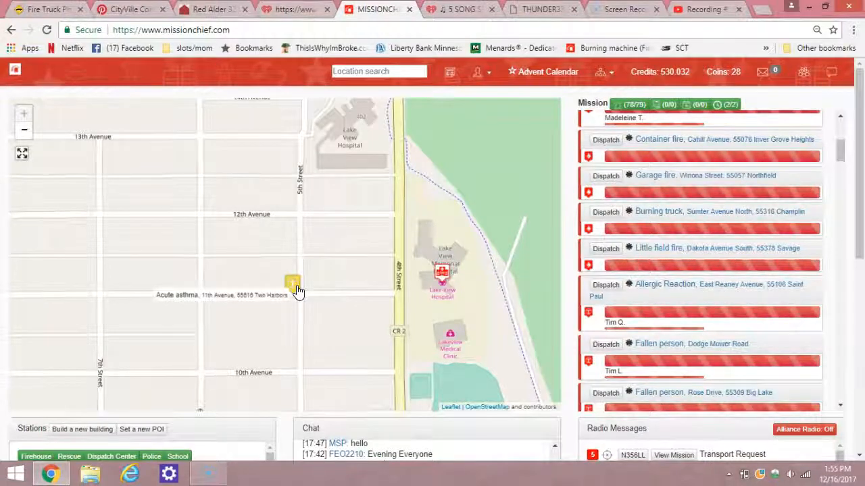
# - Check helicopter N354LL and the ambulance on the asthma call, then view radio messages
pyautogui.click(293, 282)
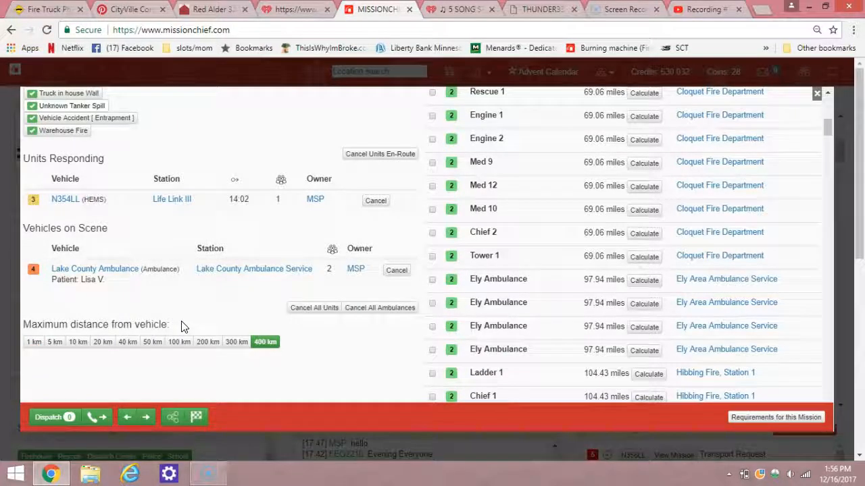
pyautogui.moveTo(429, 263)
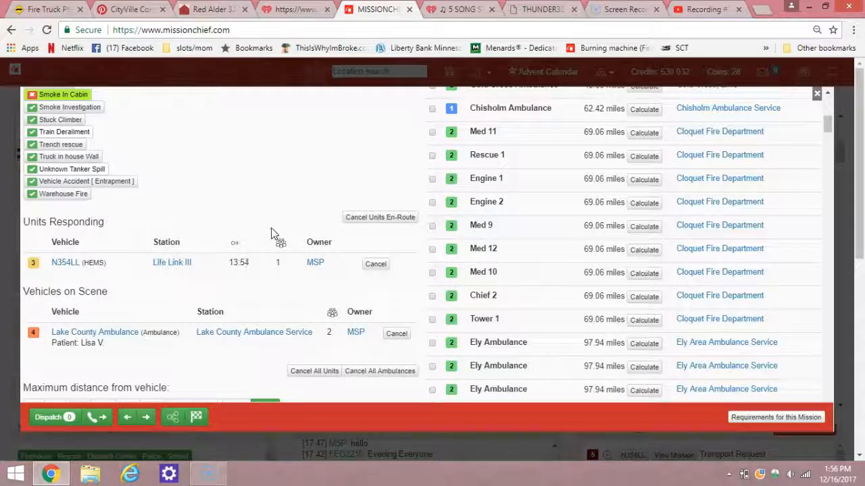
pyautogui.scroll(-3)
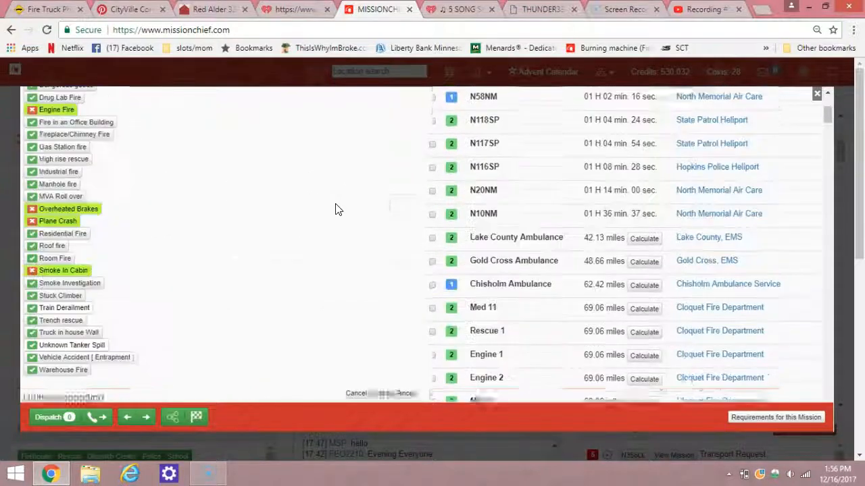
pyautogui.click(355, 393)
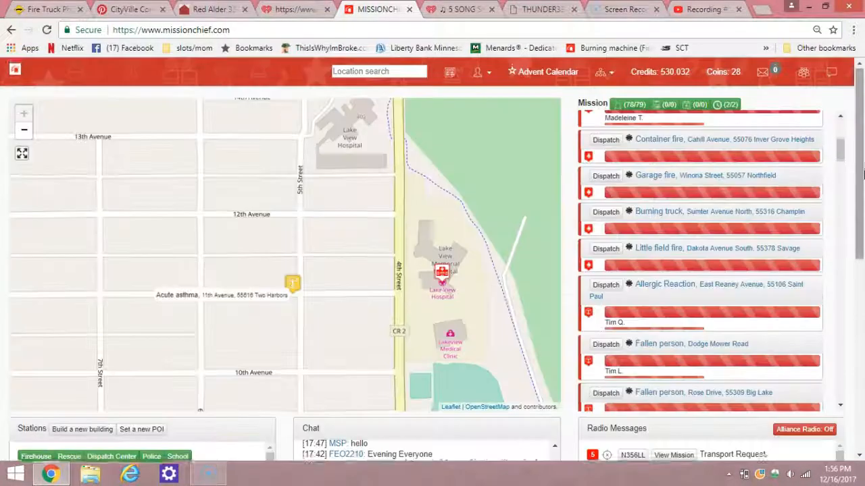
pyautogui.scroll(-3)
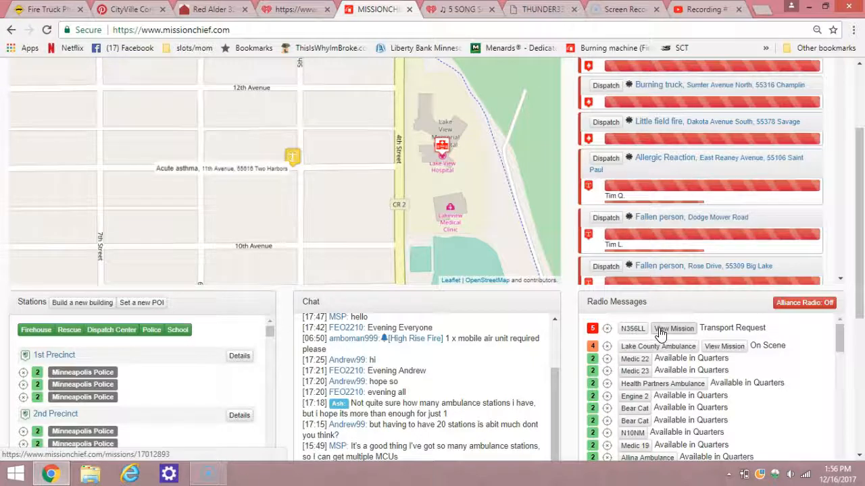
# - Fly N356LL's patient to United Children's Hospital from its transport request
pyautogui.click(673, 328)
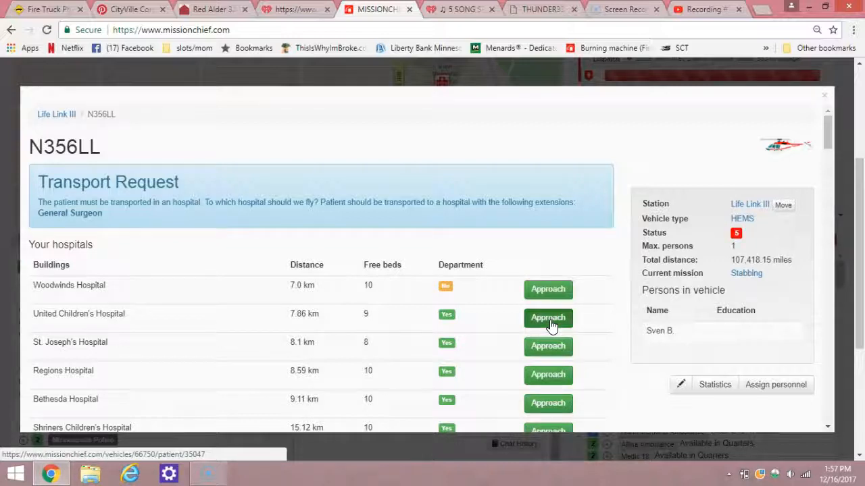
pyautogui.click(824, 95)
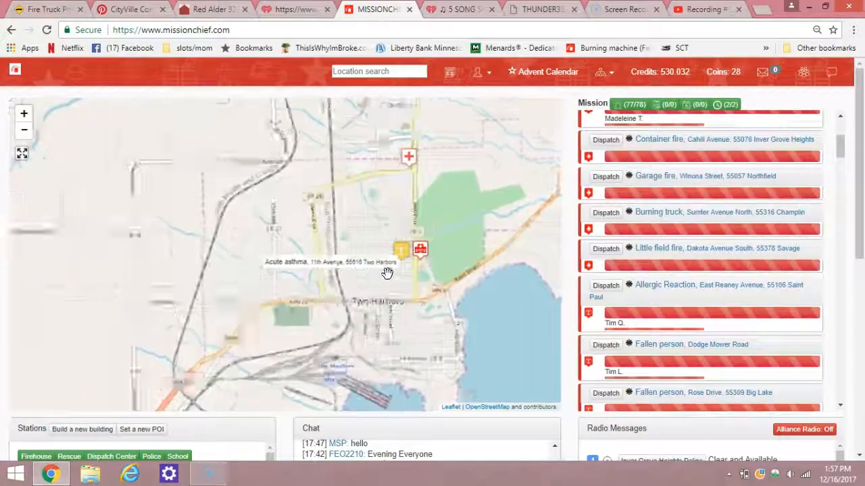
# - Pan the map across England's stations near Cambridge and back to Minneapolis
pyautogui.moveTo(387, 273); pyautogui.dragTo(396, 291)
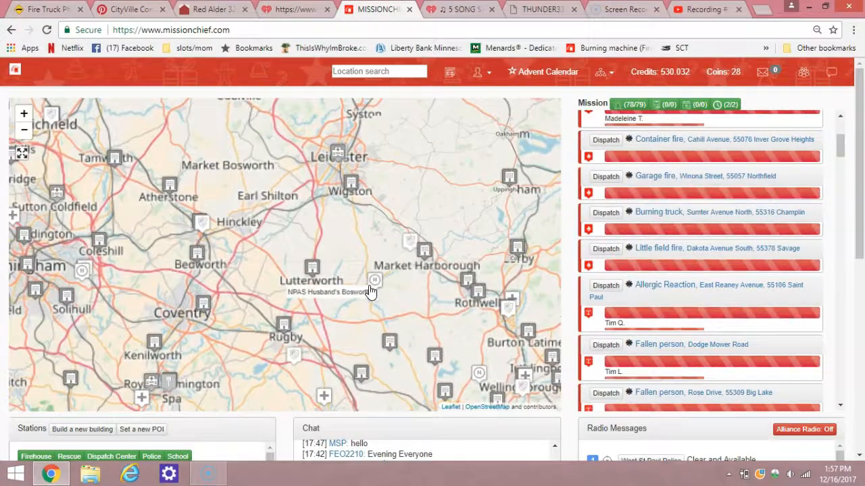
pyautogui.moveTo(372, 291); pyautogui.dragTo(459, 277)
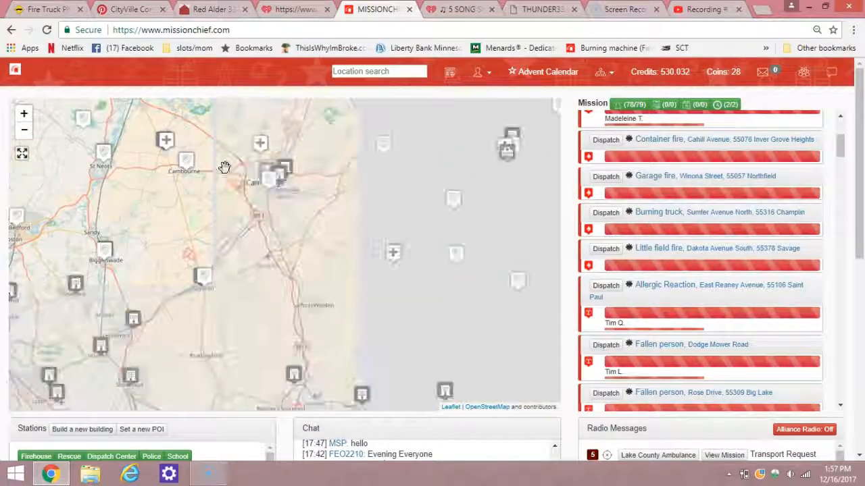
pyautogui.moveTo(224, 166); pyautogui.dragTo(345, 327)
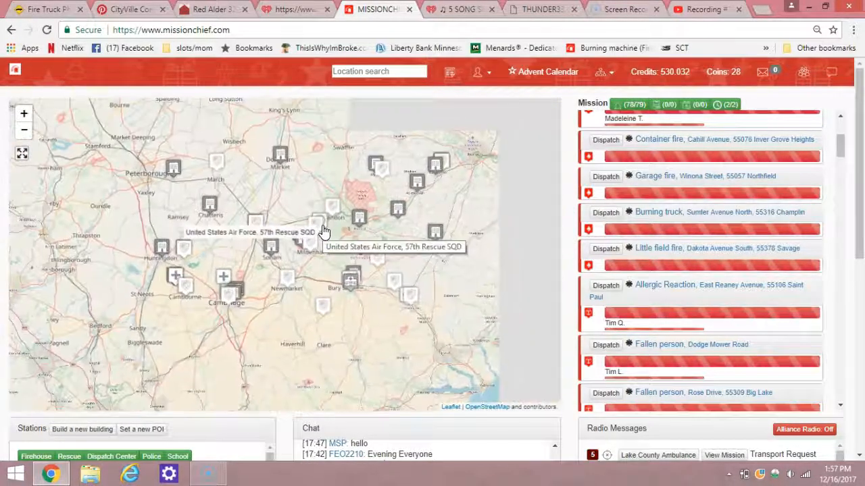
pyautogui.moveTo(324, 232); pyautogui.dragTo(459, 262)
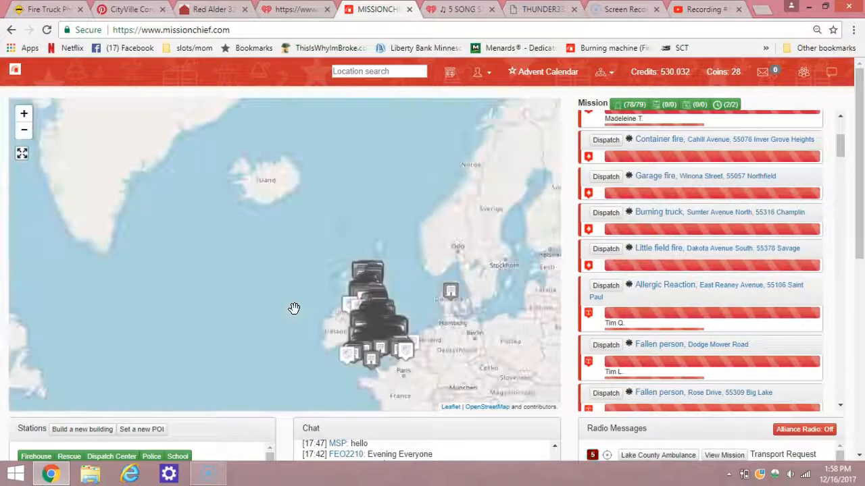
pyautogui.moveTo(294, 308); pyautogui.dragTo(336, 255)
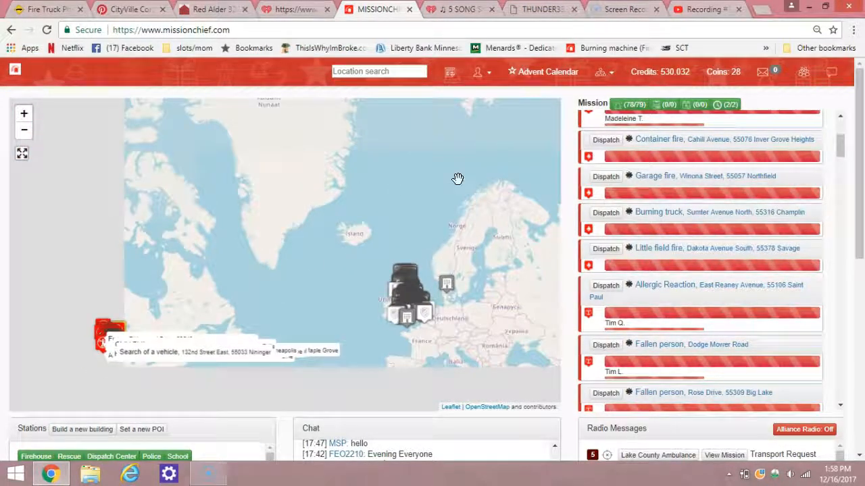
pyautogui.moveTo(457, 178); pyautogui.dragTo(302, 167)
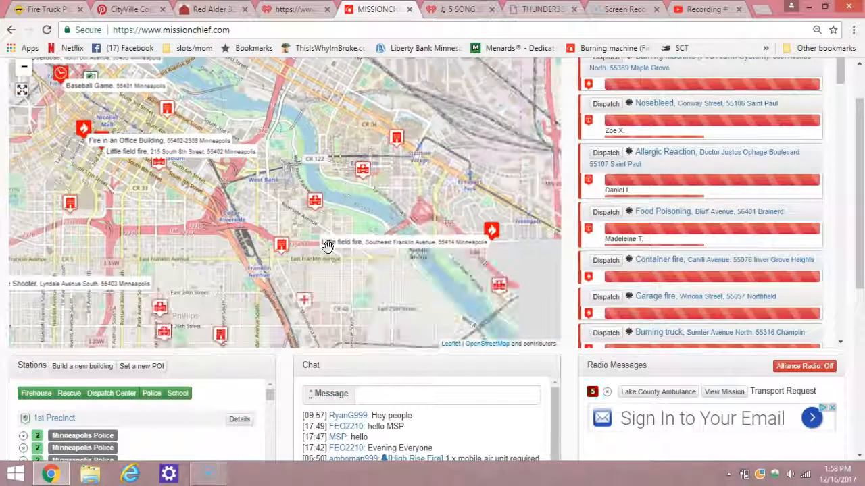
pyautogui.moveTo(327, 247); pyautogui.dragTo(328, 115)
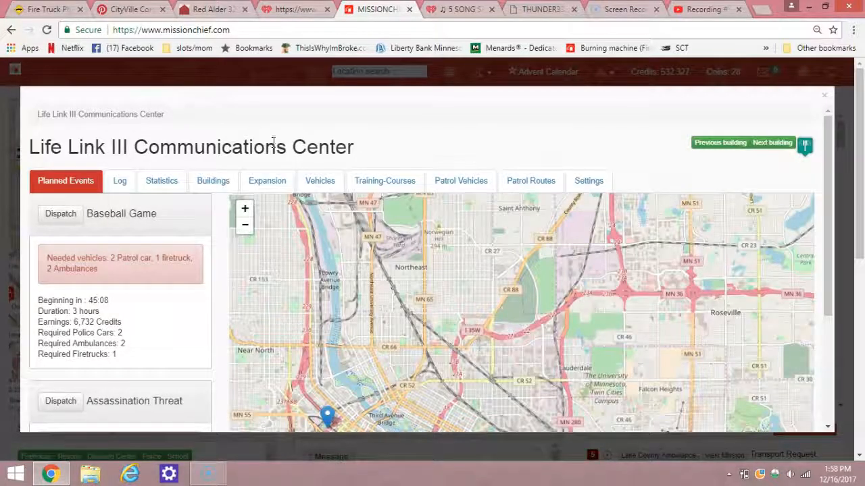
# - Scroll the Vehicles list to Life Link III helicopters N354LL, N355LL and N356LL
pyautogui.click(319, 180)
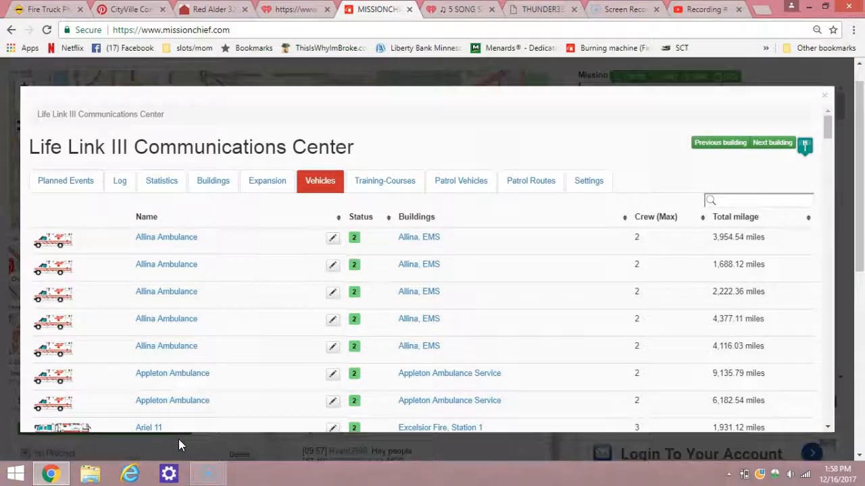
pyautogui.scroll(-3)
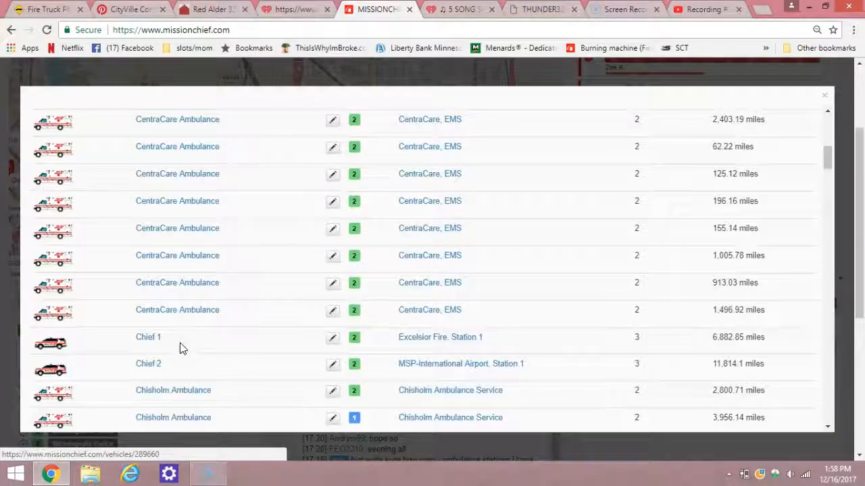
pyautogui.scroll(-3)
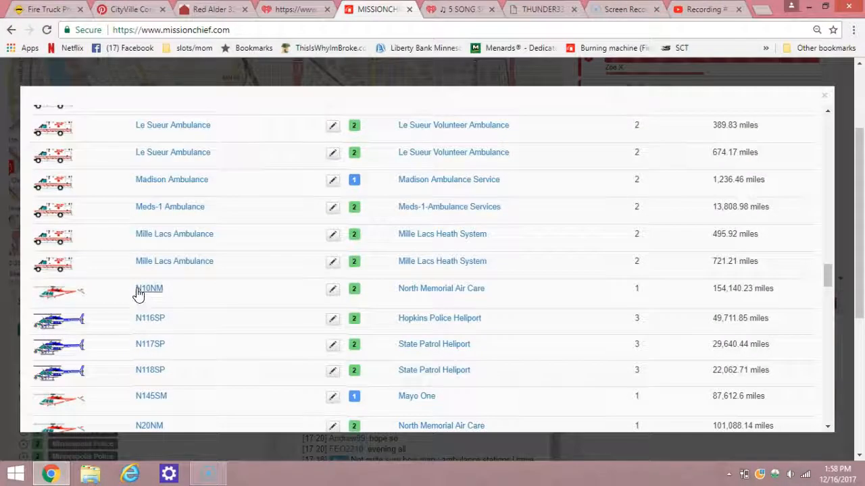
pyautogui.scroll(-3)
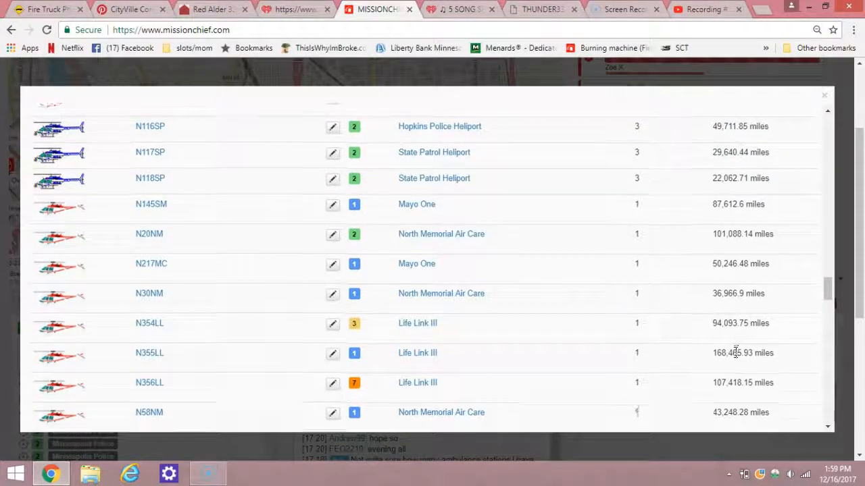
pyautogui.scroll(-3)
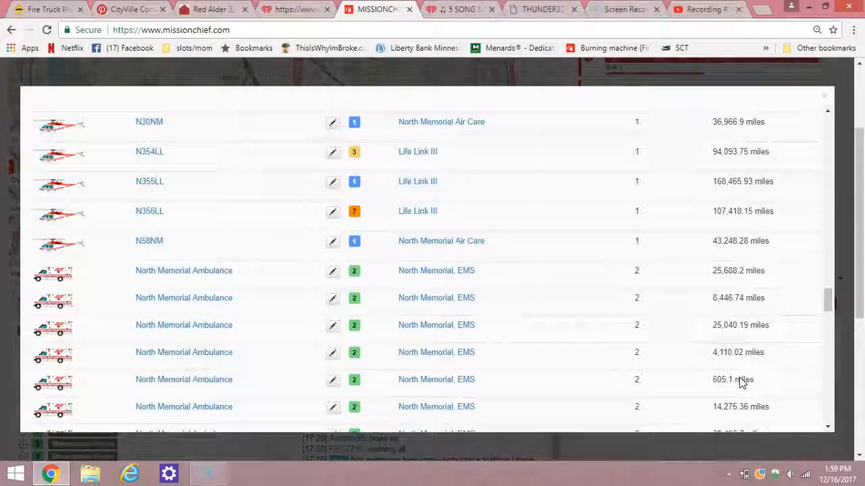
pyautogui.scroll(3)
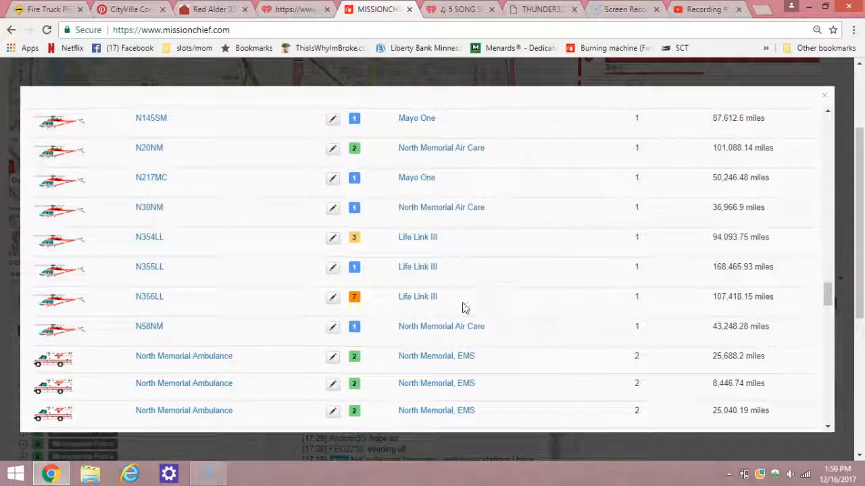
pyautogui.scroll(3)
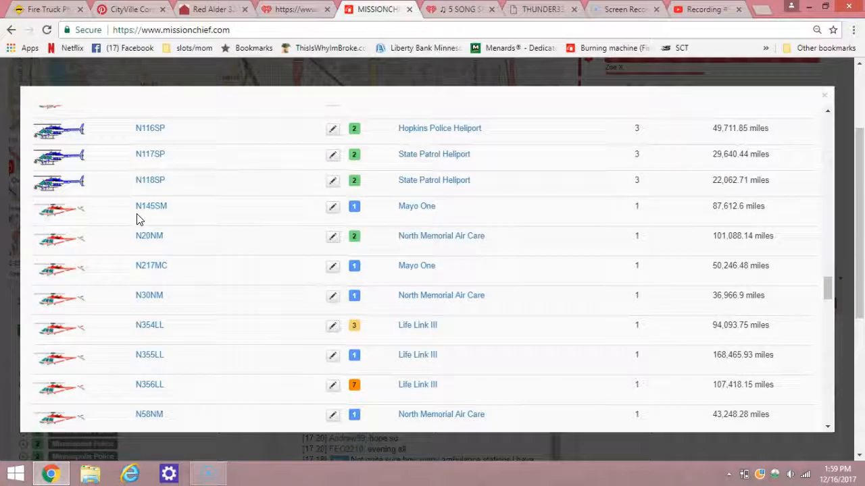
pyautogui.moveTo(148, 235)
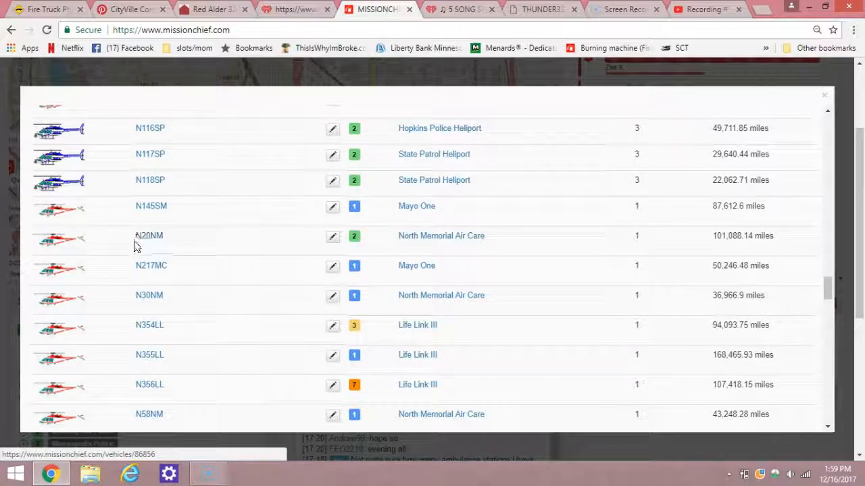
pyautogui.moveTo(149, 244)
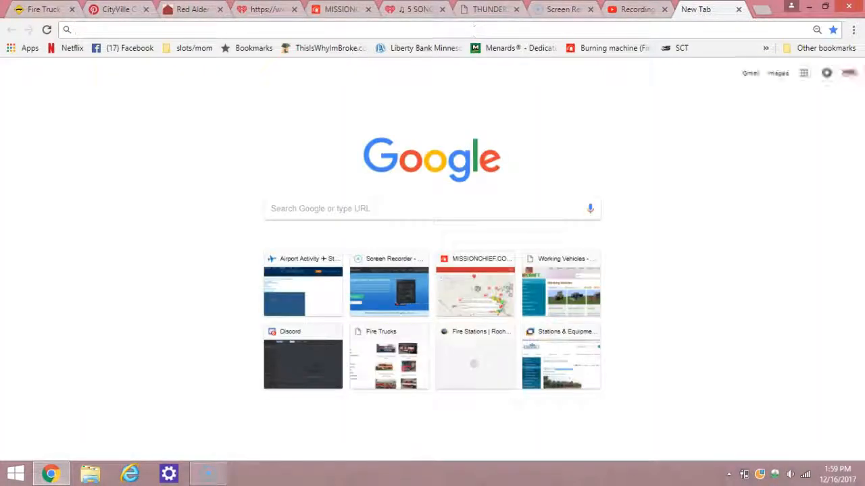
# - Search the web for N20NM and open its FlightAware tracking page
pyautogui.click(346, 29)
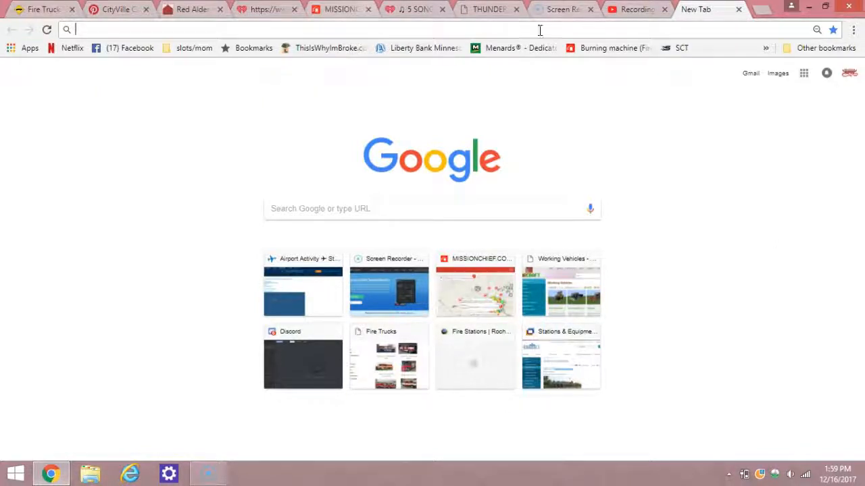
pyautogui.write('N')
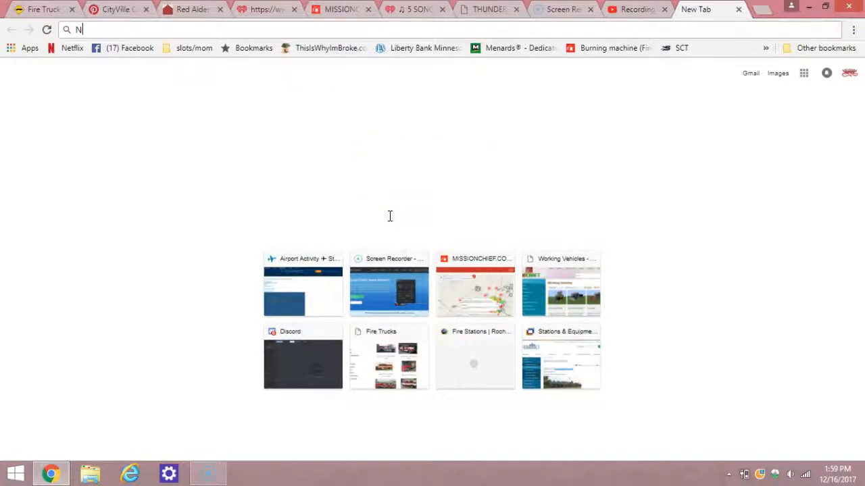
pyautogui.write('20NM')
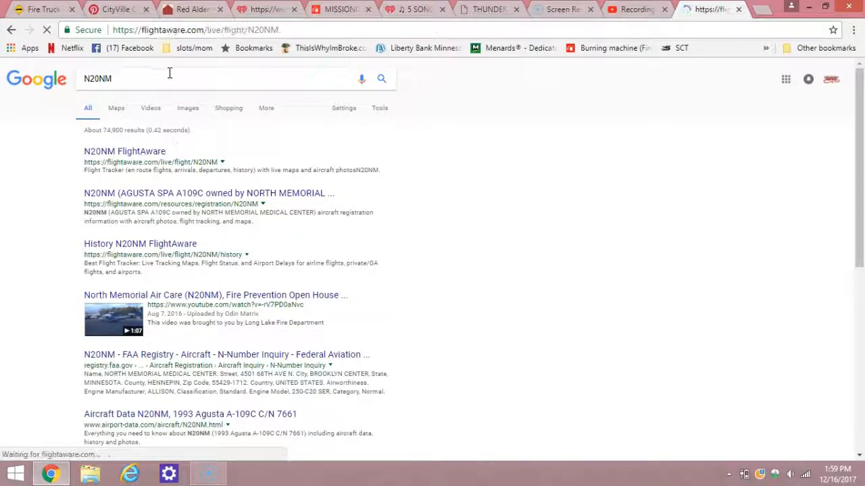
pyautogui.click(124, 151)
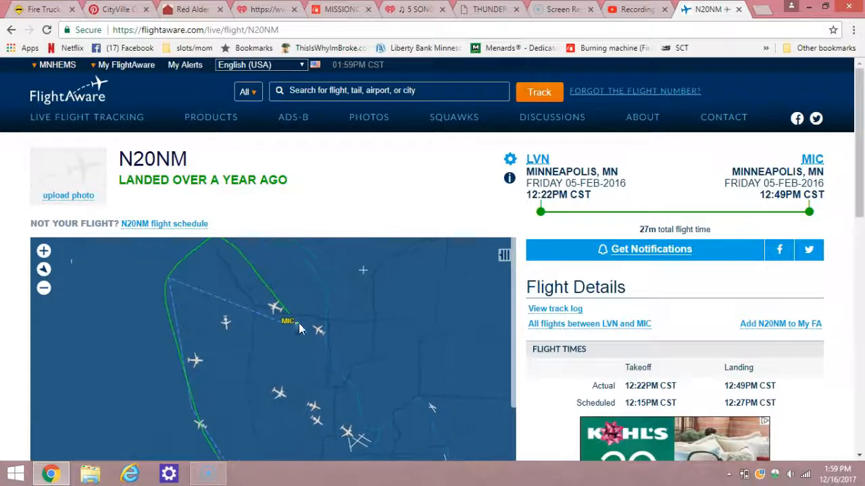
pyautogui.scroll(-3)
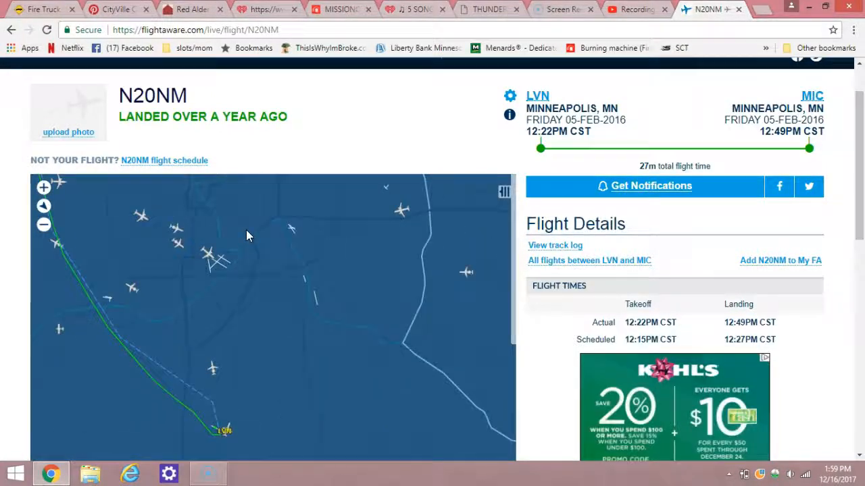
pyautogui.scroll(3)
pyautogui.write('n')
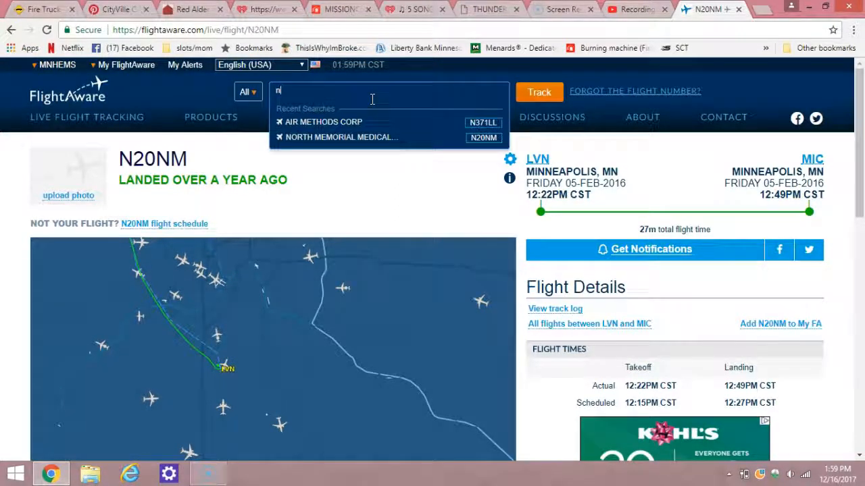
# - Look up N355LL on FlightAware, comparing with the game's helicopter base beside the runways
pyautogui.write('255ll')
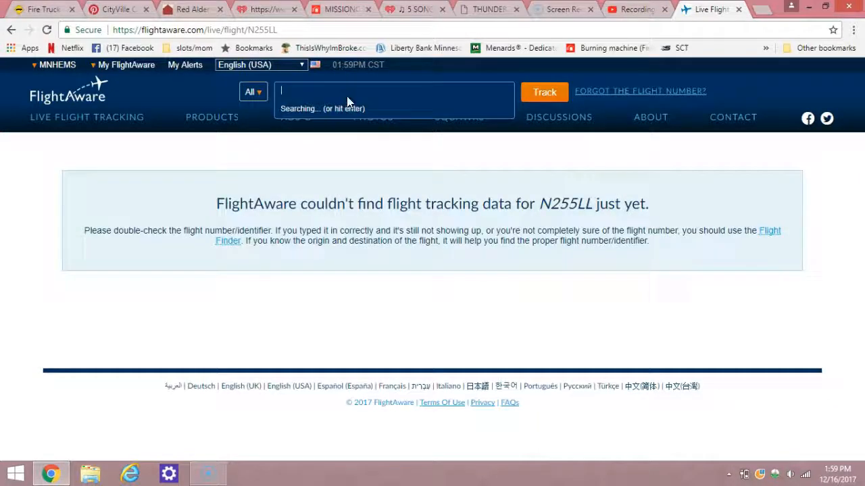
pyautogui.write('N355')
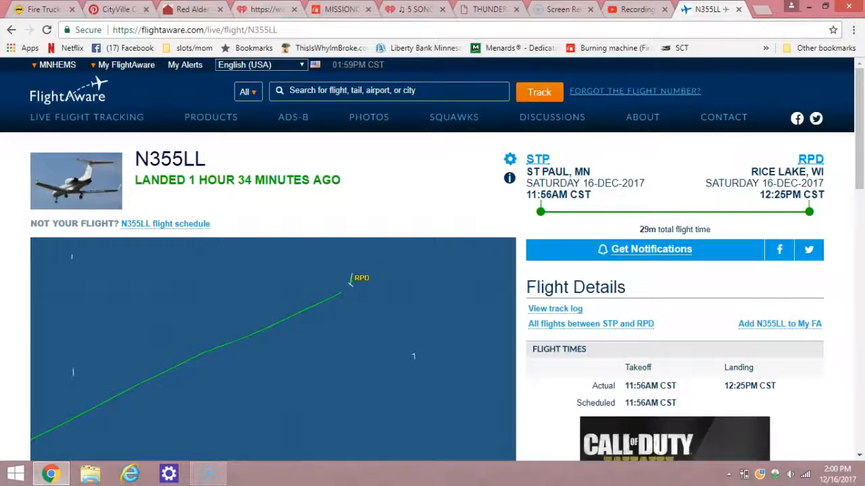
pyautogui.click(341, 9)
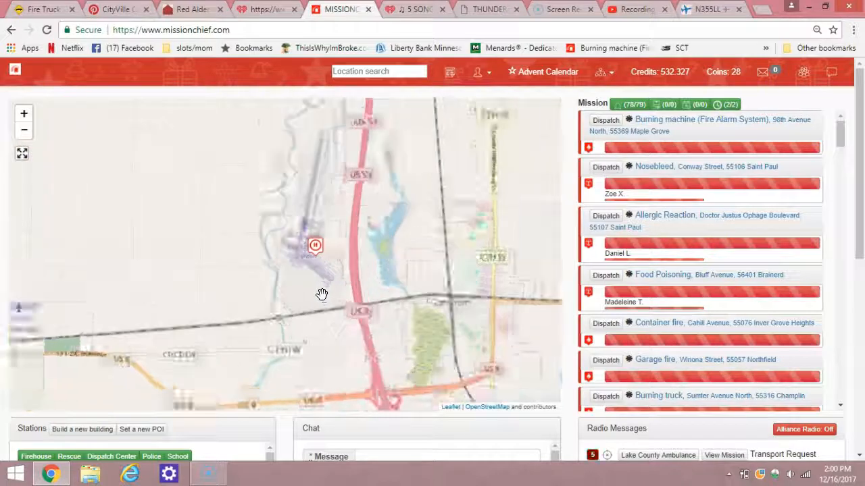
pyautogui.moveTo(322, 293); pyautogui.dragTo(309, 218)
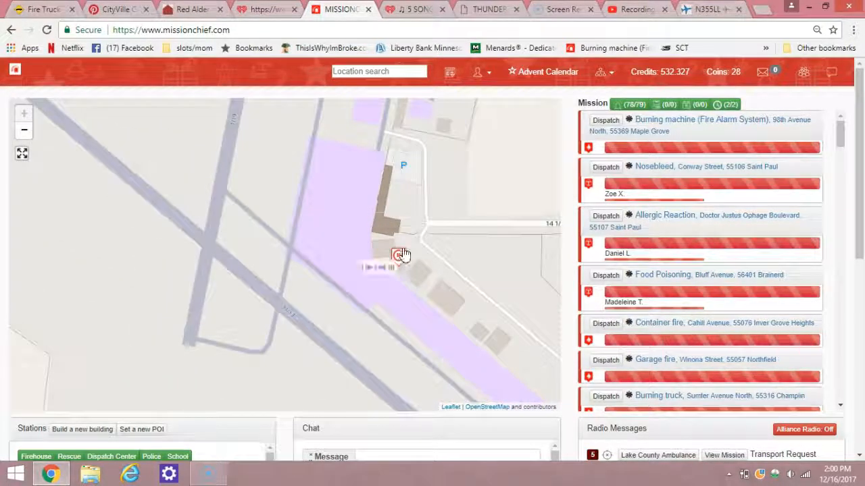
pyautogui.click(706, 9)
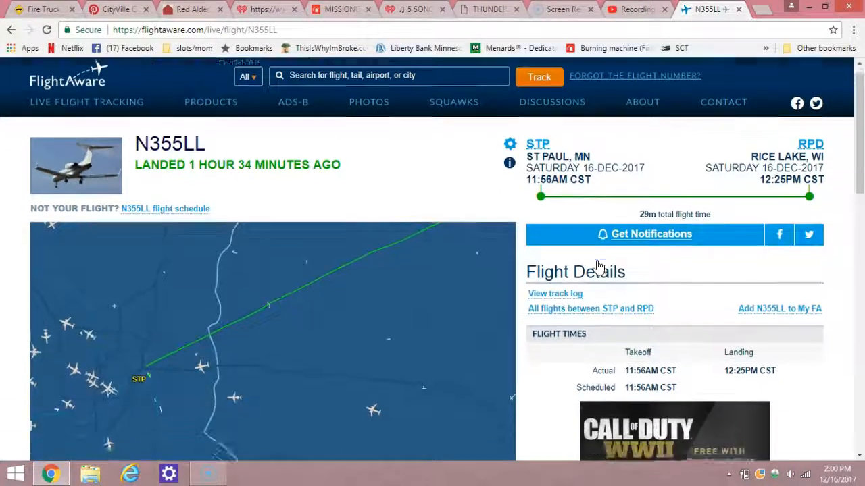
# - Review N355LL's FlightAware activity log, briefly checking the base location in MissionChief
pyautogui.scroll(-3)
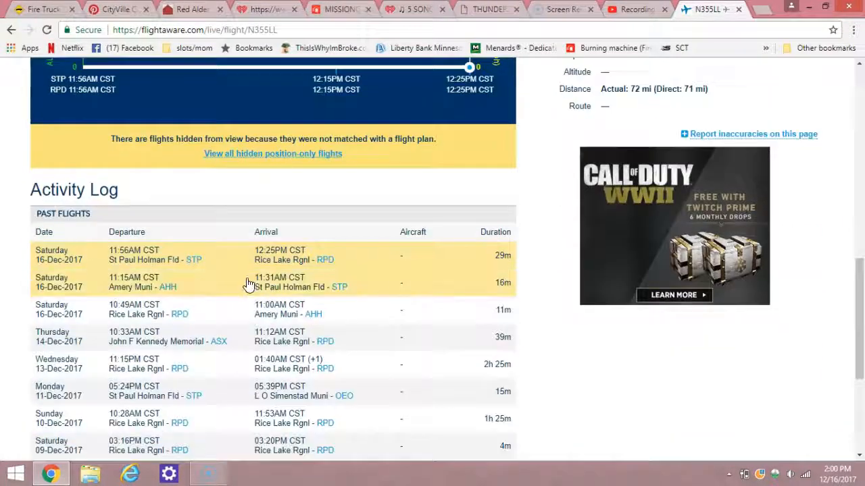
pyautogui.scroll(-3)
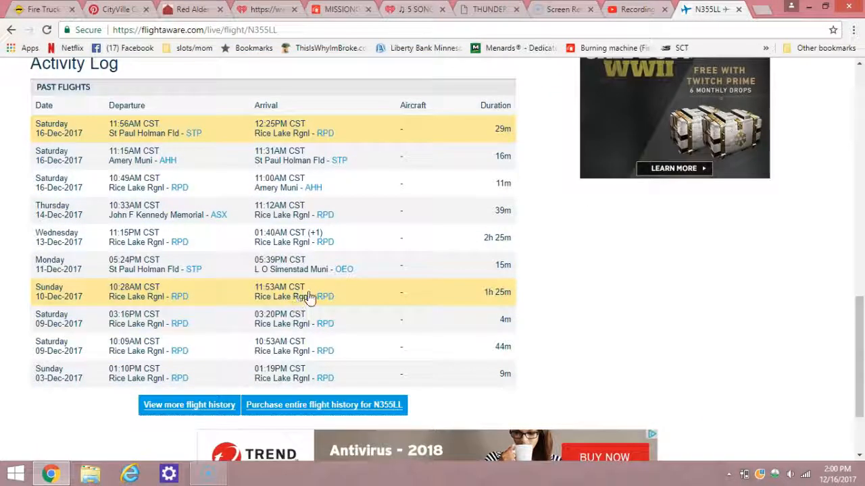
pyautogui.moveTo(188, 276)
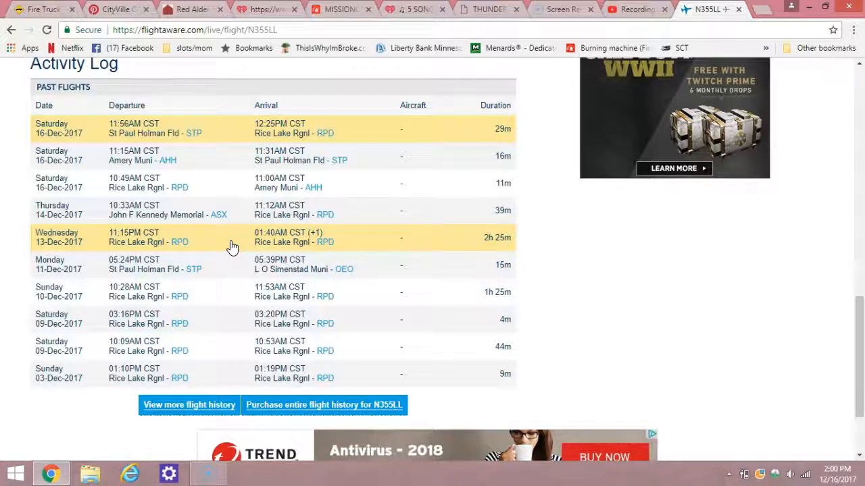
pyautogui.moveTo(191, 219)
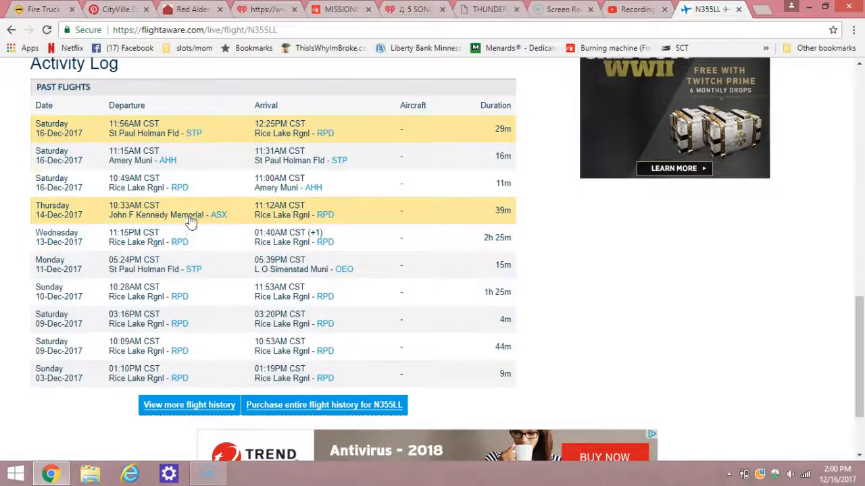
pyautogui.moveTo(327, 315)
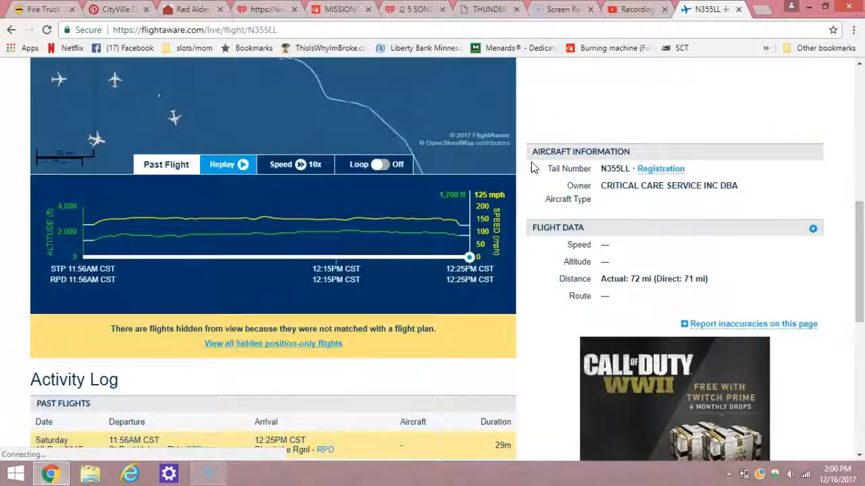
pyautogui.scroll(-3)
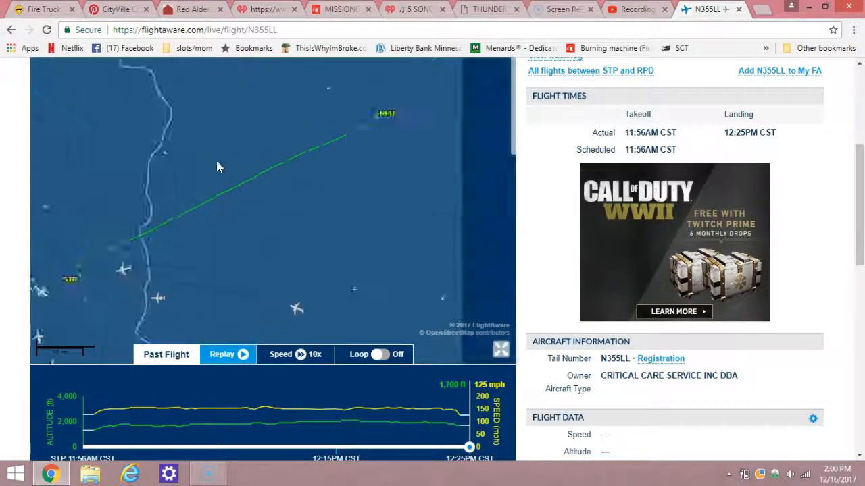
pyautogui.click(341, 9)
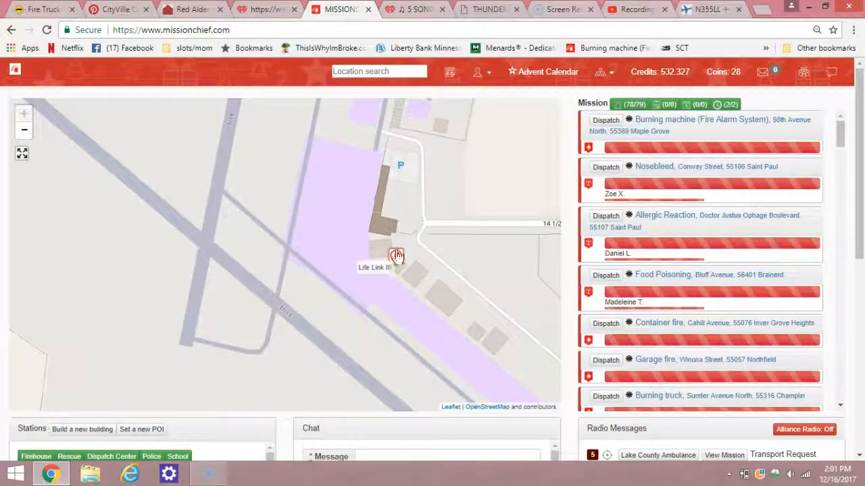
pyautogui.click(703, 9)
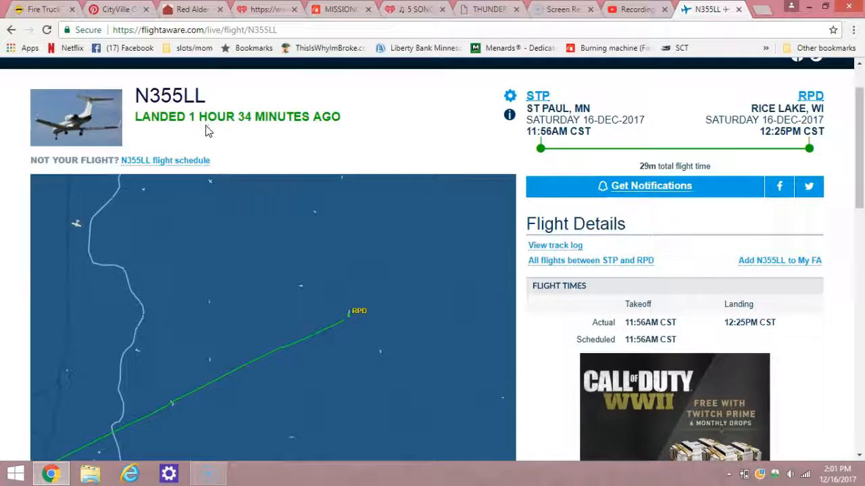
pyautogui.moveTo(238, 131)
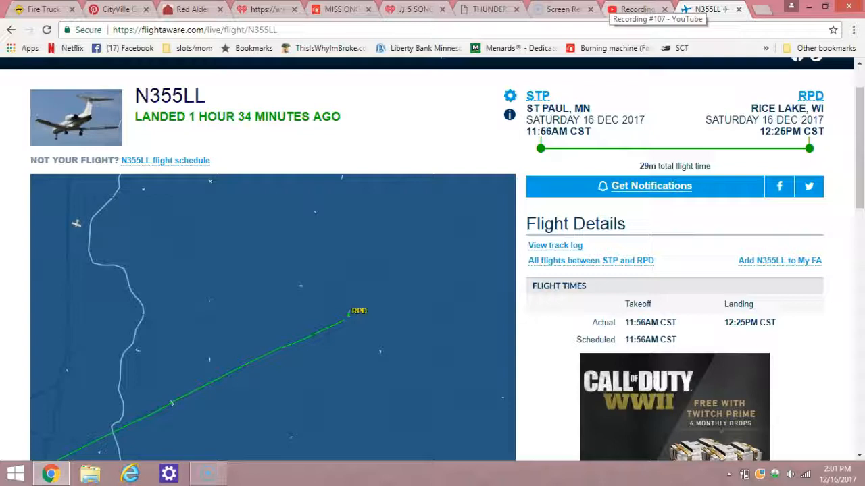
pyautogui.moveTo(393, 97)
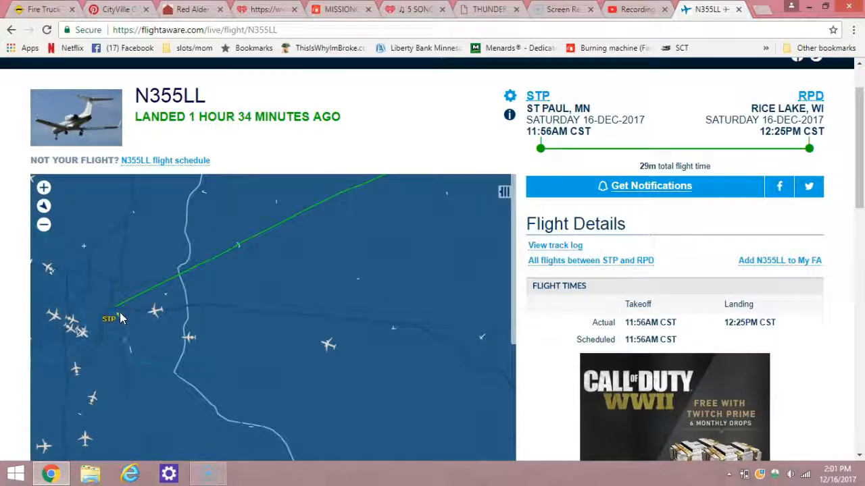
pyautogui.moveTo(239, 237)
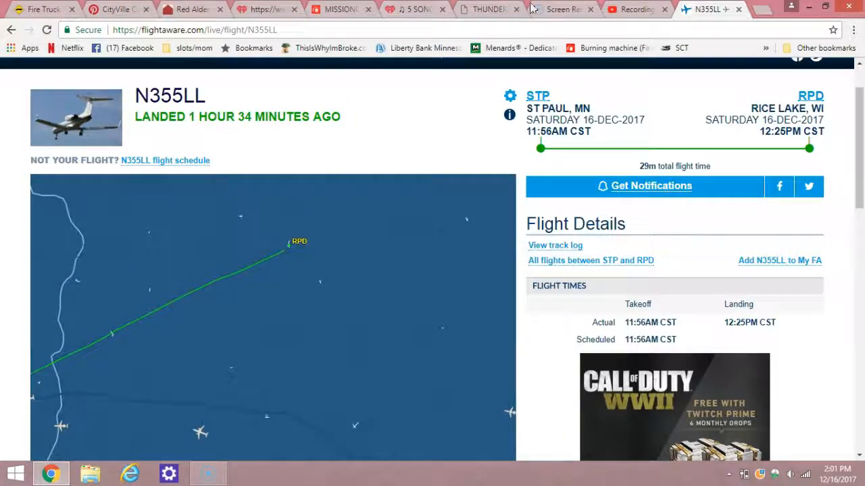
# - Confirm the Life Link III base lists N355LL, then return to the FlightAware page
pyautogui.click(337, 9)
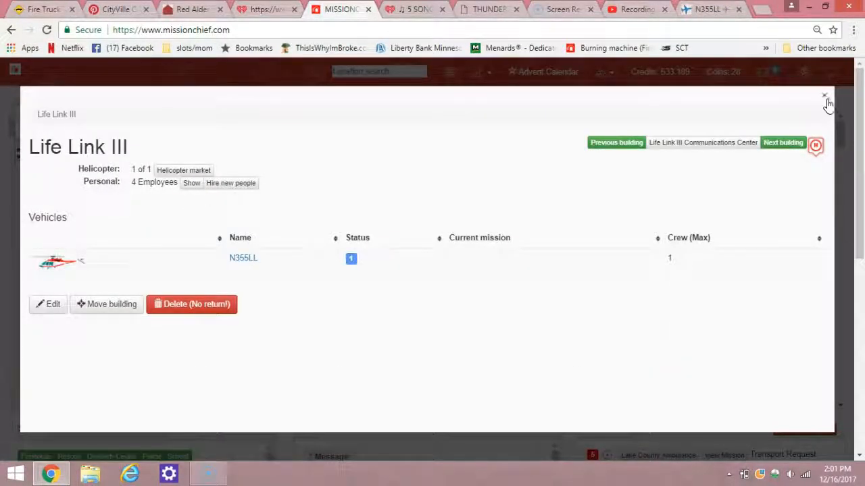
pyautogui.click(824, 96)
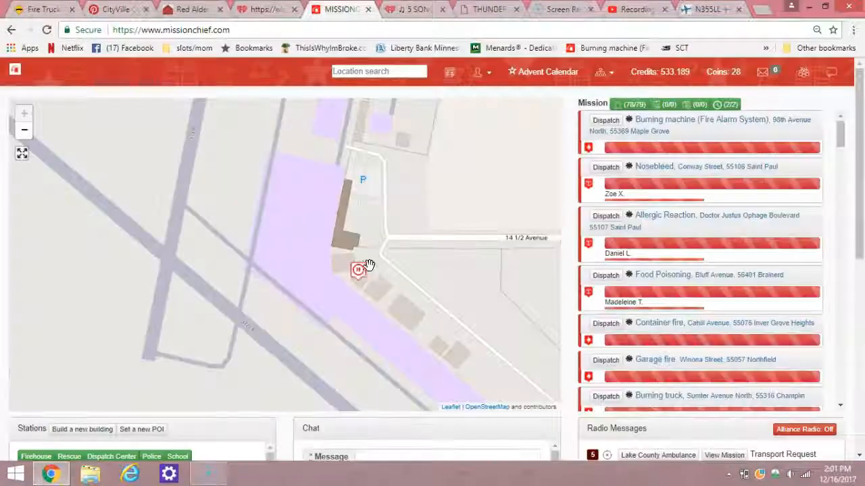
pyautogui.click(707, 8)
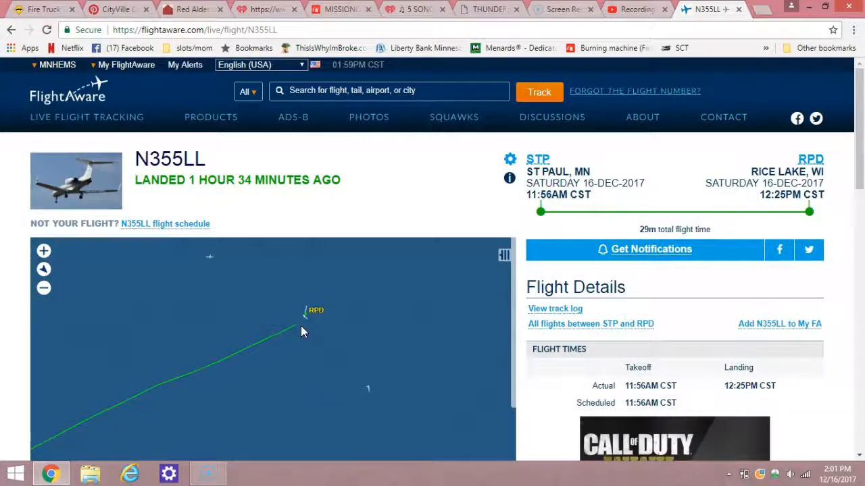
pyautogui.moveTo(310, 334)
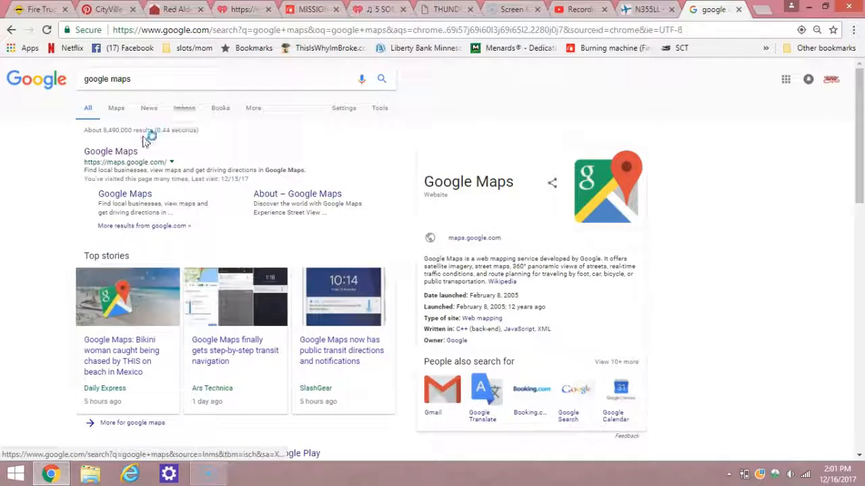
# - Search Google Maps for KRPD and select Rice Lake Regional Airport in Cameron, WI
pyautogui.click(111, 152)
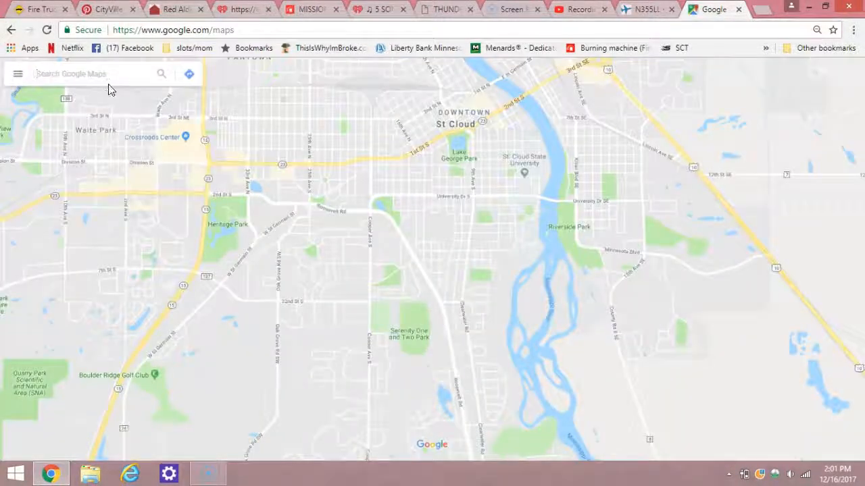
pyautogui.click(87, 74)
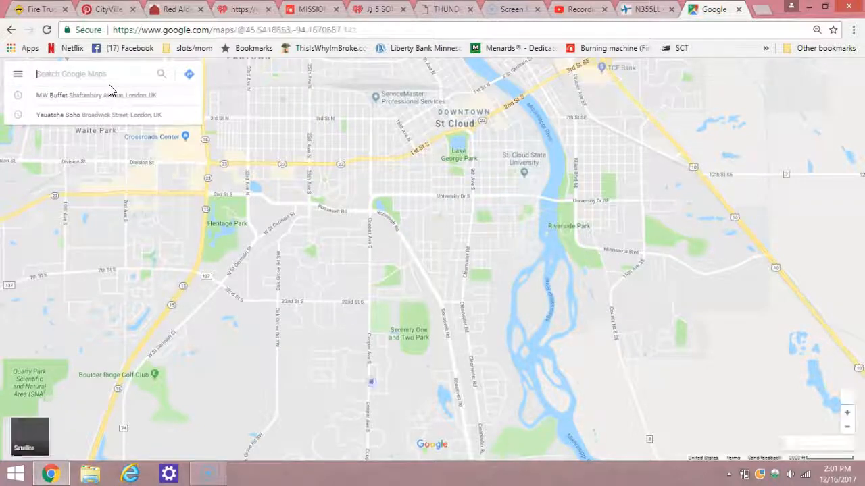
pyautogui.write('KRPD')
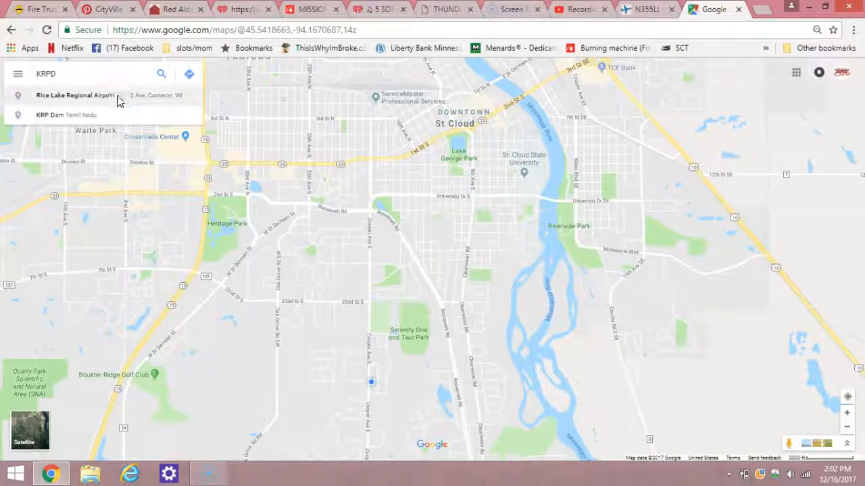
pyautogui.click(74, 95)
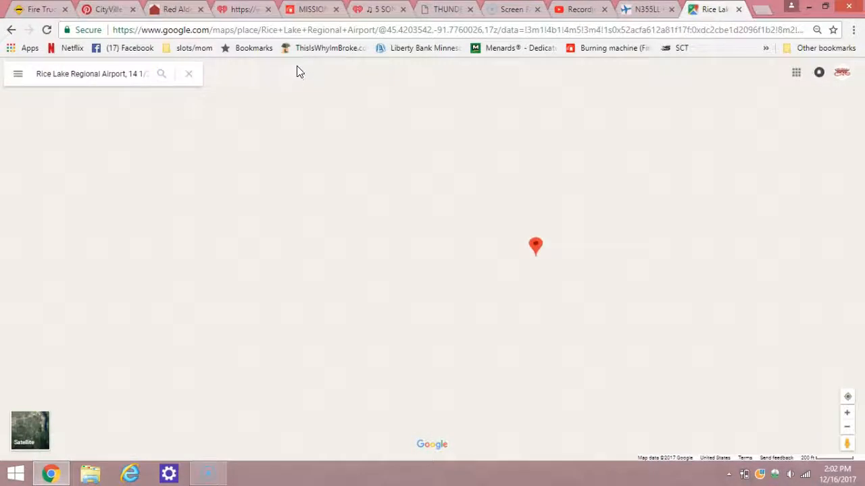
pyautogui.click(536, 247)
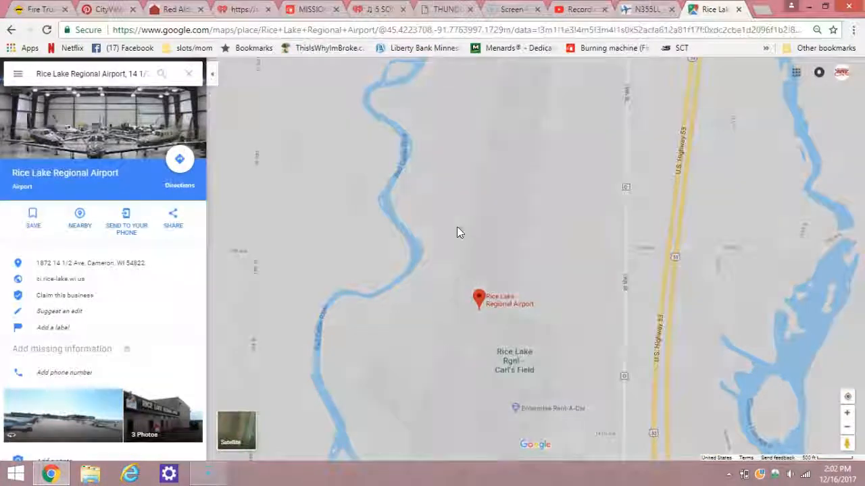
# - View the Rice Lake airport hangars and helipad in satellite imagery, then return to MissionChief
pyautogui.click(236, 431)
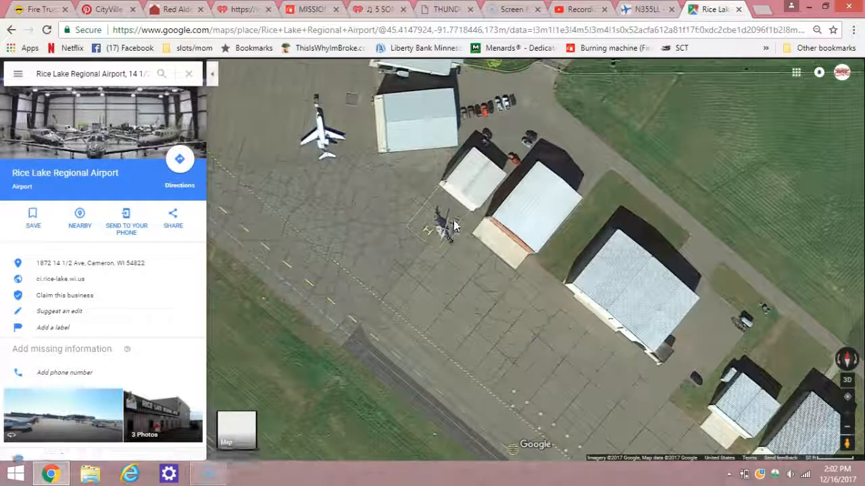
pyautogui.moveTo(445, 192)
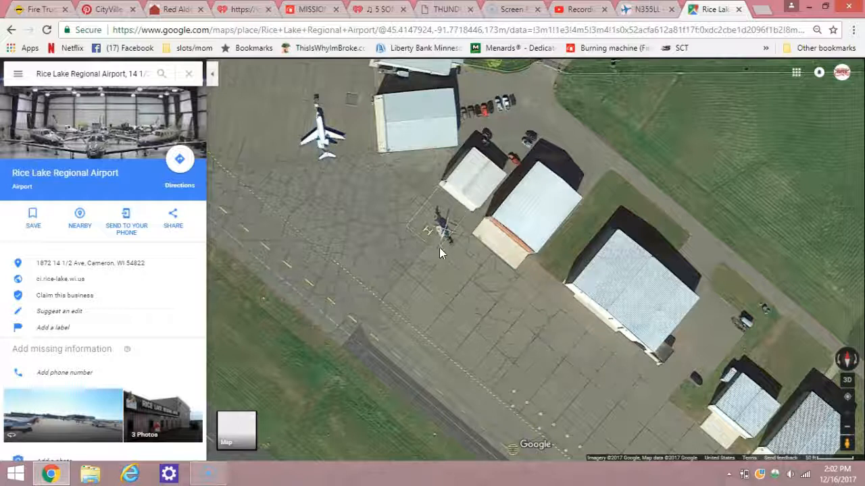
pyautogui.moveTo(452, 259)
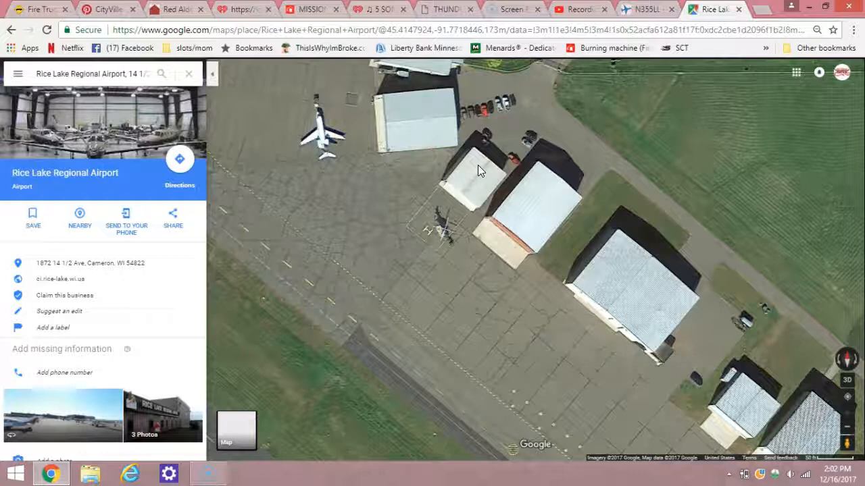
pyautogui.moveTo(457, 255)
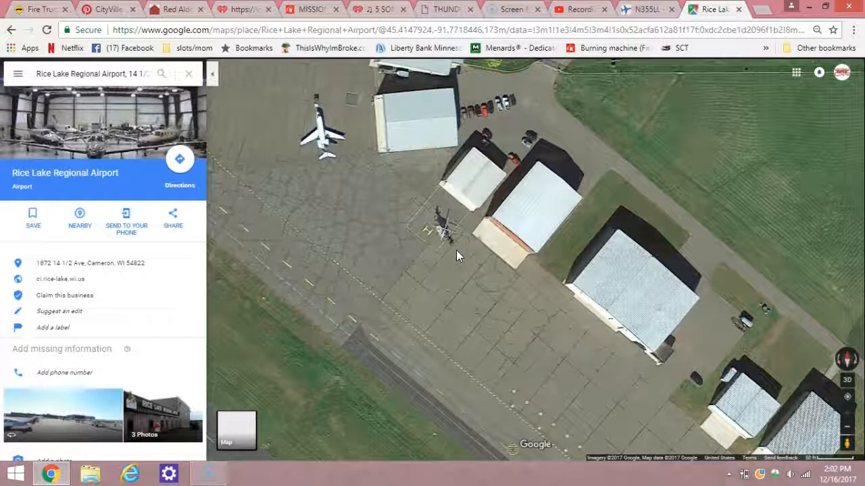
pyautogui.moveTo(426, 215)
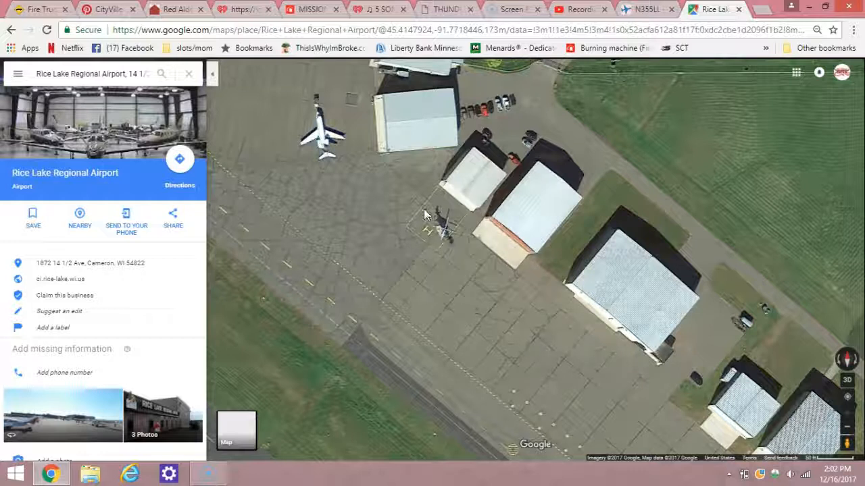
pyautogui.moveTo(450, 244)
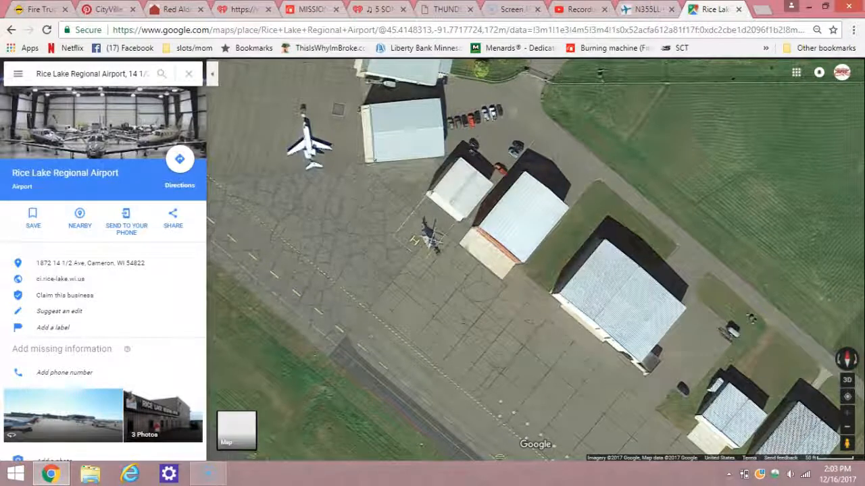
pyautogui.click(311, 9)
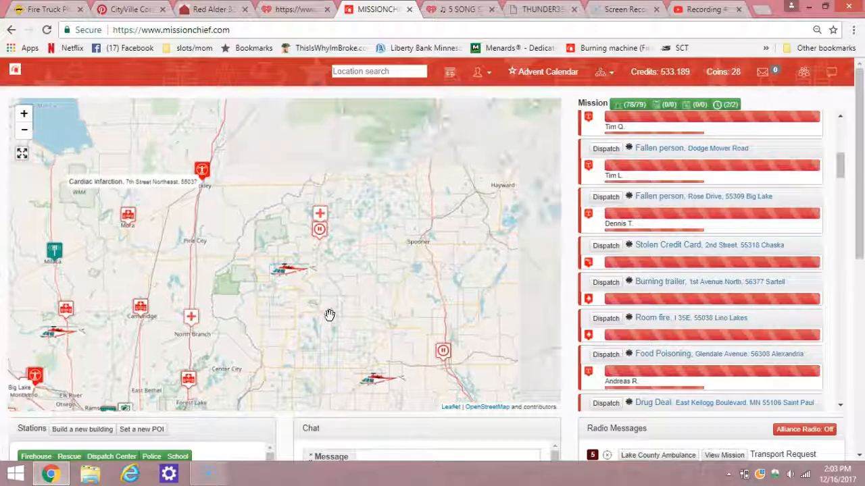
# - Pan the MissionChief map toward Saint Cloud to view the surrounding central Minnesota region
pyautogui.moveTo(329, 316); pyautogui.dragTo(379, 264)
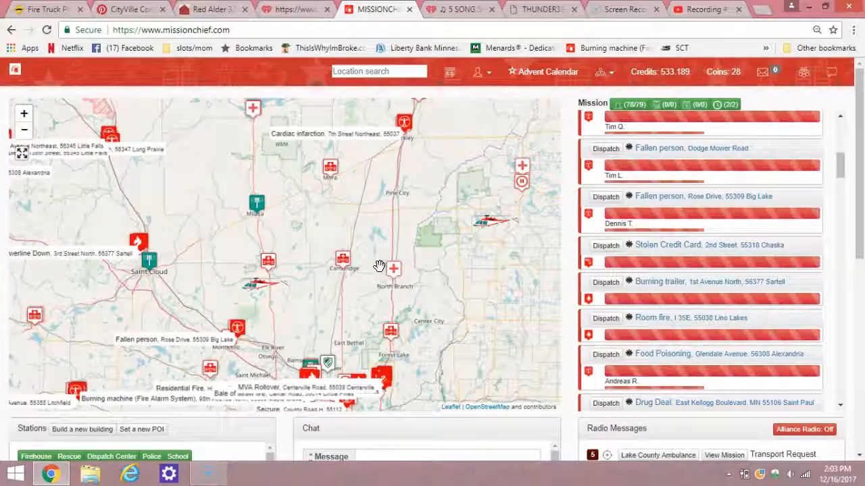